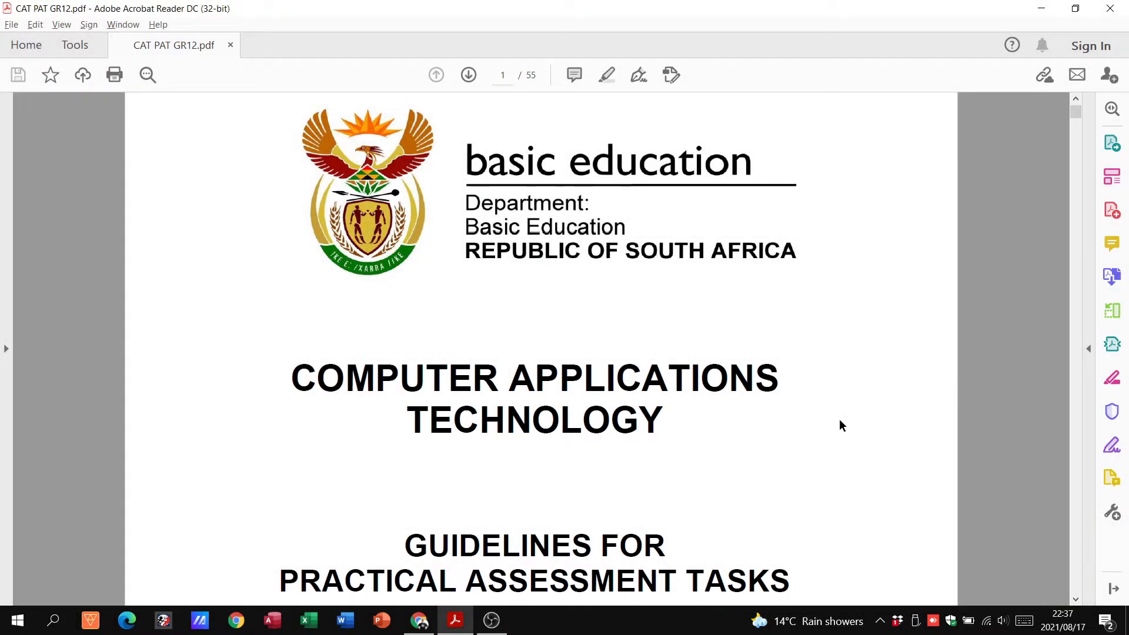
Scroll from the cover page down to page 5's Mark allocation table.
{"action": "scroll", "scroll_direction": "down", "scroll_amount": 3}
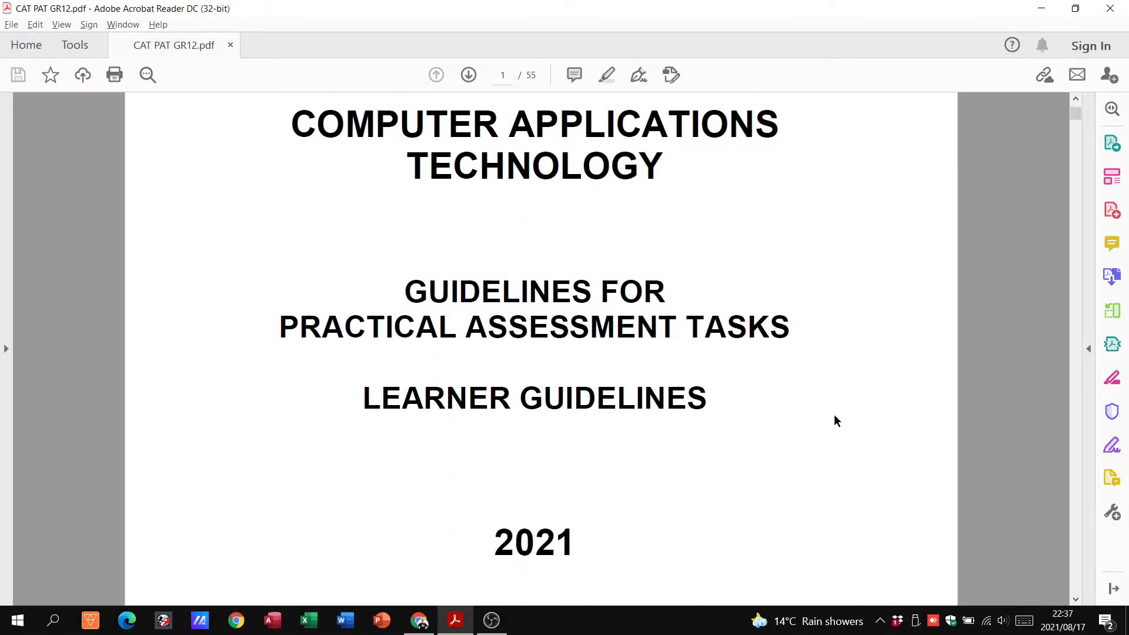
{"action": "mouse_move", "coordinate": [791, 402]}
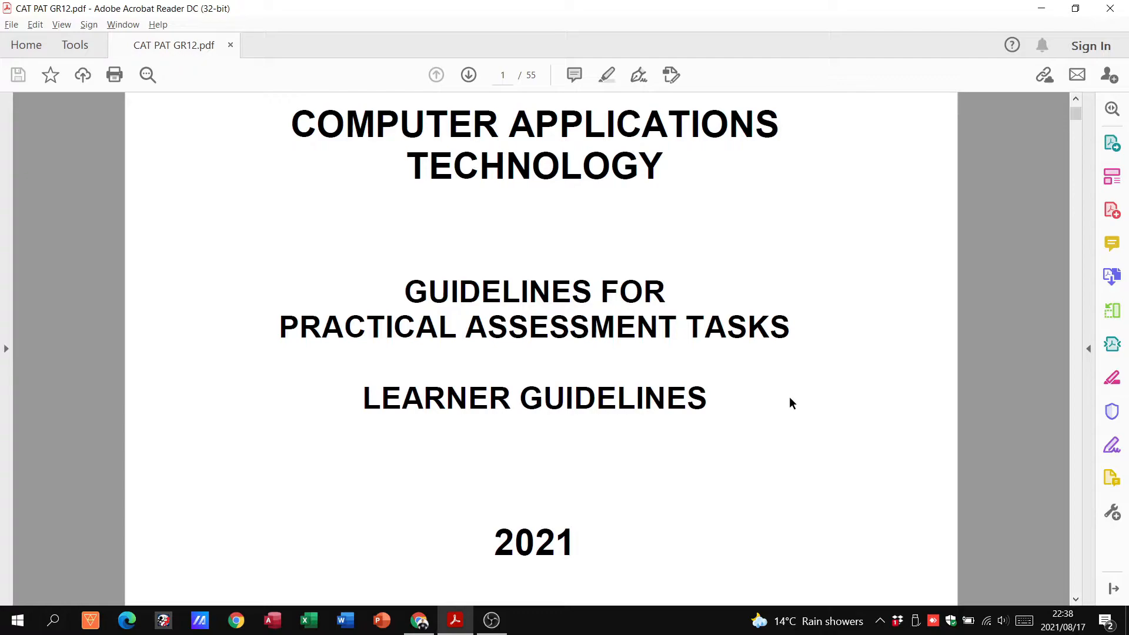
{"action": "scroll", "scroll_direction": "down", "scroll_amount": 3}
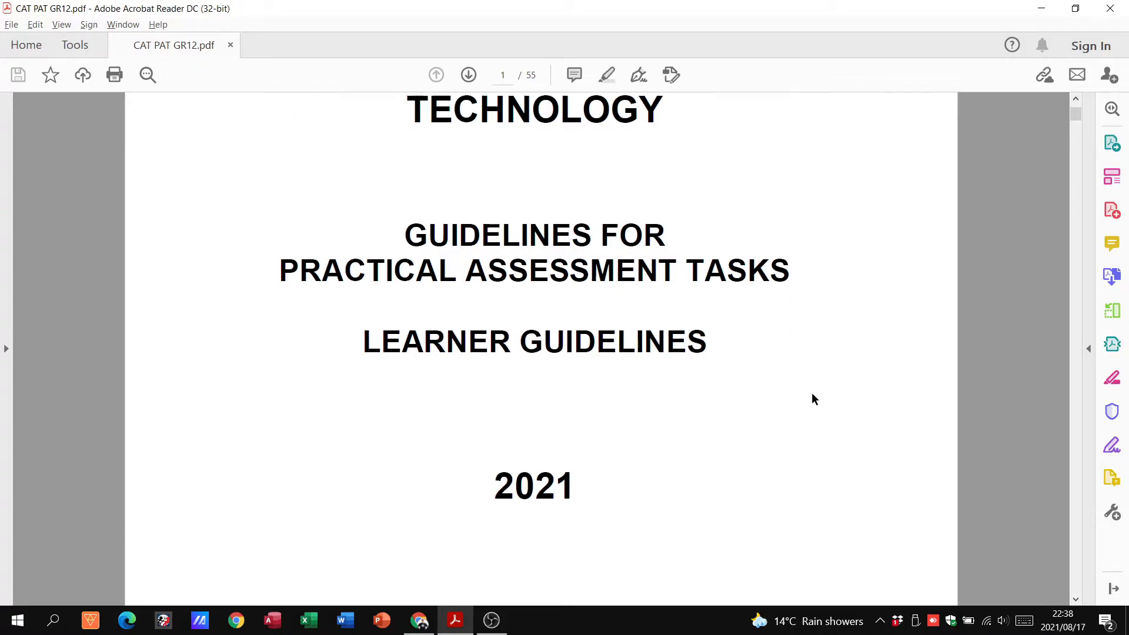
{"action": "scroll", "scroll_direction": "down", "scroll_amount": 3}
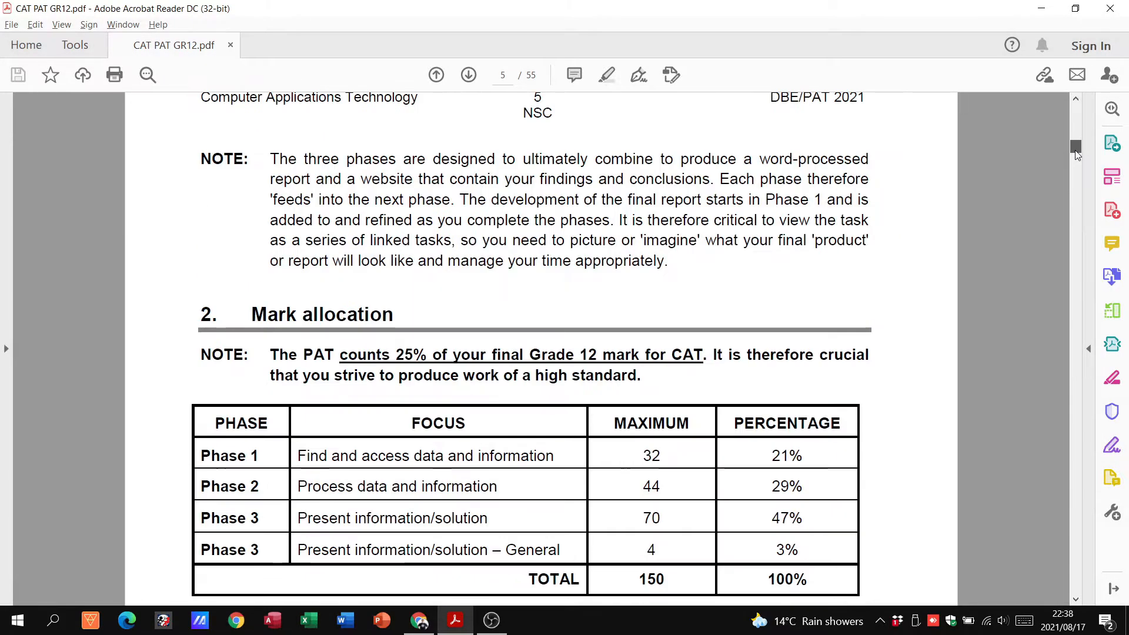
Scroll through page 6 'The topic' down to page 8's Overview of tasks for Phases 1 and 2.
{"action": "scroll", "scroll_direction": "down", "scroll_amount": 3}
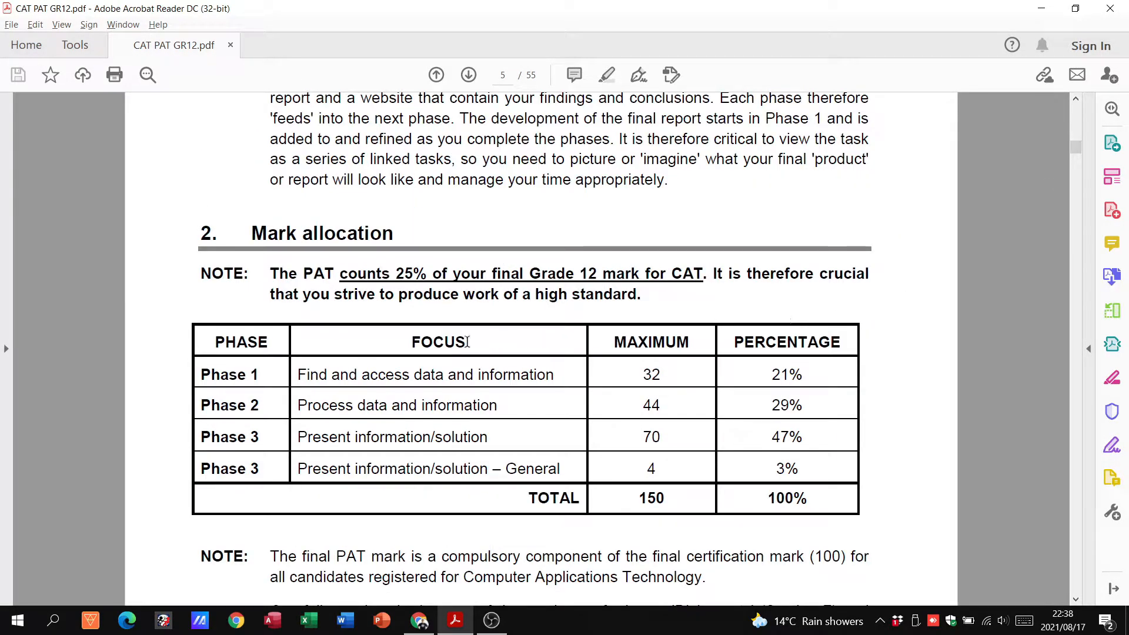
{"action": "mouse_move", "coordinate": [645, 370]}
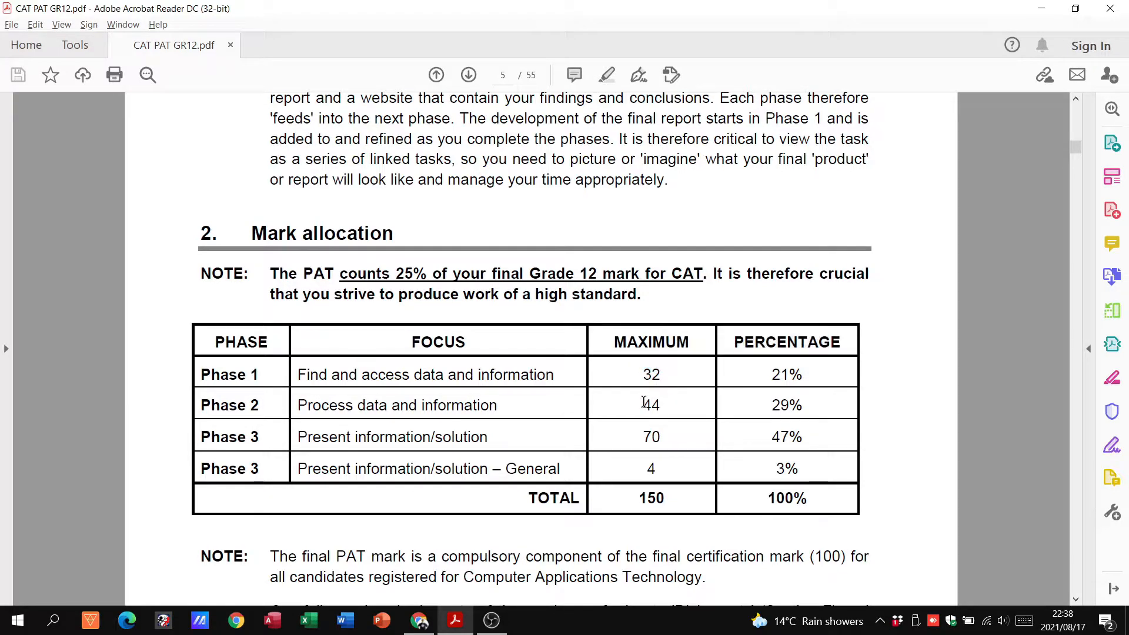
{"action": "double_click", "coordinate": [651, 436]}
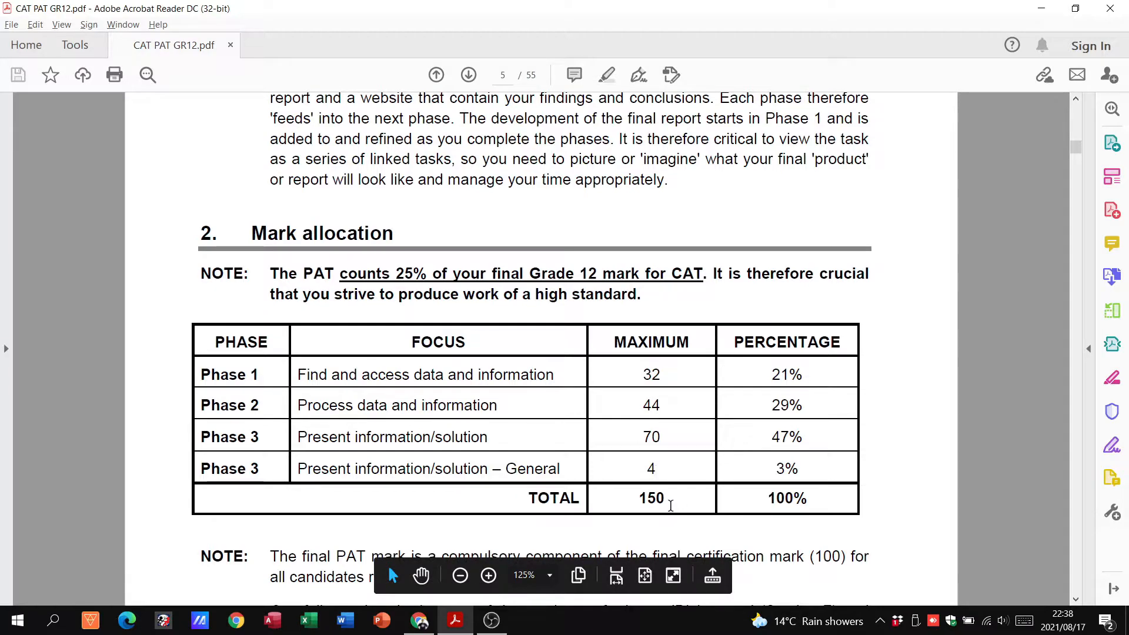
{"action": "mouse_move", "coordinate": [383, 273]}
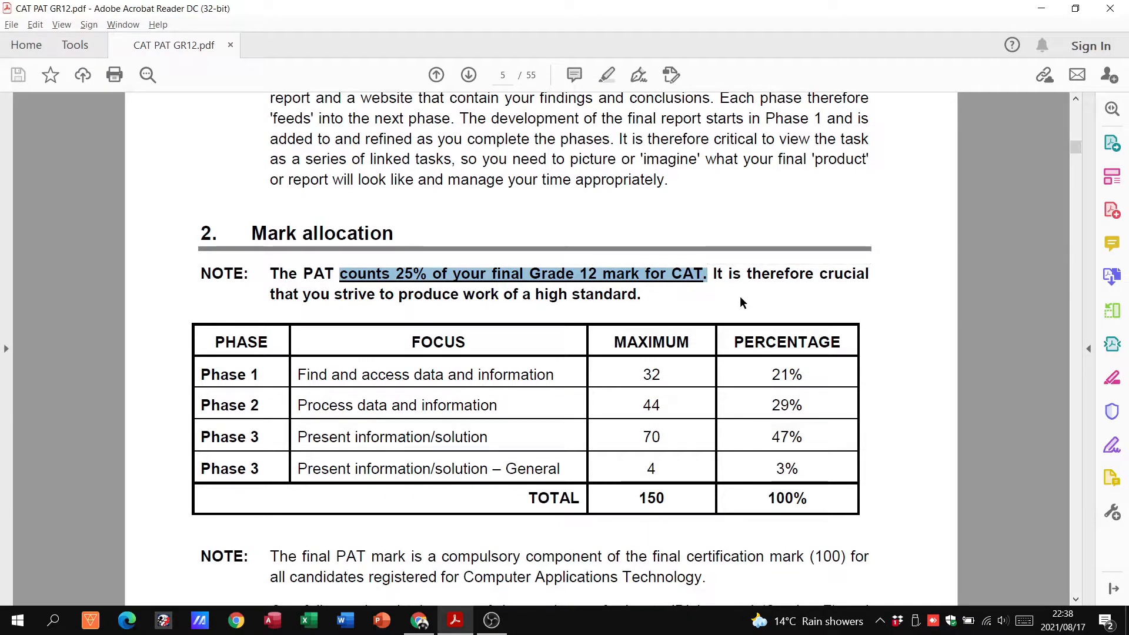
{"action": "mouse_move", "coordinate": [1025, 225]}
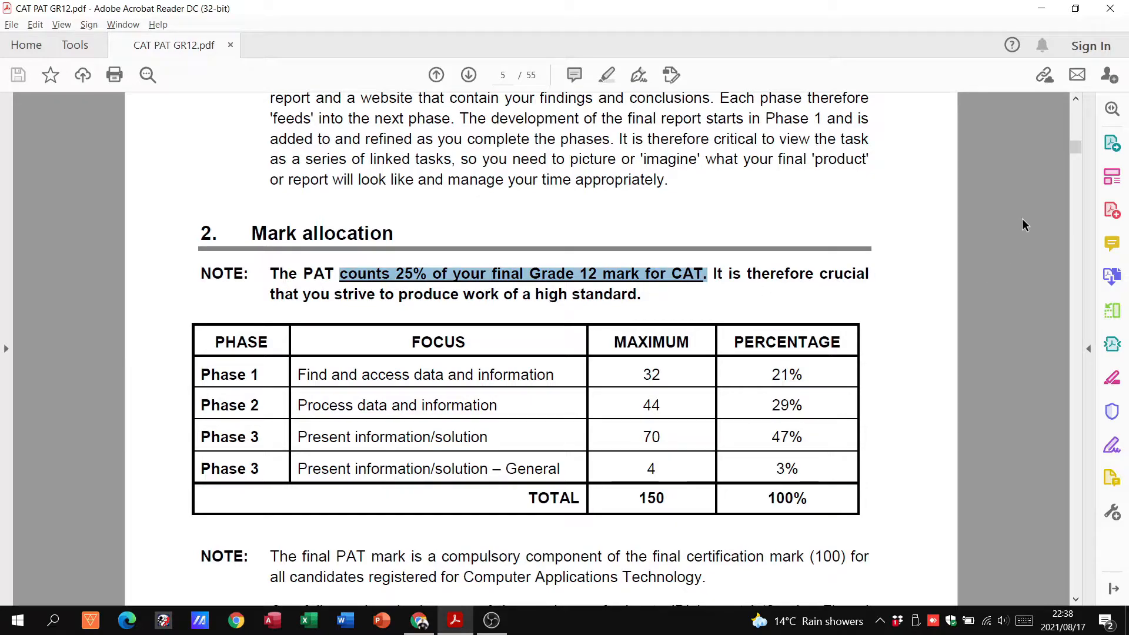
{"action": "scroll", "scroll_direction": "down", "scroll_amount": 3}
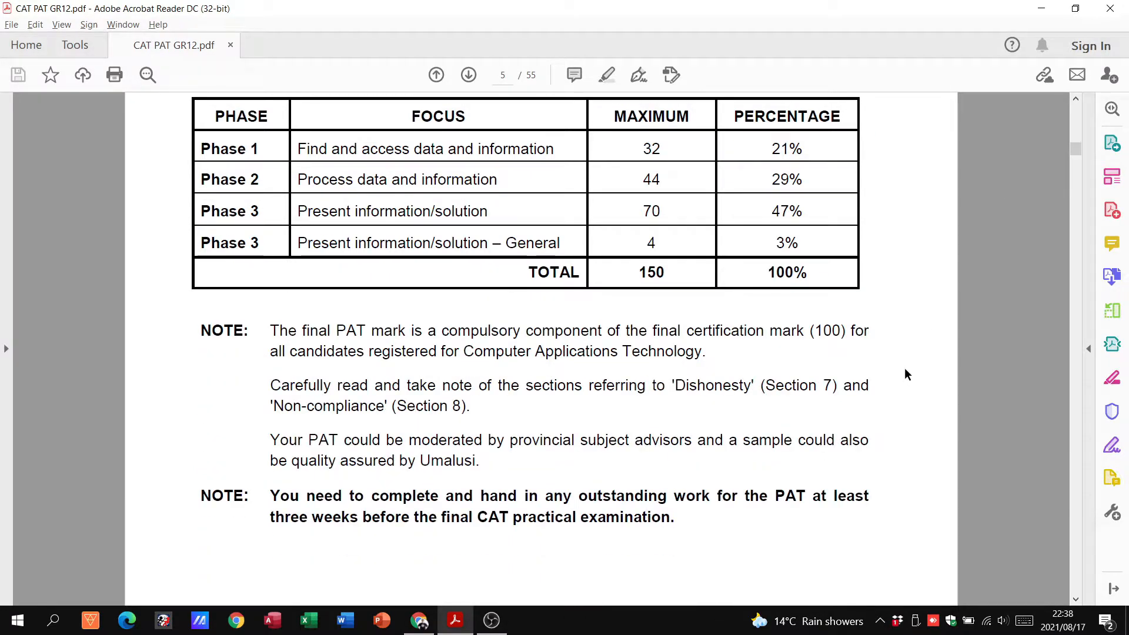
{"action": "scroll", "scroll_direction": "down", "scroll_amount": 3}
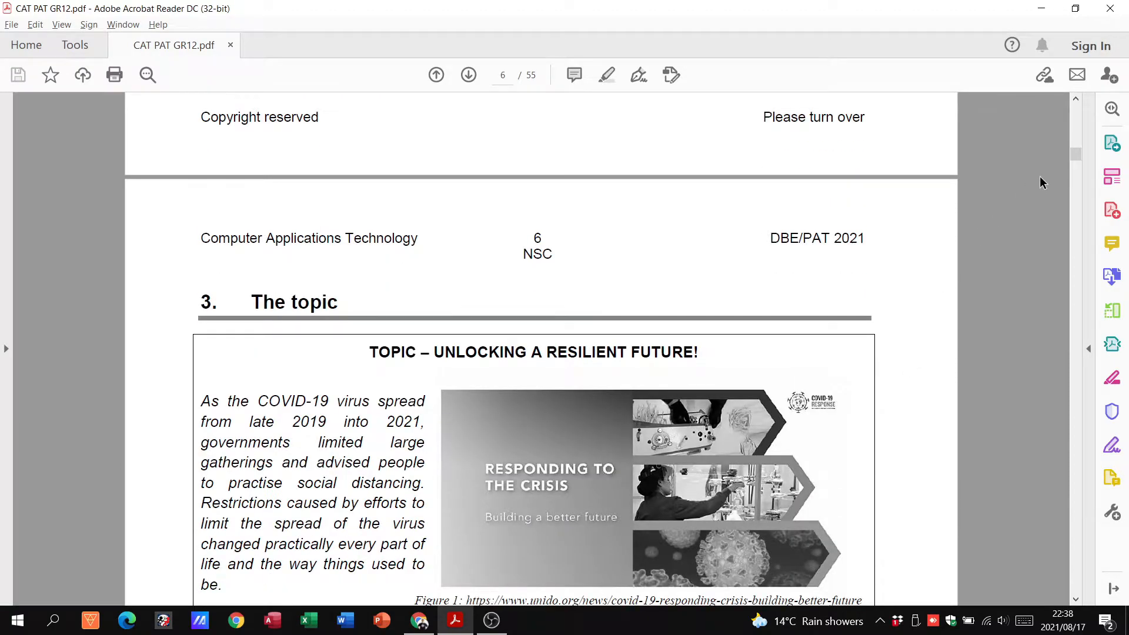
{"action": "scroll", "scroll_direction": "down", "scroll_amount": 3}
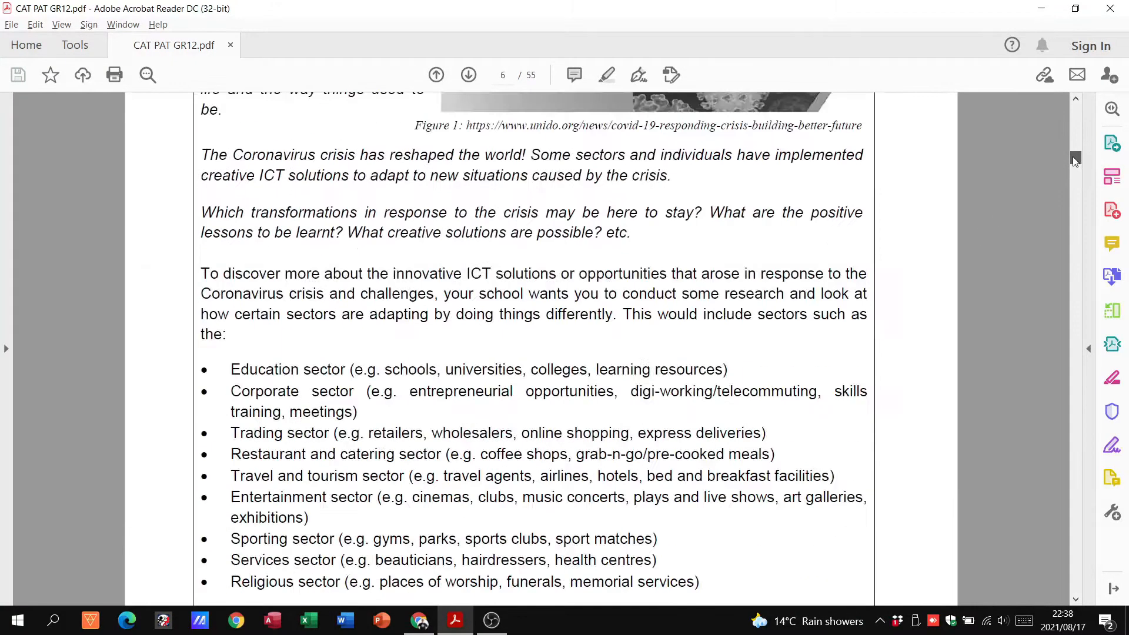
{"action": "scroll", "scroll_direction": "up", "scroll_amount": 3}
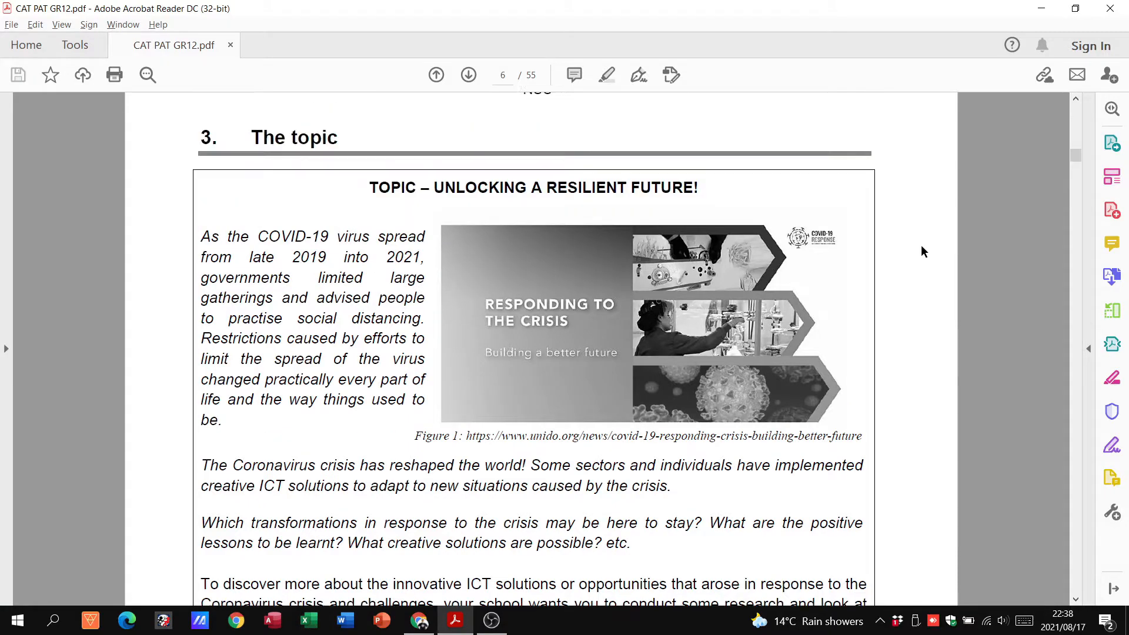
{"action": "mouse_move", "coordinate": [907, 242]}
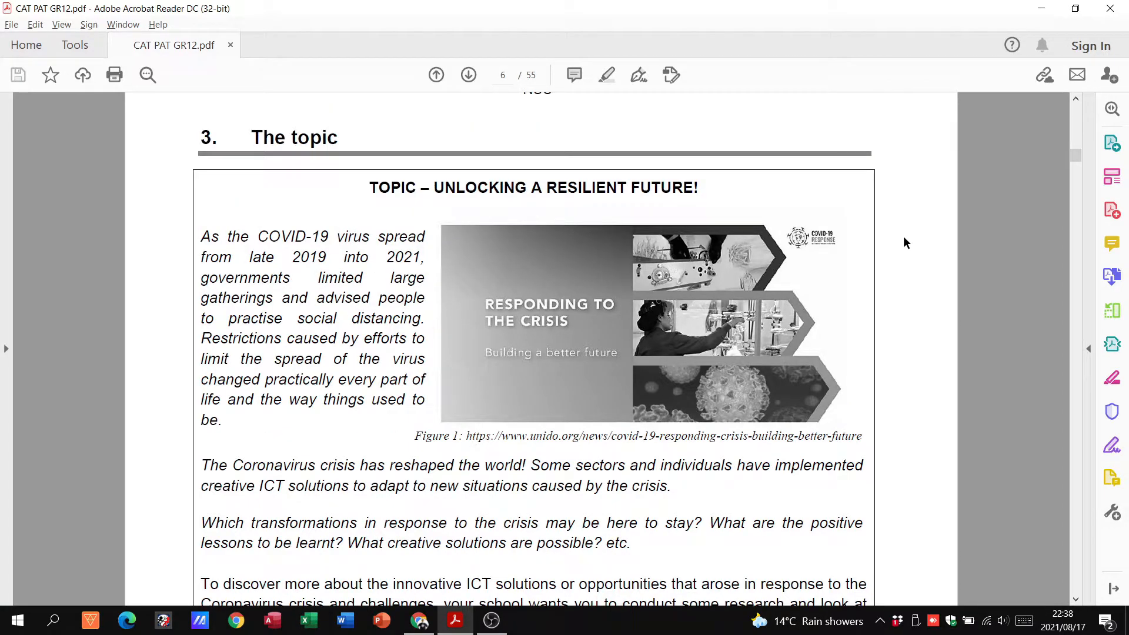
{"action": "mouse_move", "coordinate": [1070, 177]}
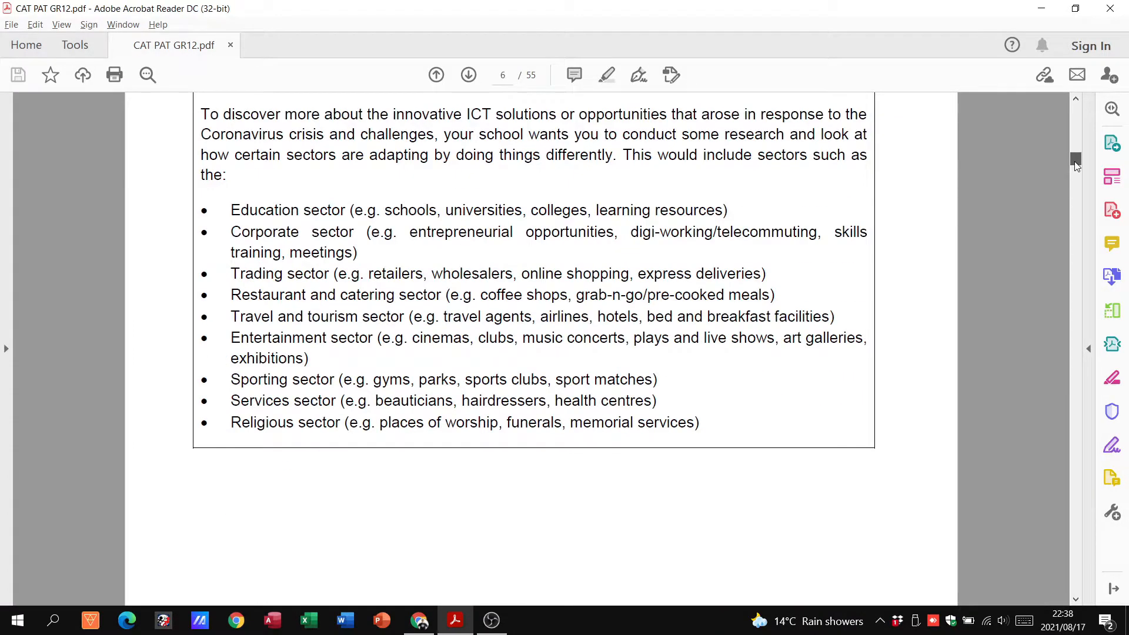
{"action": "scroll", "scroll_direction": "down", "scroll_amount": 3}
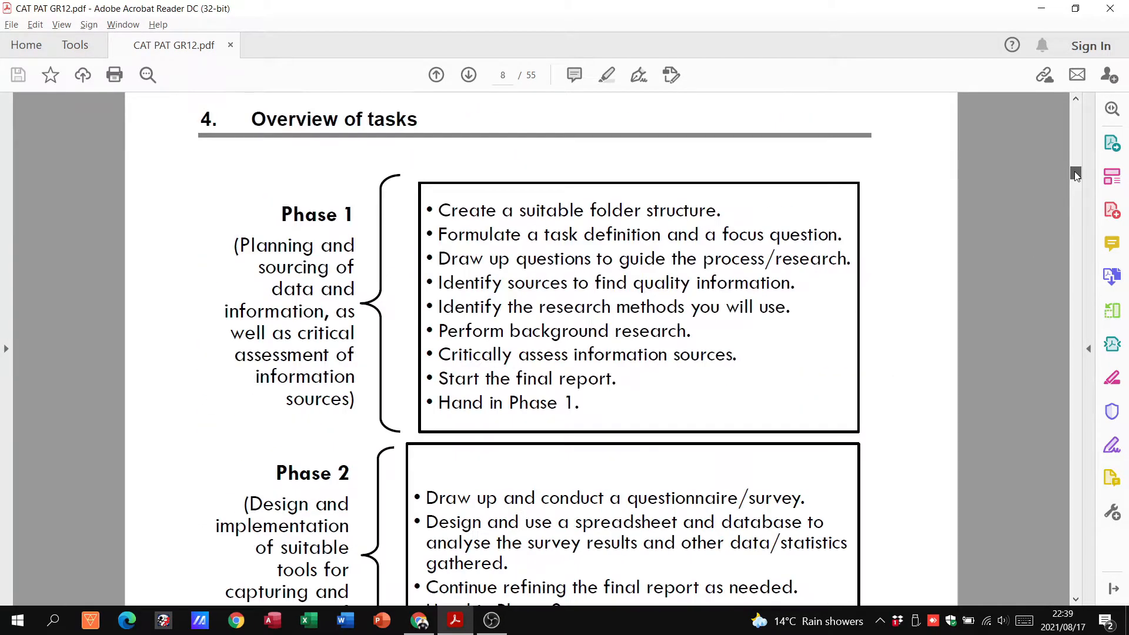
Scroll down page 12 through the Headings and addendum requirements.
{"action": "scroll", "scroll_direction": "down", "scroll_amount": 3}
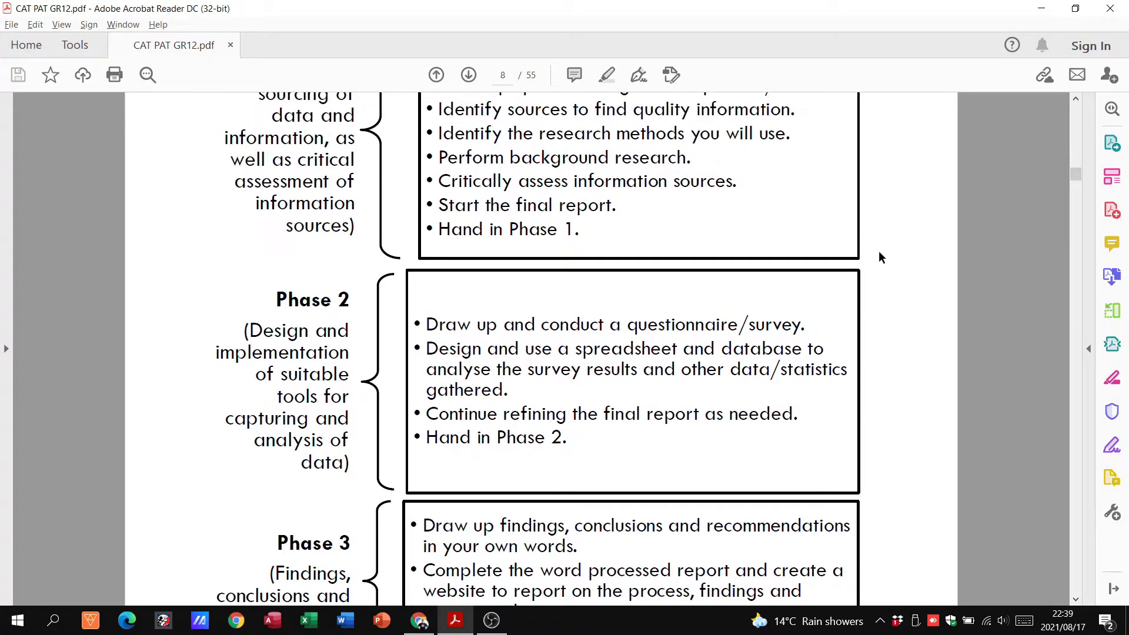
{"action": "scroll", "scroll_direction": "up", "scroll_amount": 3}
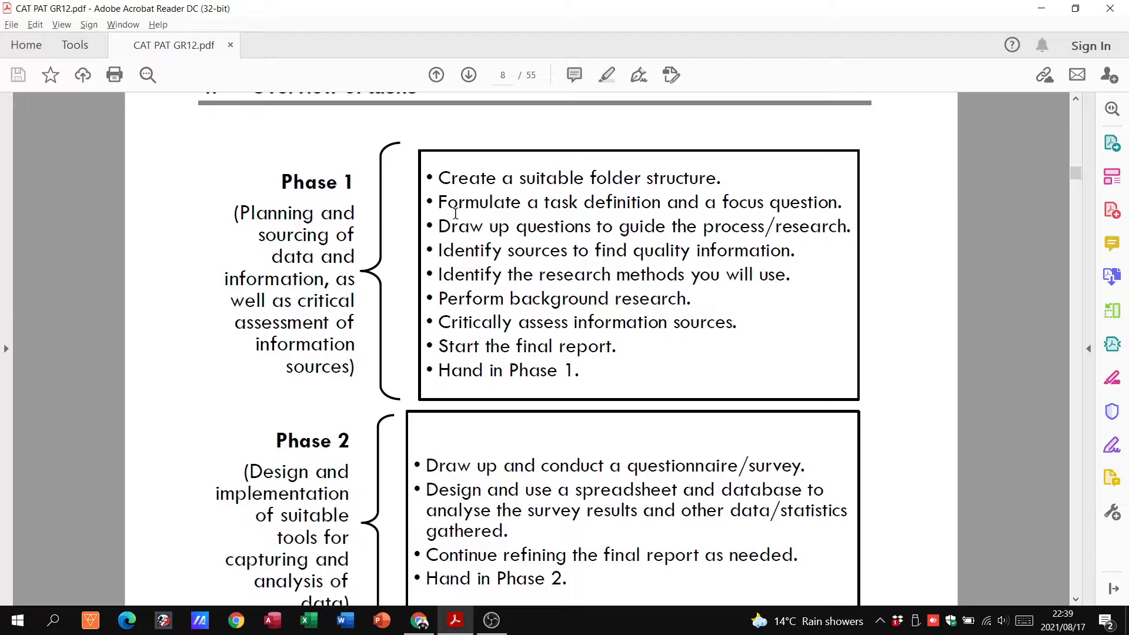
{"action": "scroll", "scroll_direction": "down", "scroll_amount": 3}
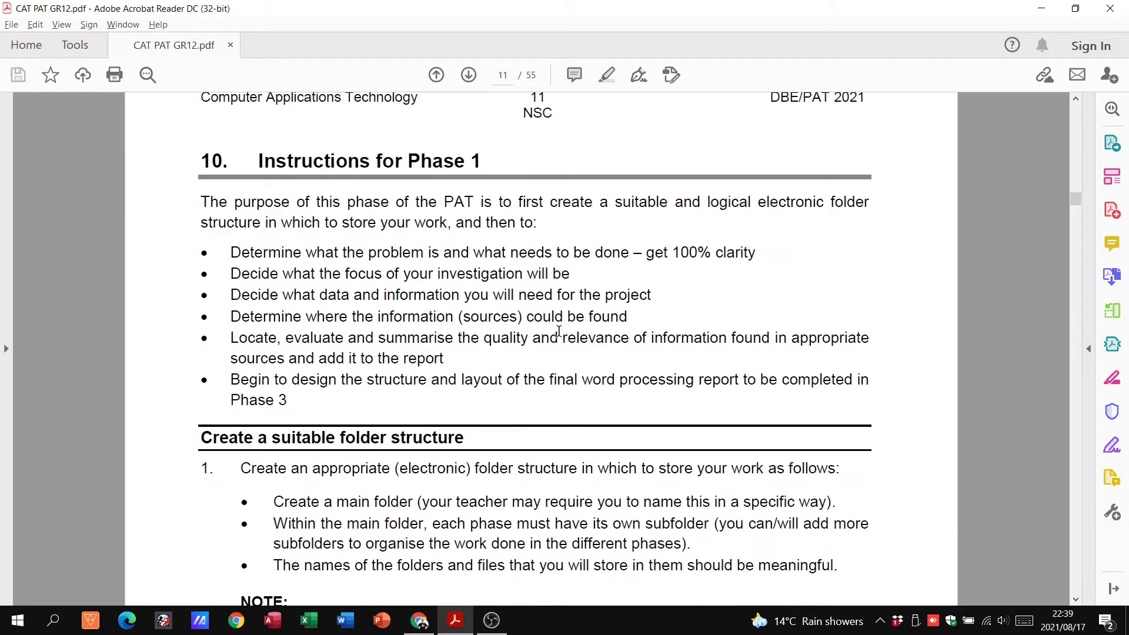
{"action": "scroll", "scroll_direction": "down", "scroll_amount": 3}
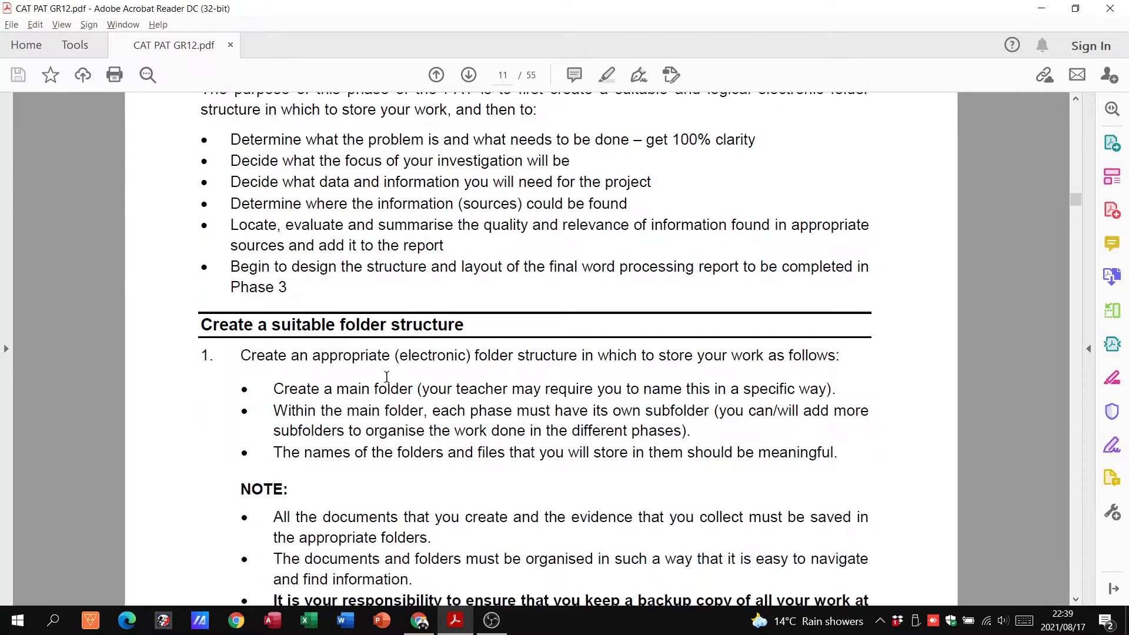
{"action": "scroll", "scroll_direction": "down", "scroll_amount": 3}
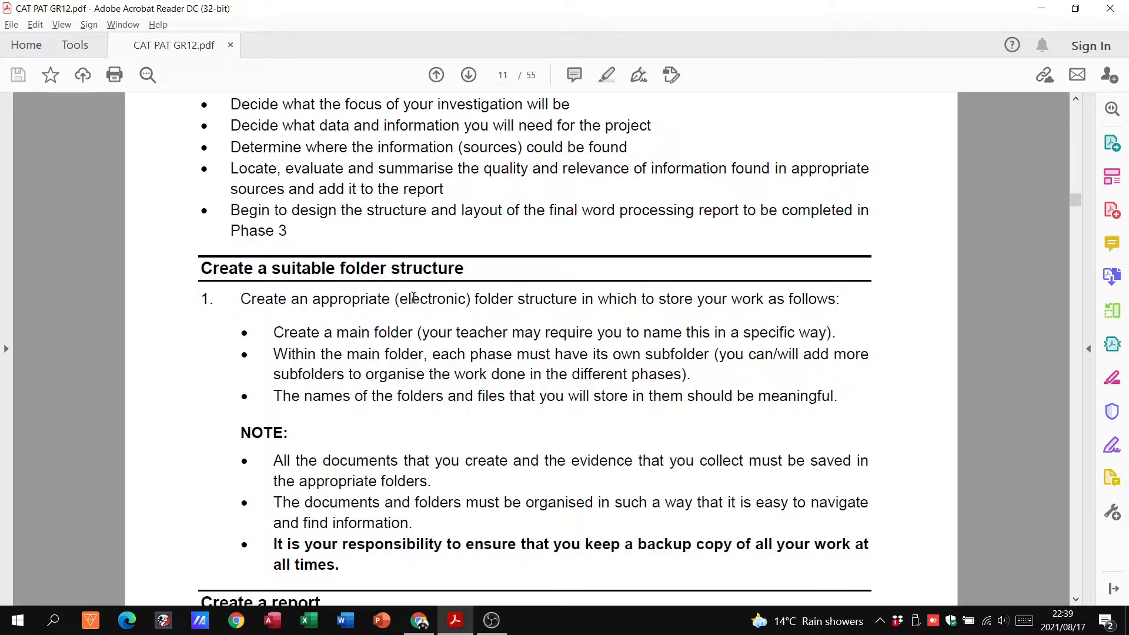
{"action": "mouse_move", "coordinate": [427, 486]}
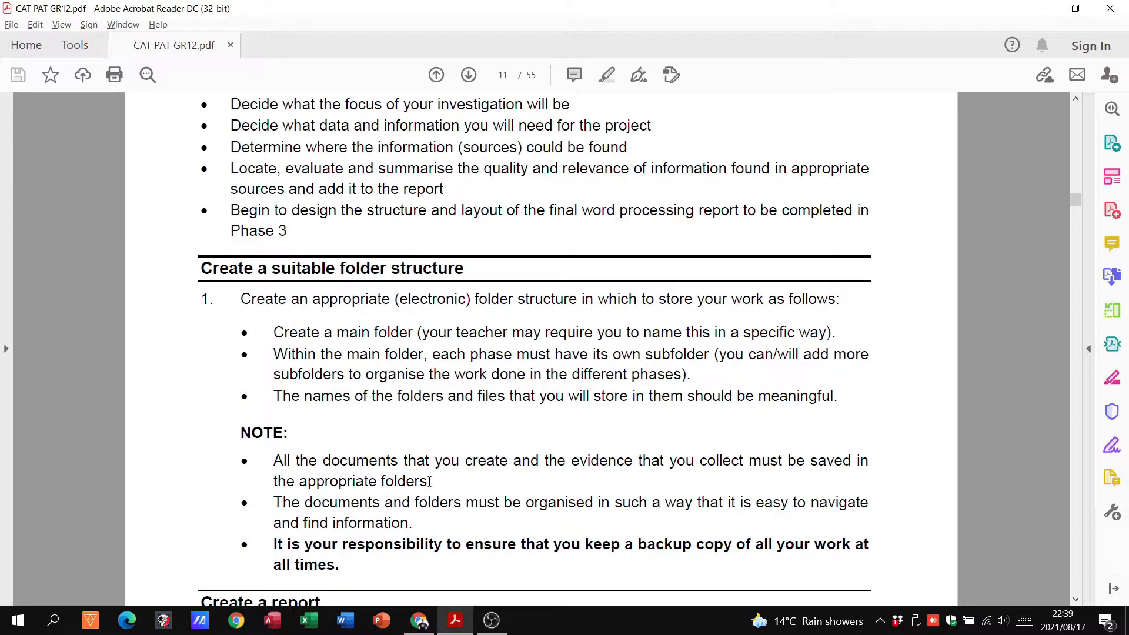
{"action": "mouse_move", "coordinate": [495, 436]}
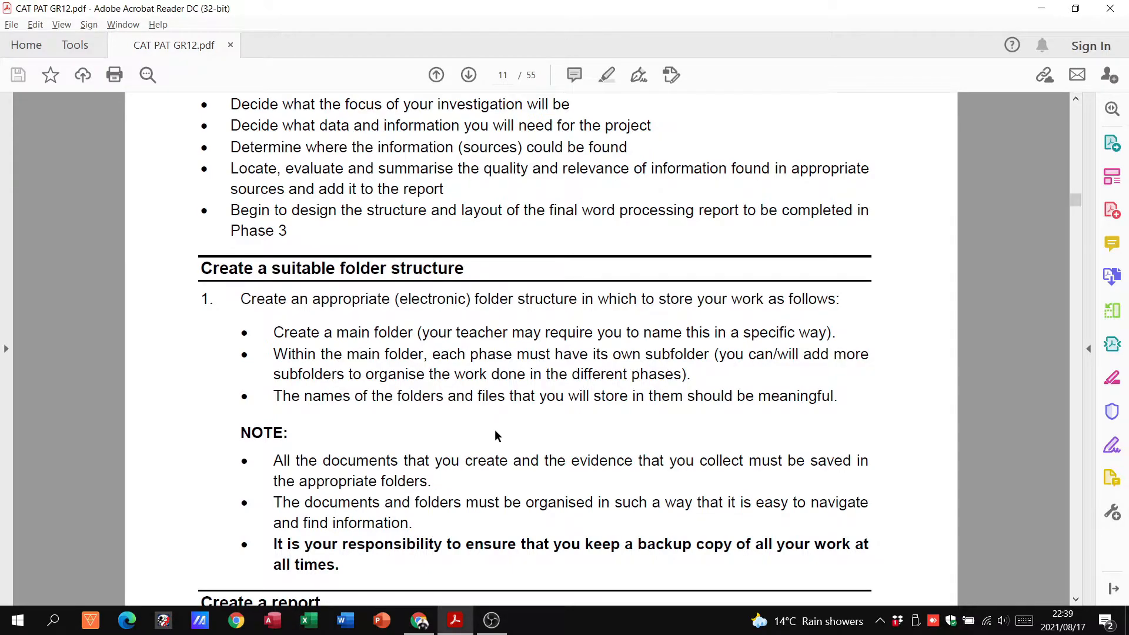
{"action": "scroll", "scroll_direction": "down", "scroll_amount": 3}
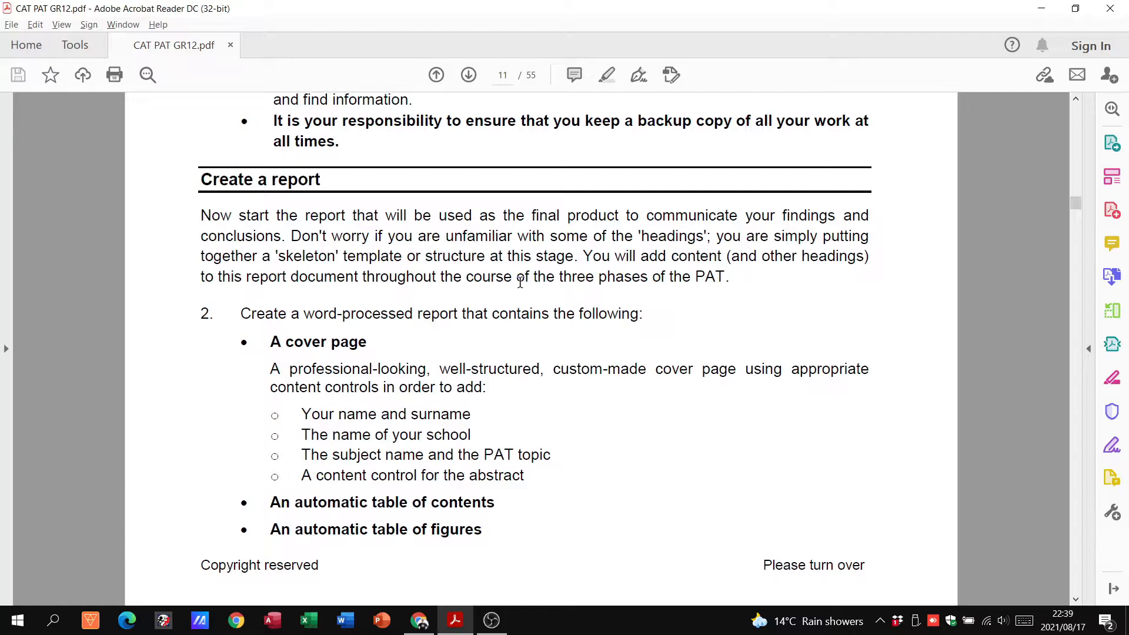
{"action": "mouse_move", "coordinate": [356, 339]}
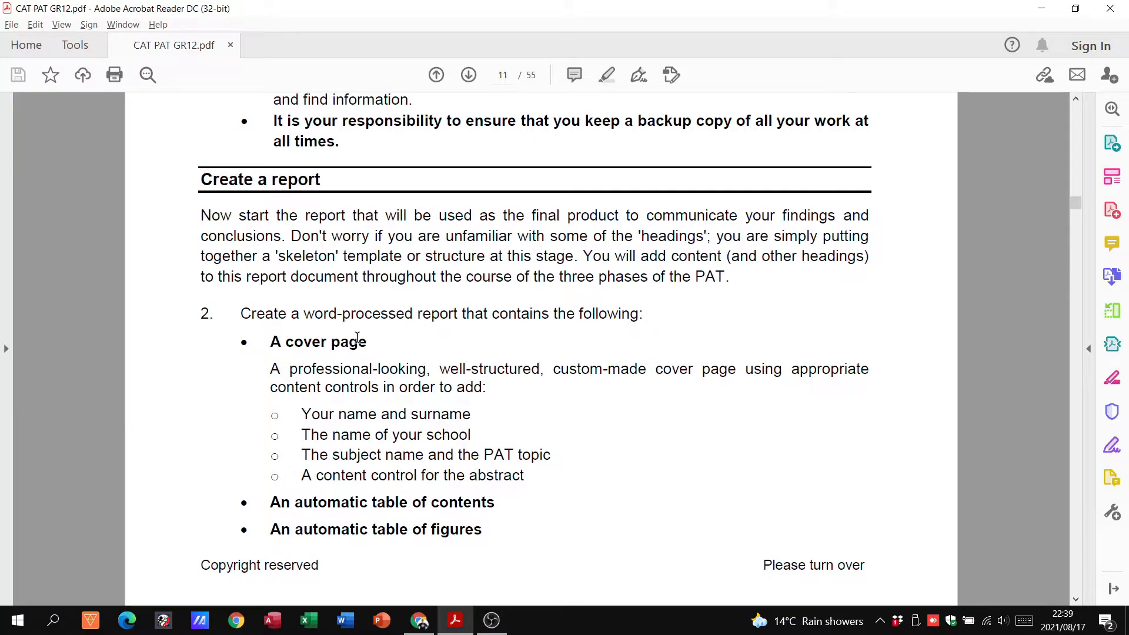
Select 'automatic table of figures' and continue past HINTS to the Define the task heading.
{"action": "scroll", "scroll_direction": "down", "scroll_amount": 3}
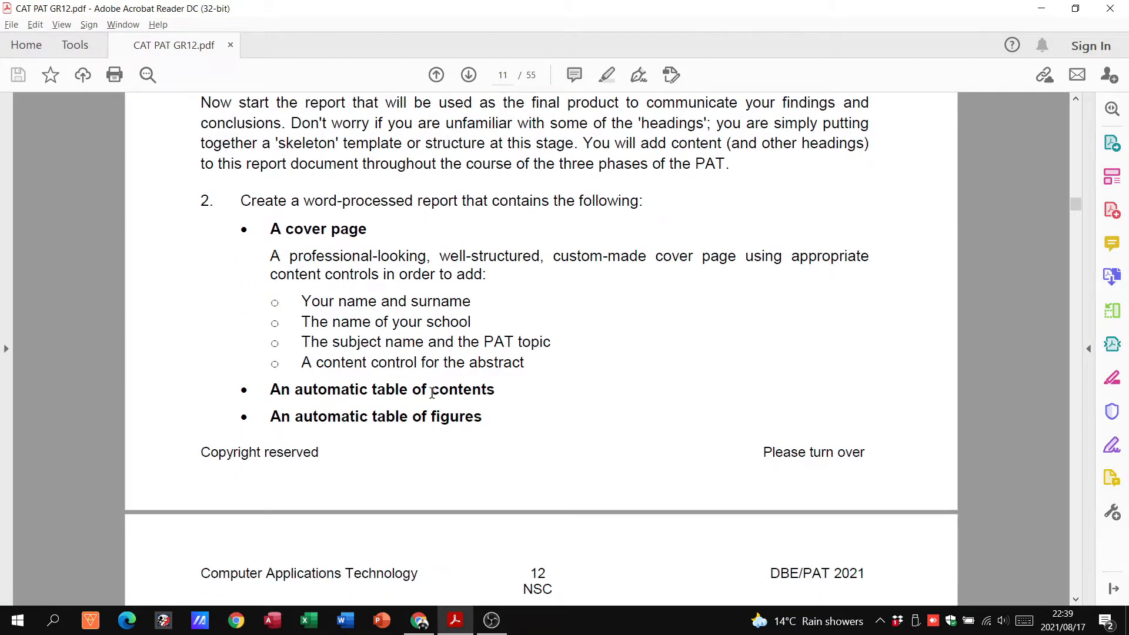
{"action": "double_click", "coordinate": [386, 416]}
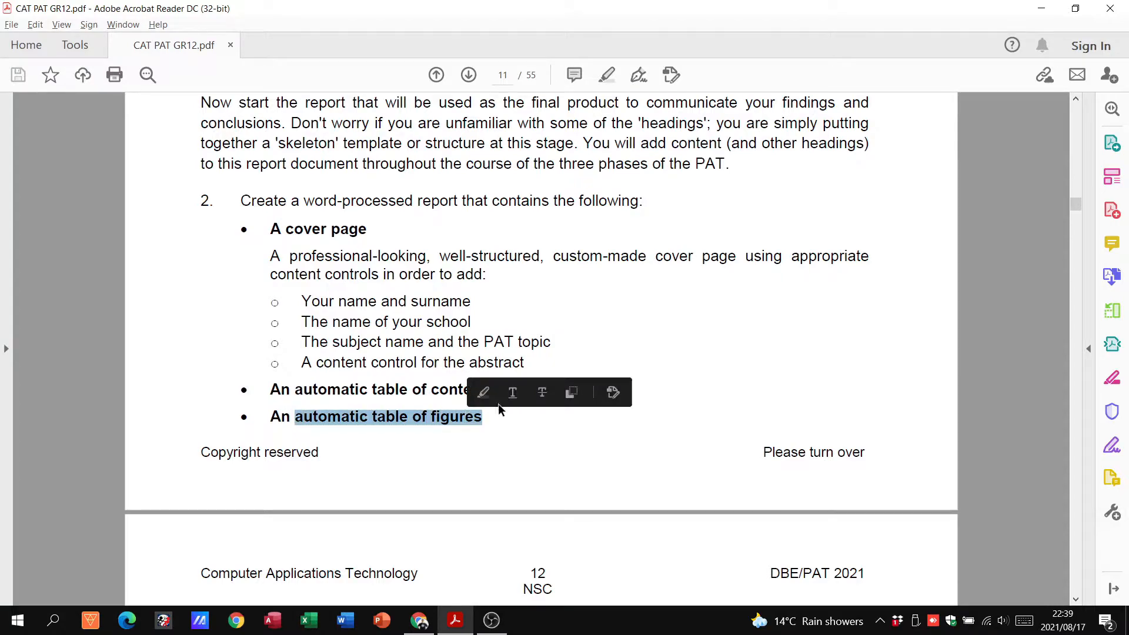
{"action": "scroll", "scroll_direction": "down", "scroll_amount": 3}
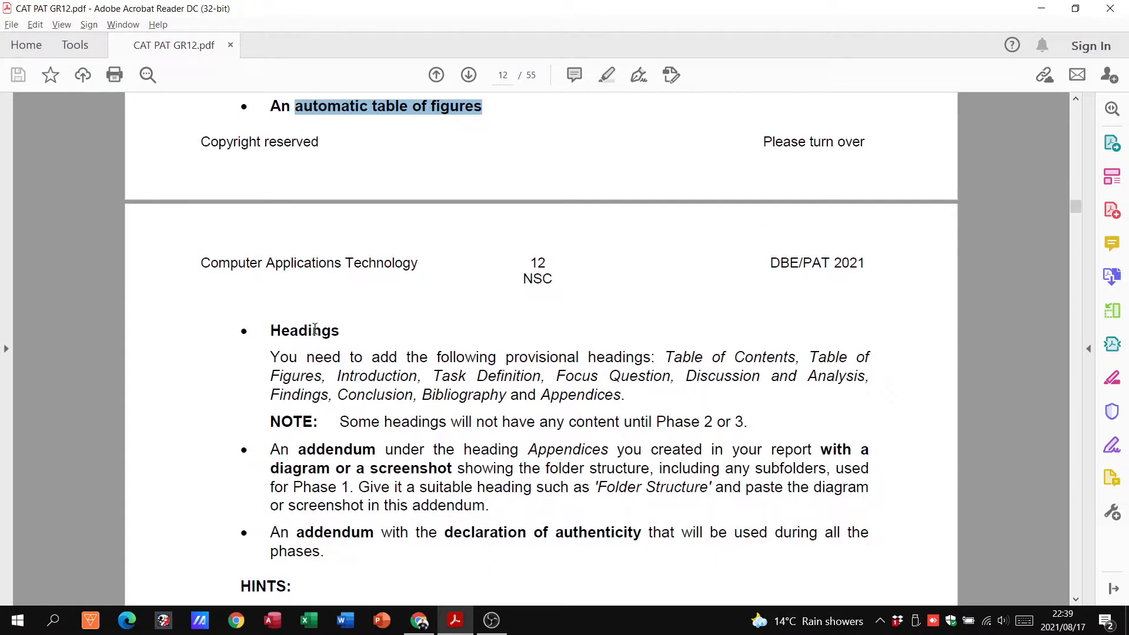
{"action": "scroll", "scroll_direction": "down", "scroll_amount": 3}
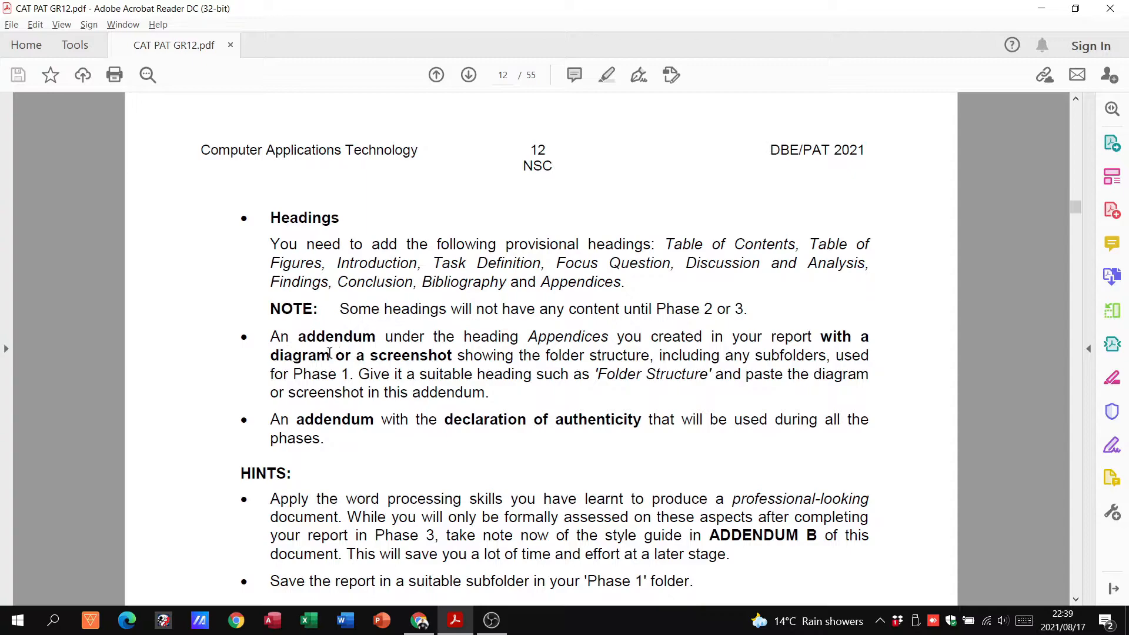
{"action": "scroll", "scroll_direction": "down", "scroll_amount": 3}
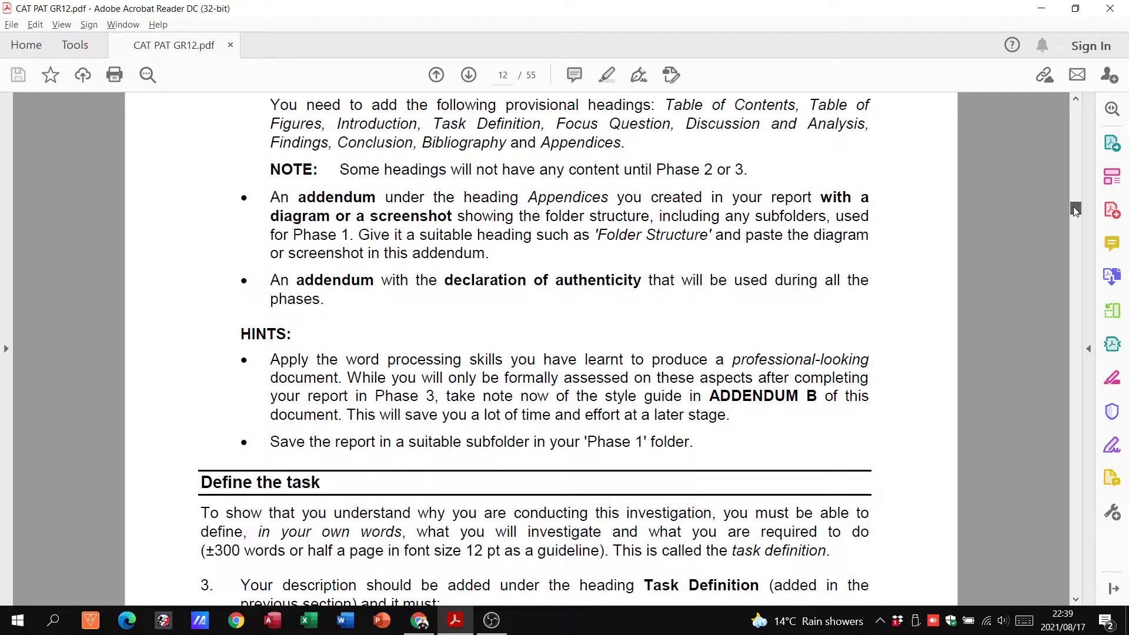
Read item 3's guiding questions, deselect the text, and reach 'Determine the focus question' on page 13.
{"action": "scroll", "scroll_direction": "down", "scroll_amount": 3}
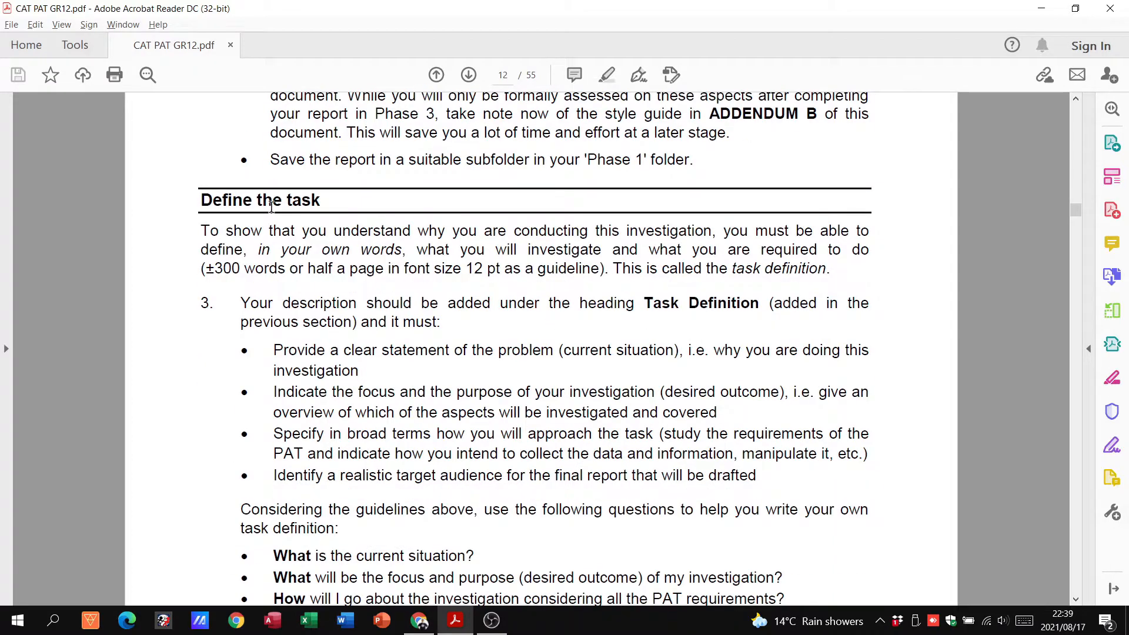
{"action": "mouse_move", "coordinate": [209, 268]}
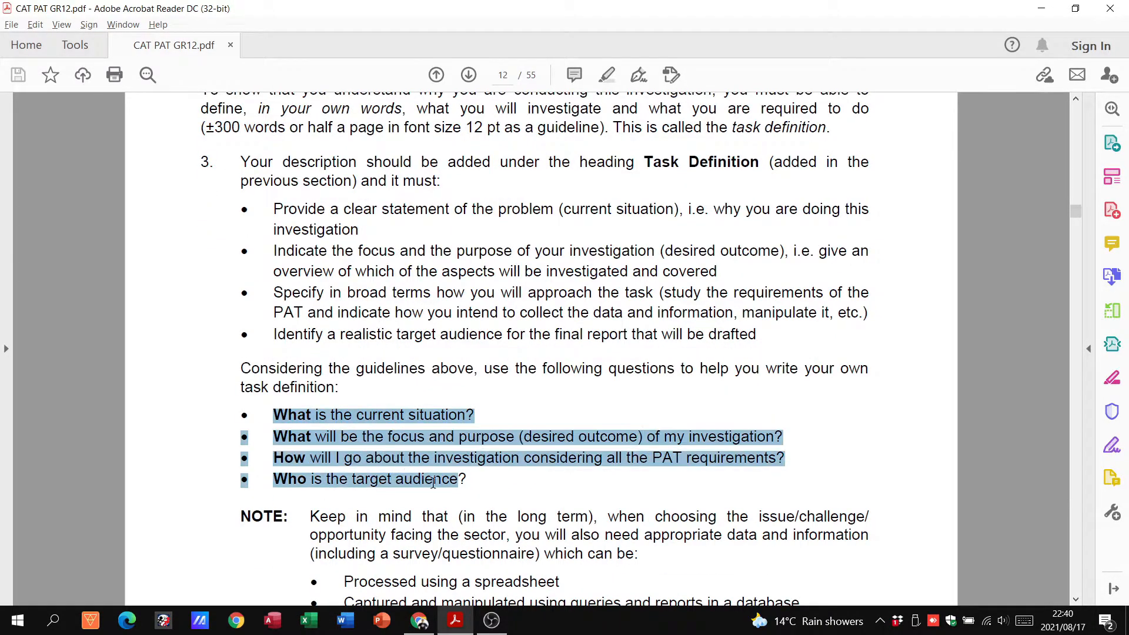
{"action": "left_click", "coordinate": [505, 381]}
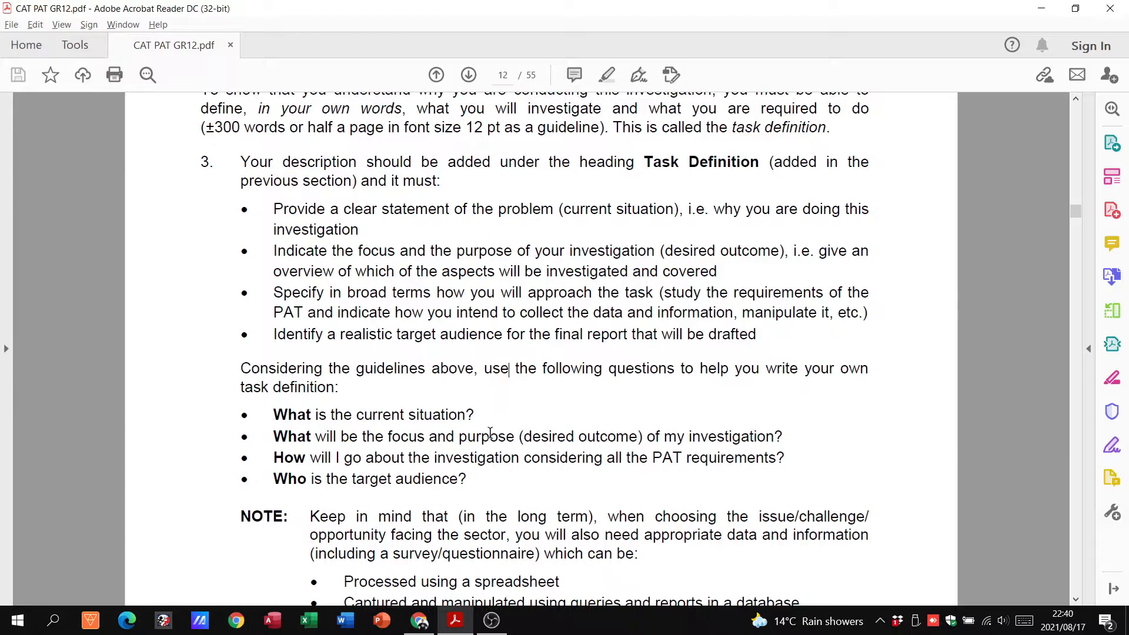
{"action": "mouse_move", "coordinate": [499, 417]}
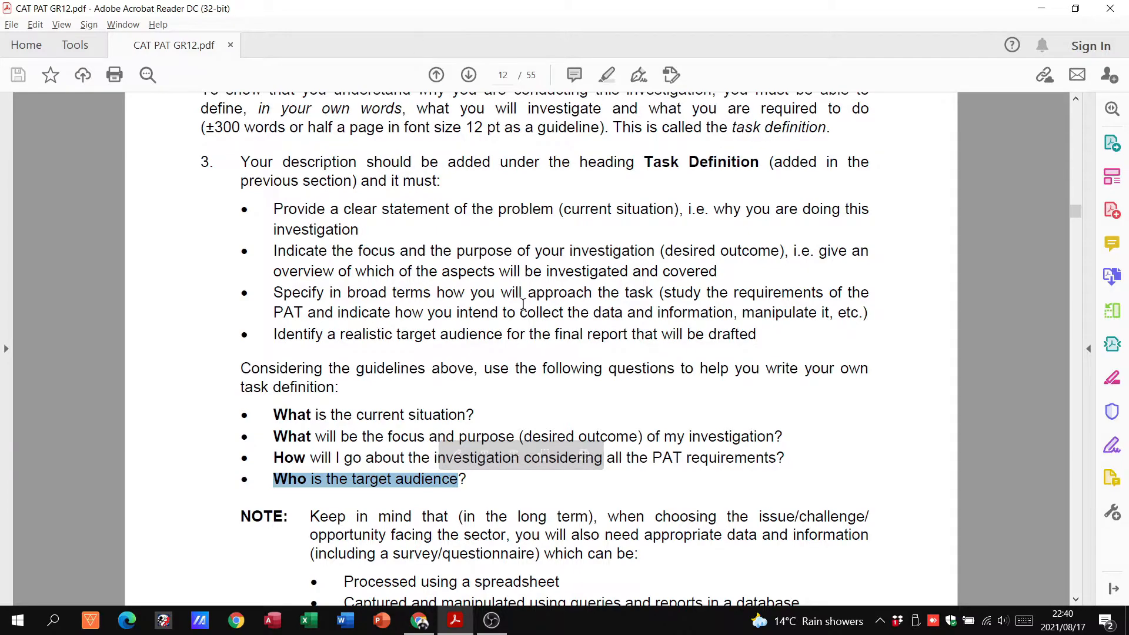
{"action": "scroll", "scroll_direction": "down", "scroll_amount": 3}
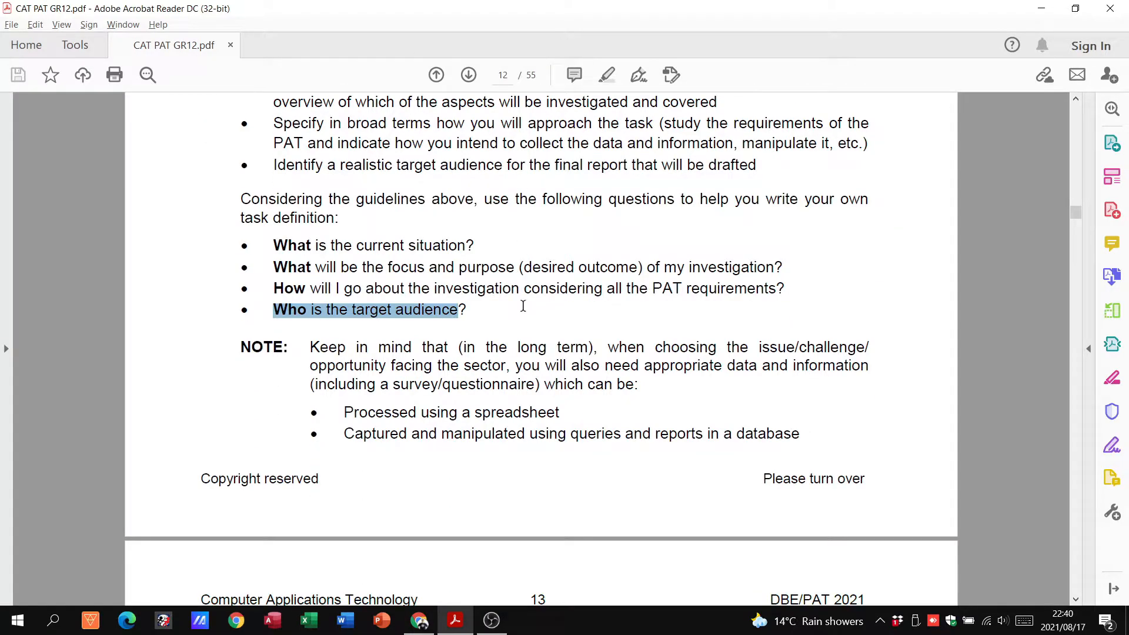
{"action": "scroll", "scroll_direction": "down", "scroll_amount": 3}
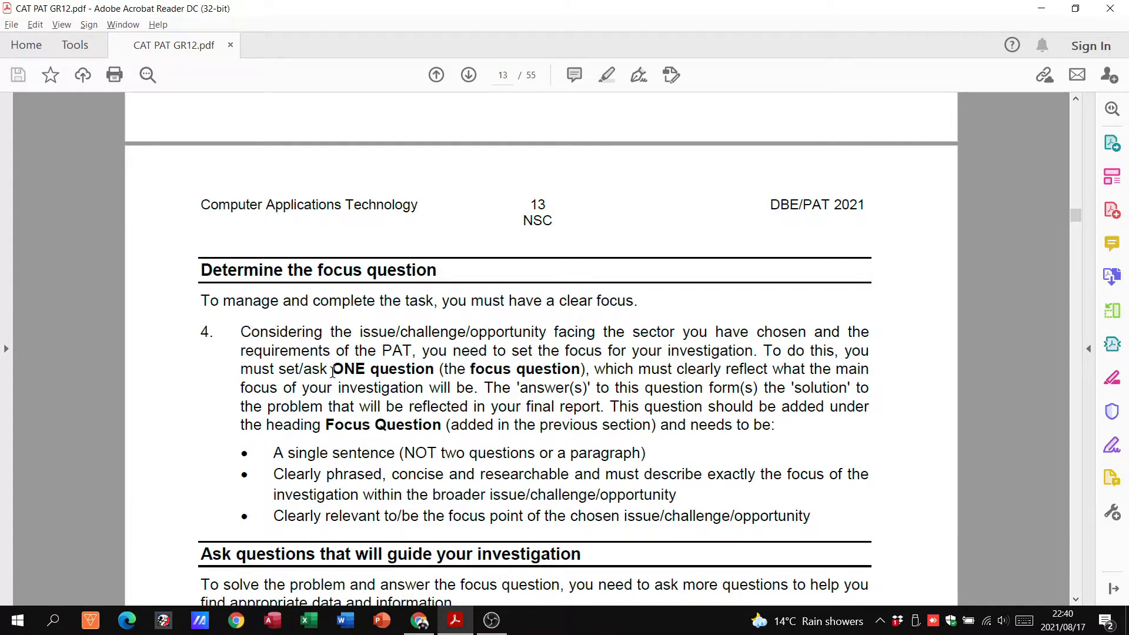
Scroll page 13 through items 4–7 and the Questions and Sources table figures.
{"action": "double_click", "coordinate": [381, 368]}
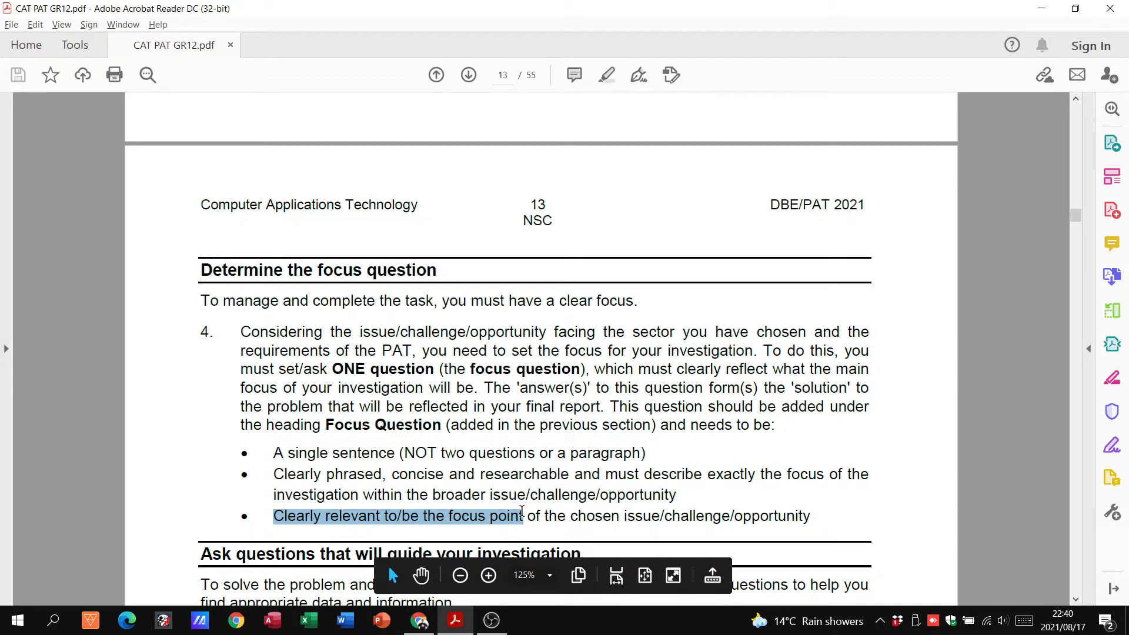
{"action": "scroll", "scroll_direction": "down", "scroll_amount": 3}
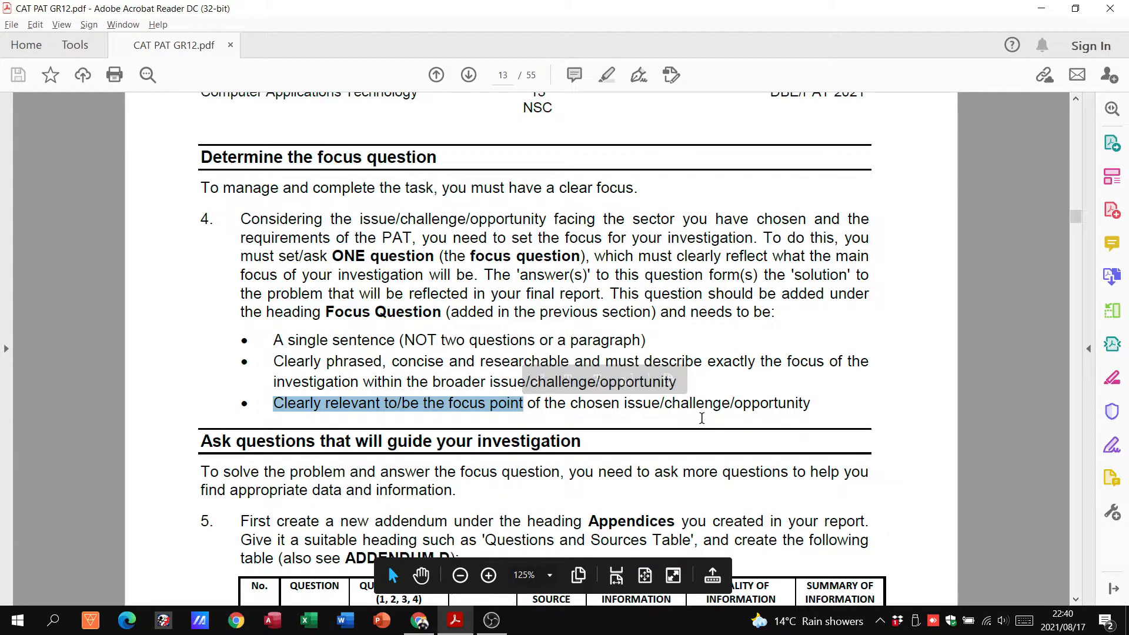
{"action": "scroll", "scroll_direction": "down", "scroll_amount": 3}
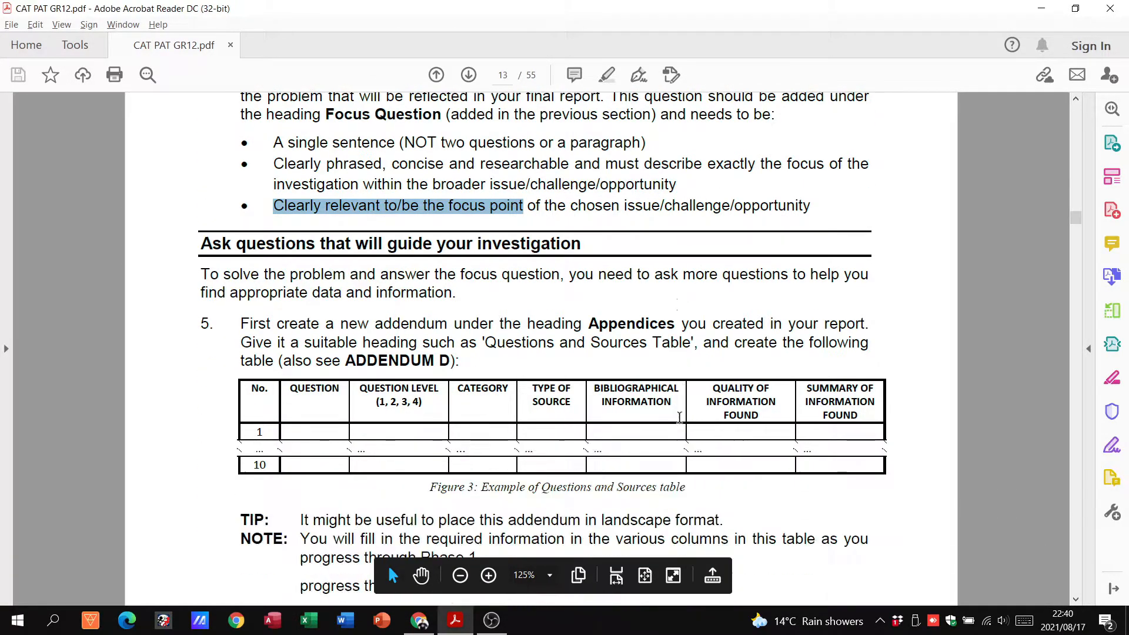
{"action": "scroll", "scroll_direction": "down", "scroll_amount": 3}
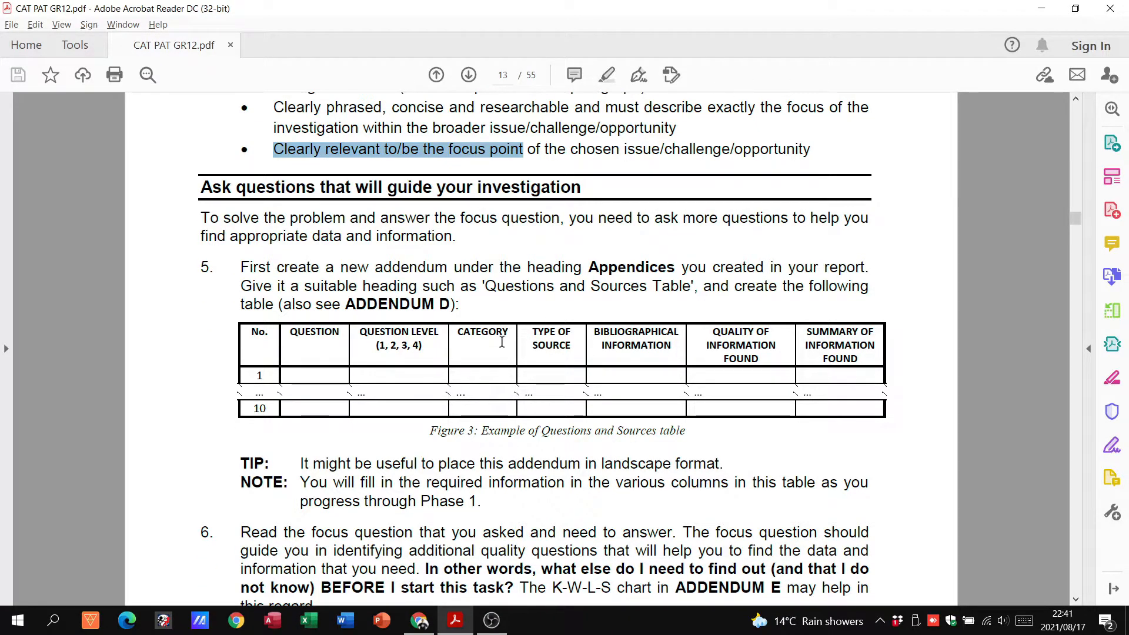
{"action": "scroll", "scroll_direction": "down", "scroll_amount": 3}
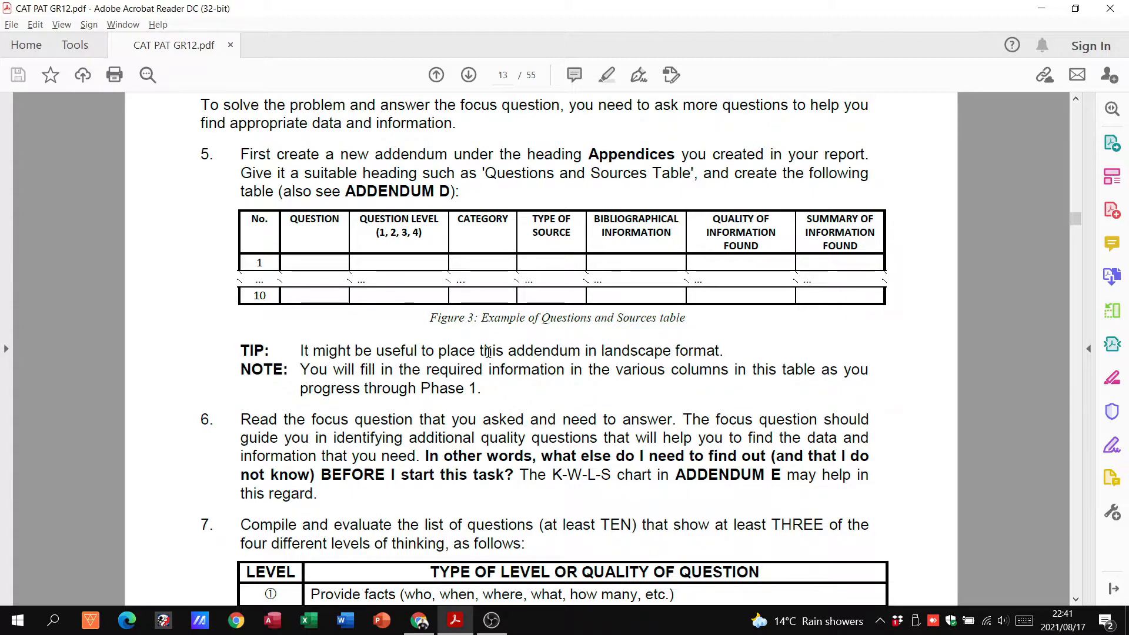
{"action": "mouse_move", "coordinate": [301, 267]}
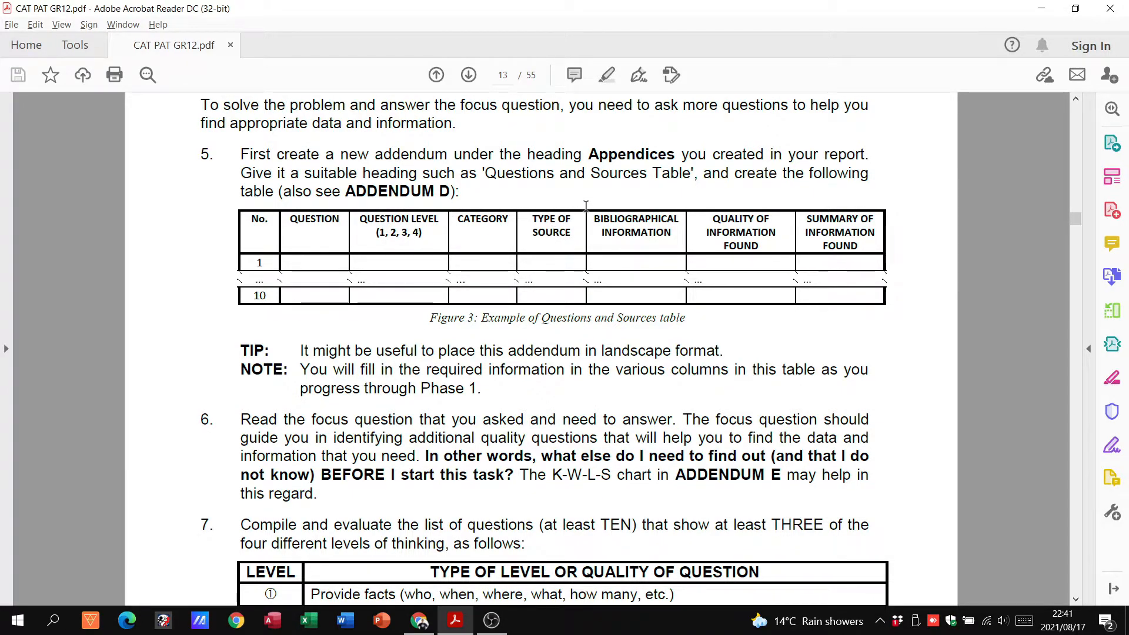
{"action": "mouse_move", "coordinate": [766, 230]}
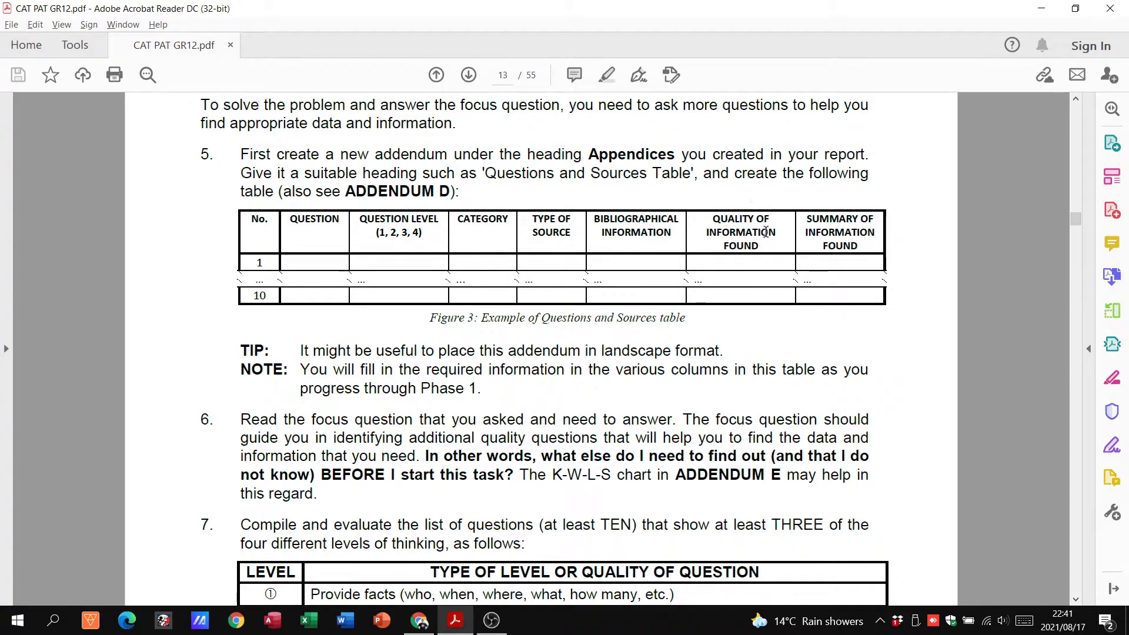
{"action": "scroll", "scroll_direction": "down", "scroll_amount": 3}
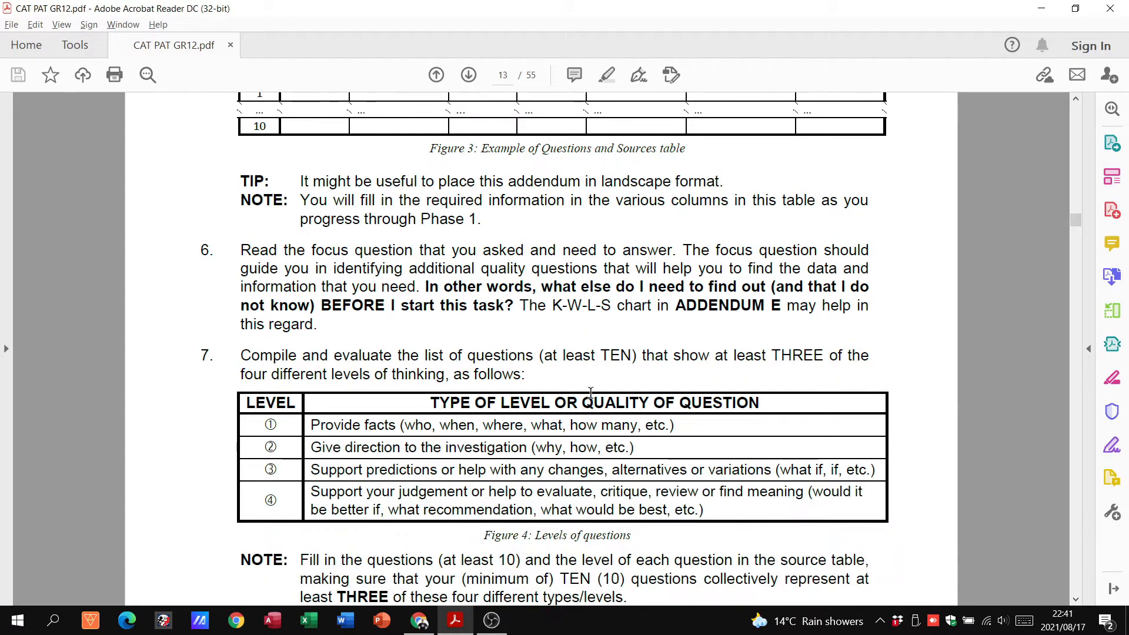
{"action": "mouse_move", "coordinate": [389, 503]}
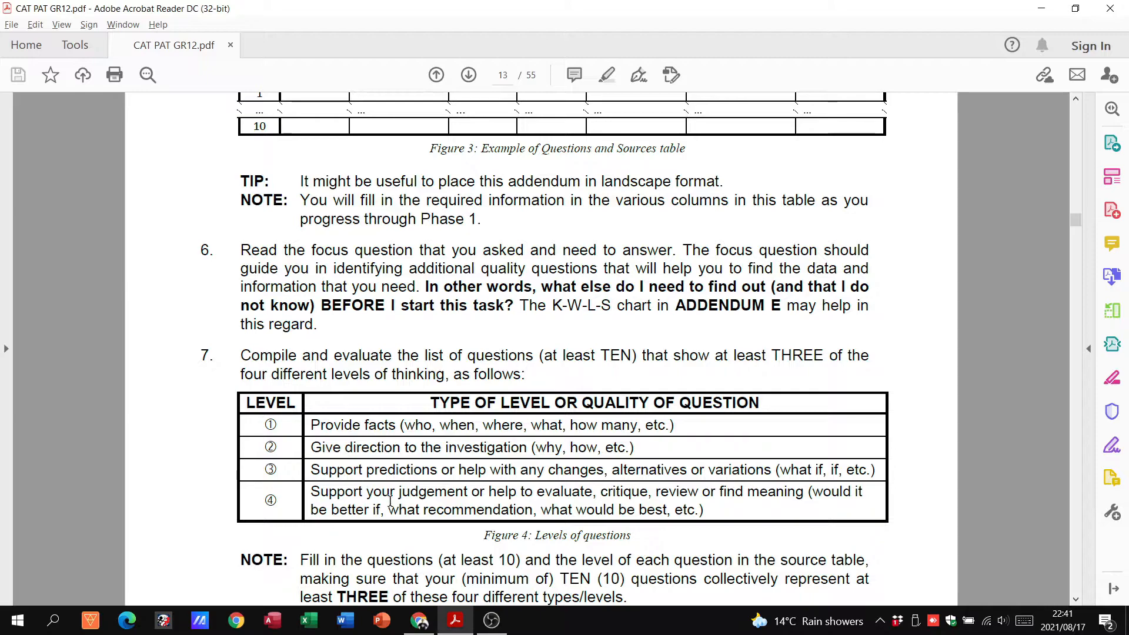
Continue into page 14's four levels of questions, deselect the note and scroll back to it.
{"action": "scroll", "scroll_direction": "down", "scroll_amount": 3}
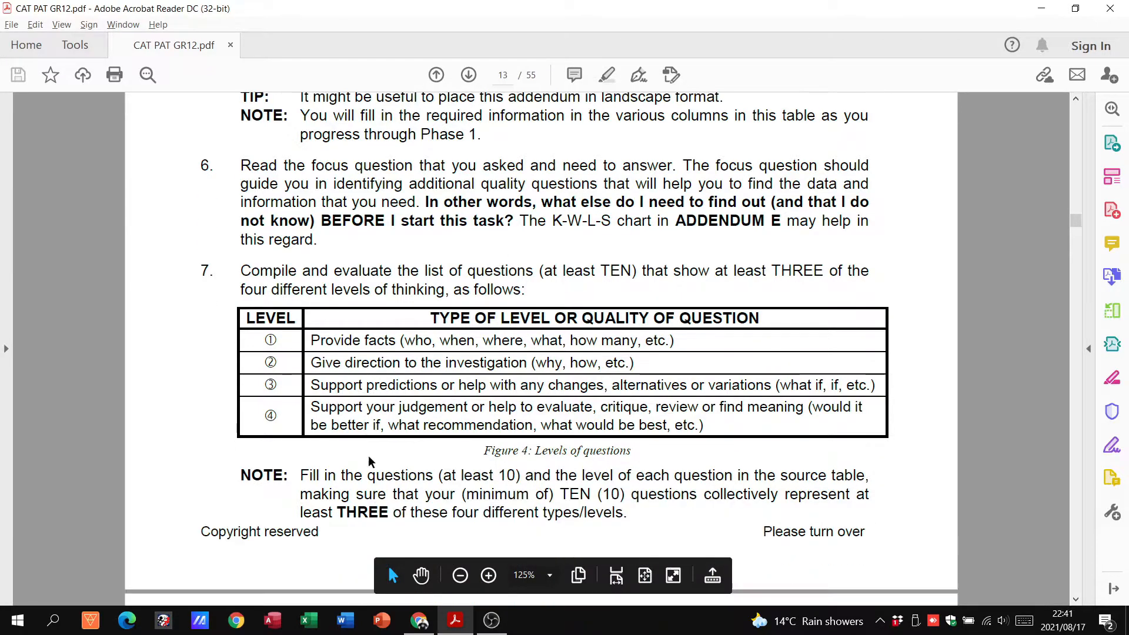
{"action": "scroll", "scroll_direction": "down", "scroll_amount": 3}
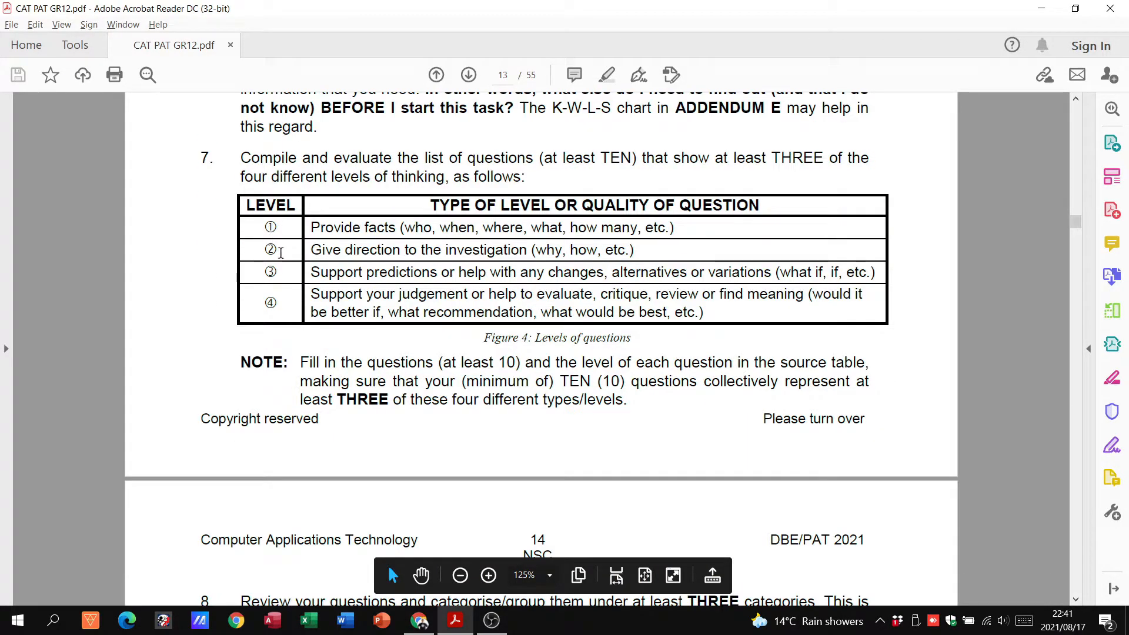
{"action": "scroll", "scroll_direction": "down", "scroll_amount": 3}
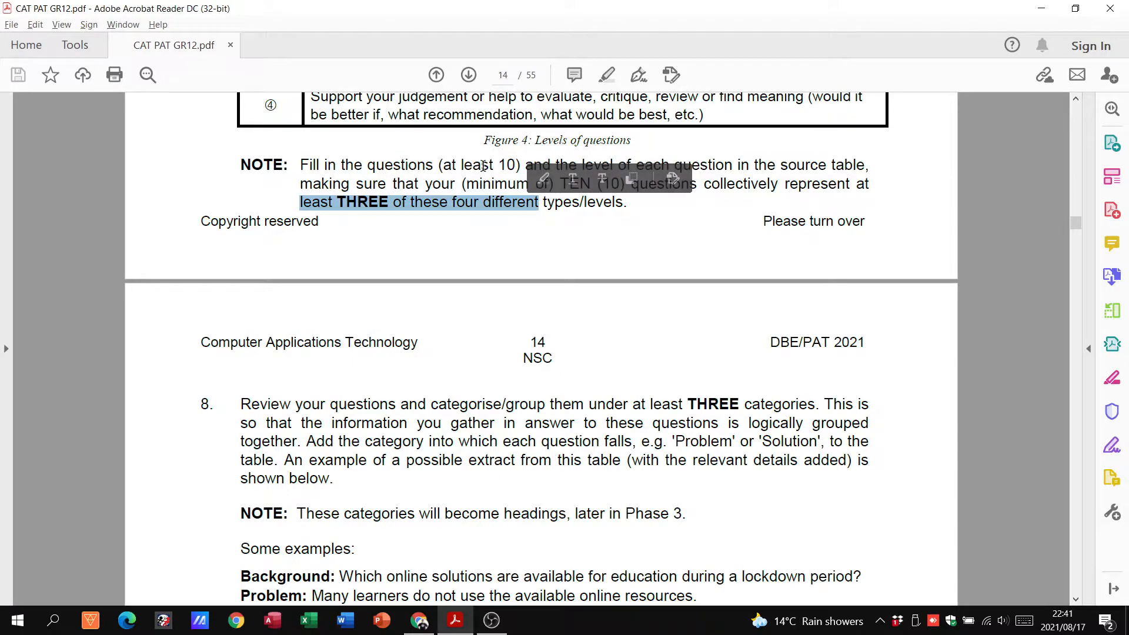
{"action": "left_click", "coordinate": [496, 165]}
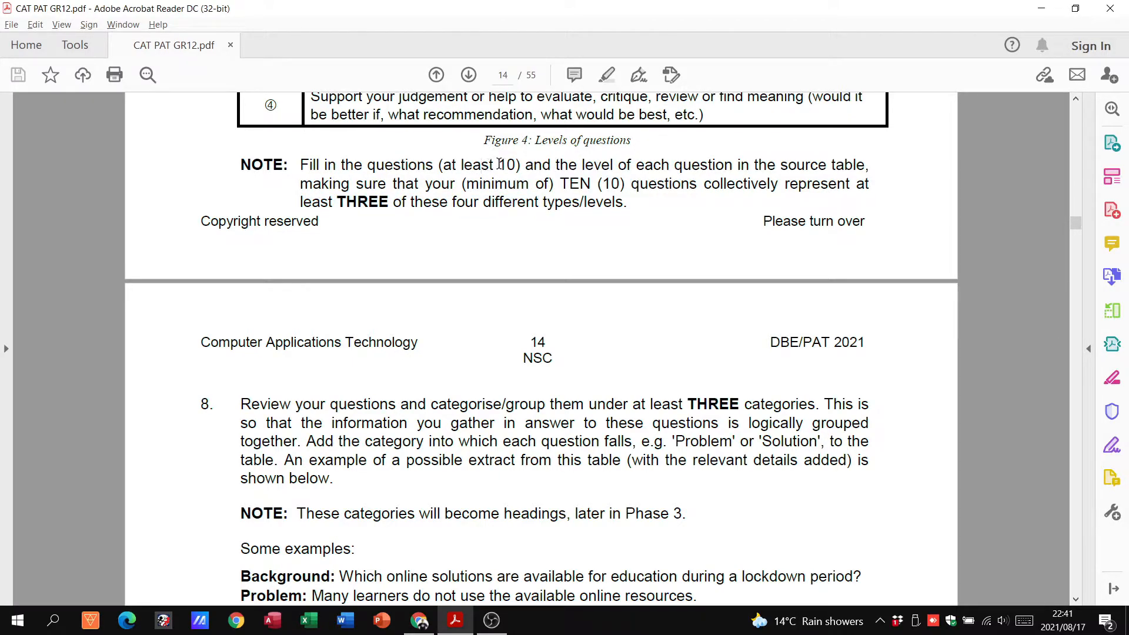
{"action": "scroll", "scroll_direction": "up", "scroll_amount": 3}
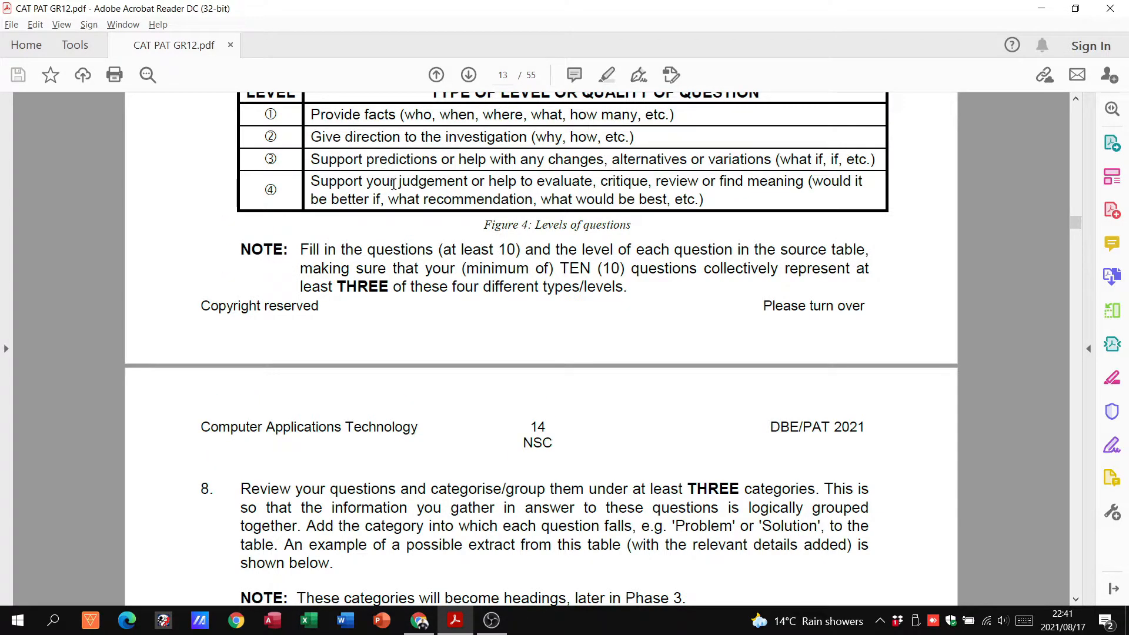
Scroll page 14 past item 8's examples, Figure 5 and item 9 to Identifying sources and item 10.
{"action": "scroll", "scroll_direction": "down", "scroll_amount": 3}
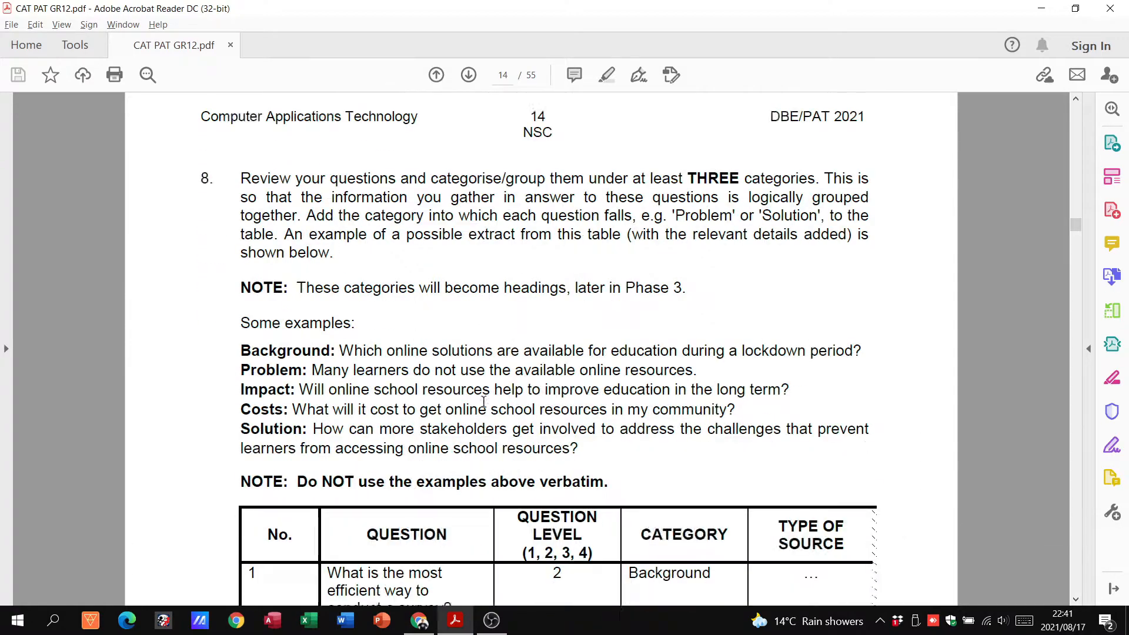
{"action": "scroll", "scroll_direction": "down", "scroll_amount": 3}
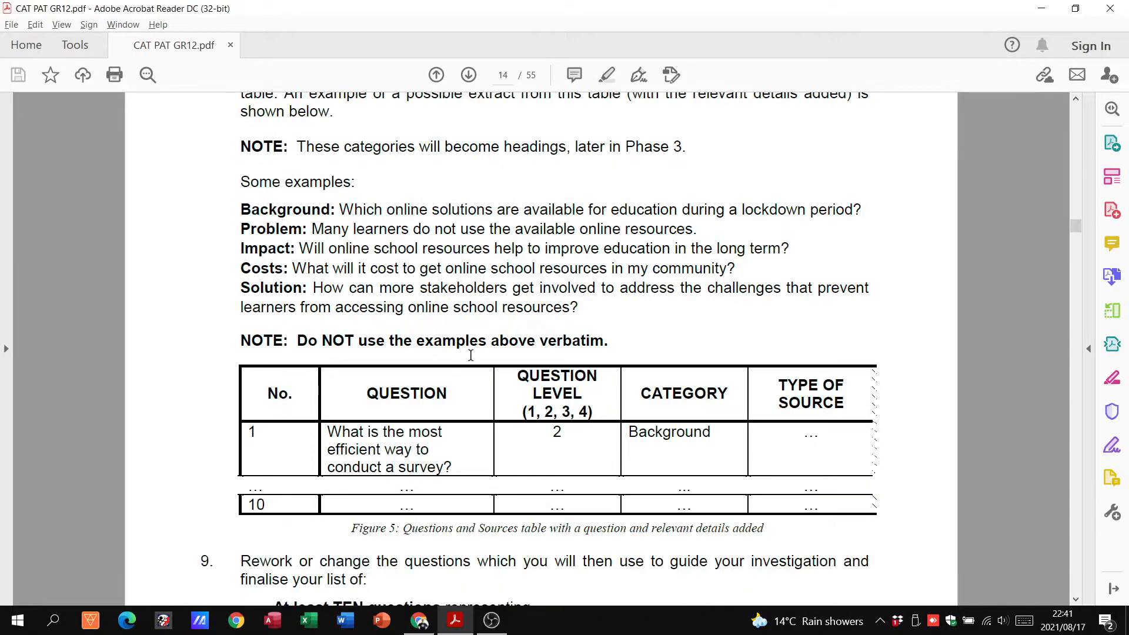
{"action": "scroll", "scroll_direction": "down", "scroll_amount": 3}
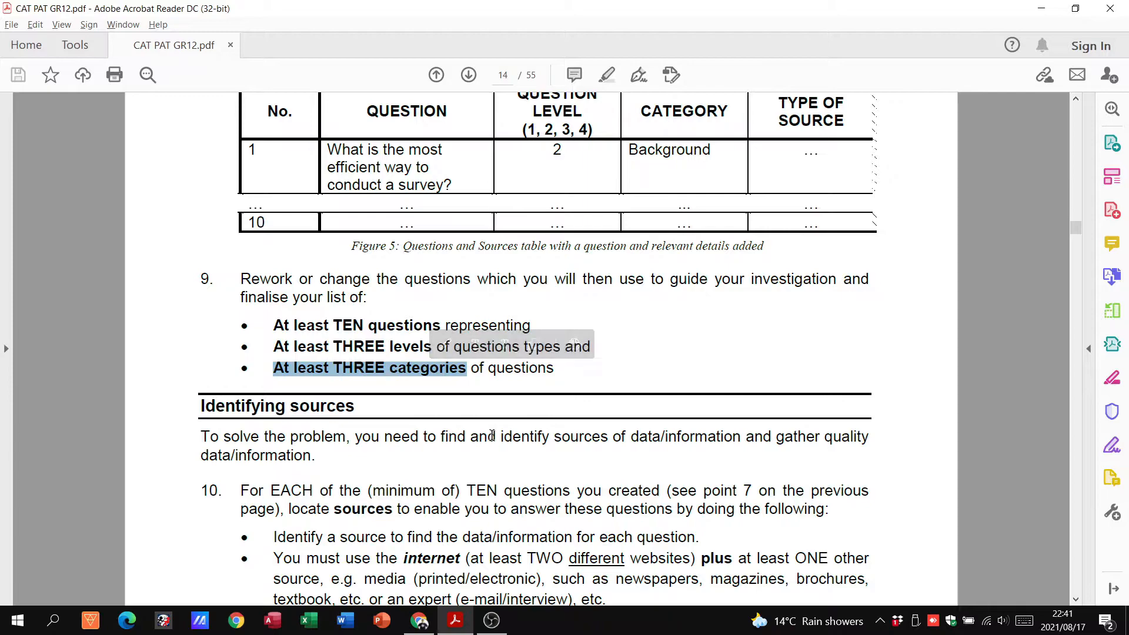
{"action": "scroll", "scroll_direction": "down", "scroll_amount": 3}
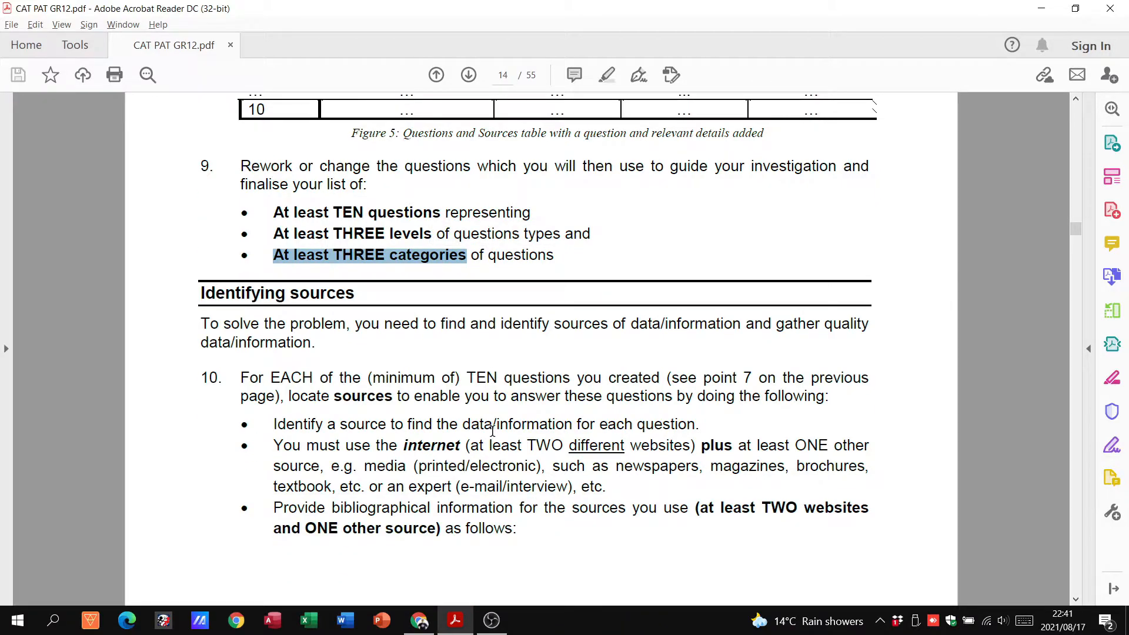
{"action": "scroll", "scroll_direction": "down", "scroll_amount": 3}
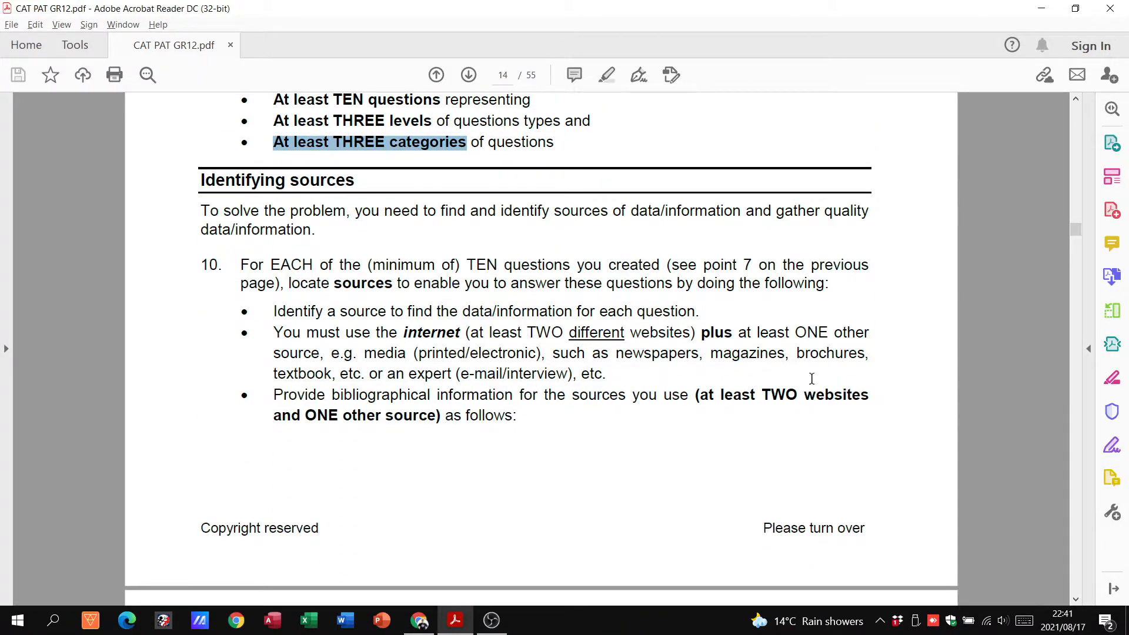
{"action": "scroll", "scroll_direction": "down", "scroll_amount": 3}
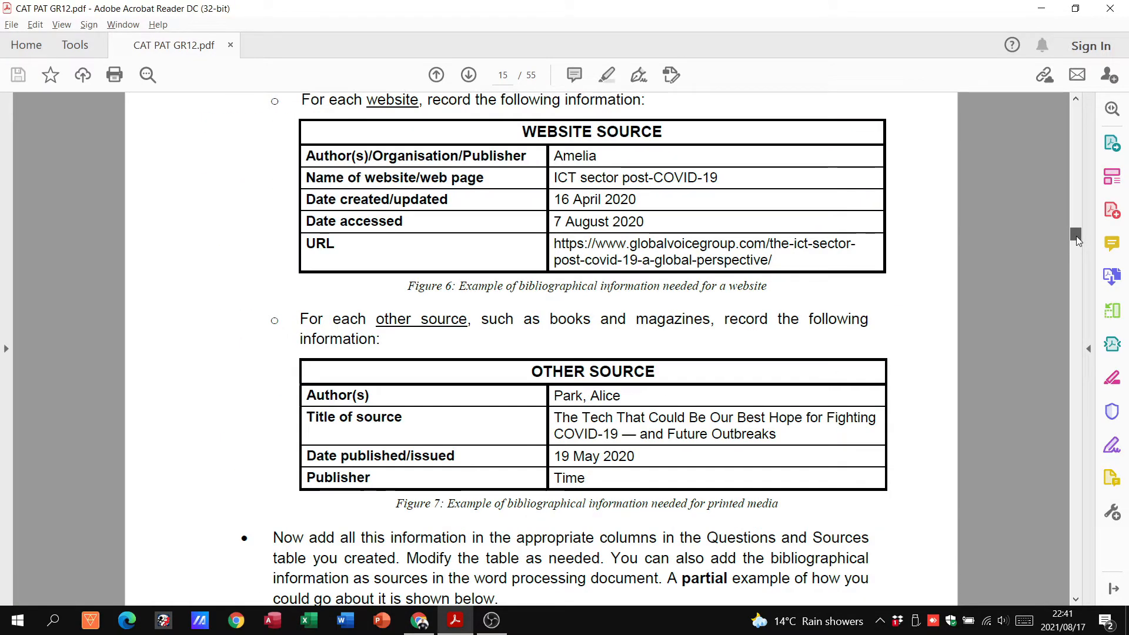
Go over Figure 8's Questions and Sources table with bibliographical info, reaching page 16's referencing TIP.
{"action": "scroll", "scroll_direction": "up", "scroll_amount": 3}
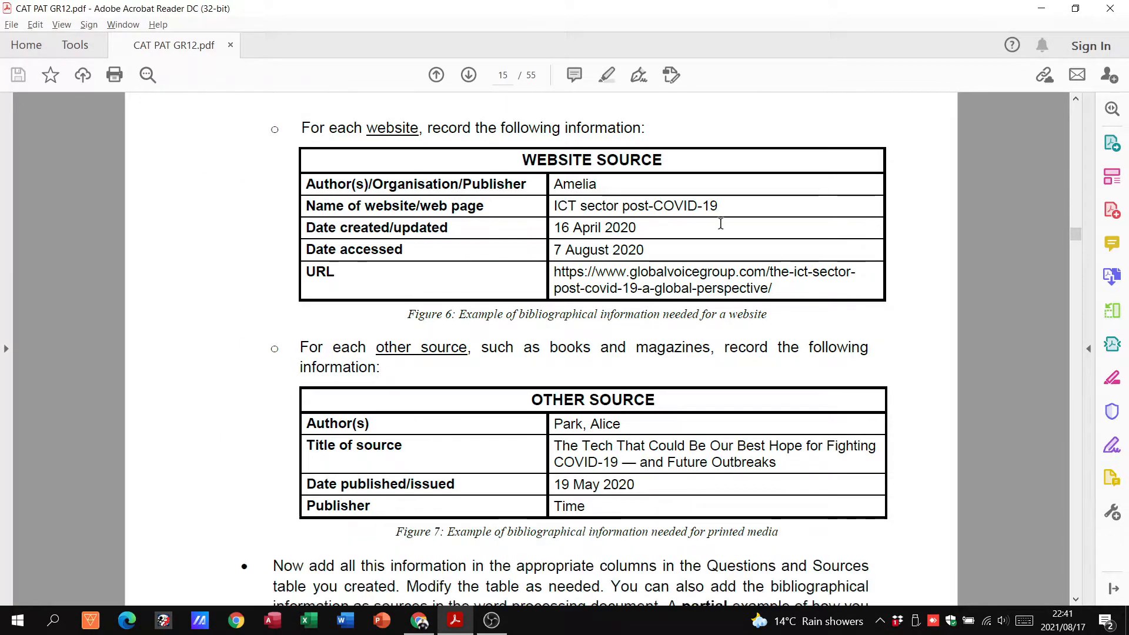
{"action": "mouse_move", "coordinate": [475, 271]}
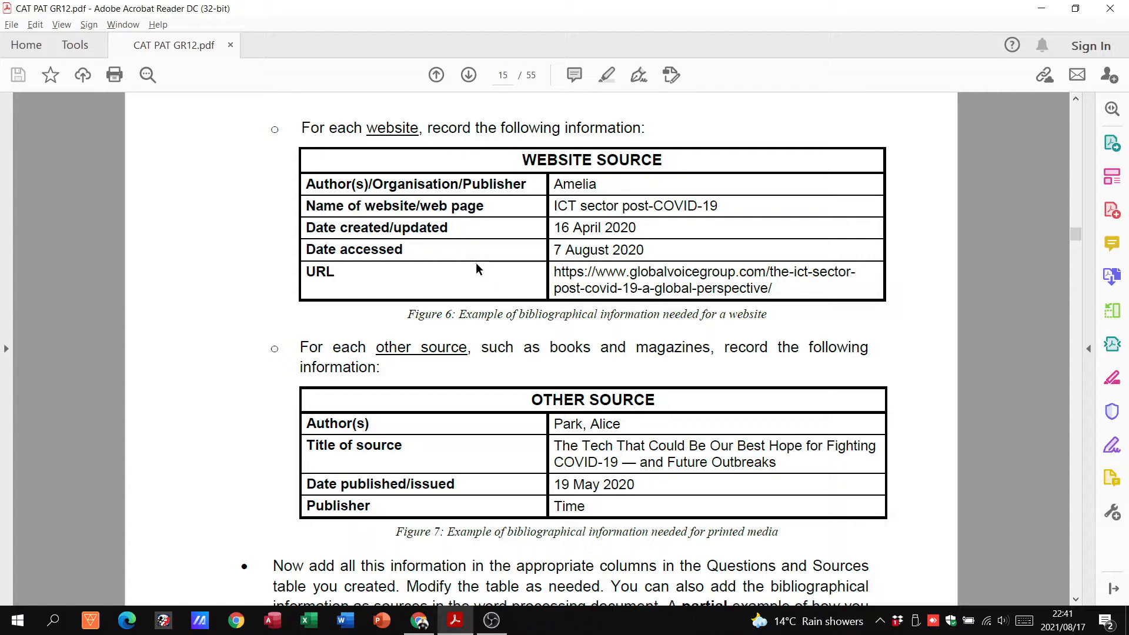
{"action": "mouse_move", "coordinate": [637, 218]}
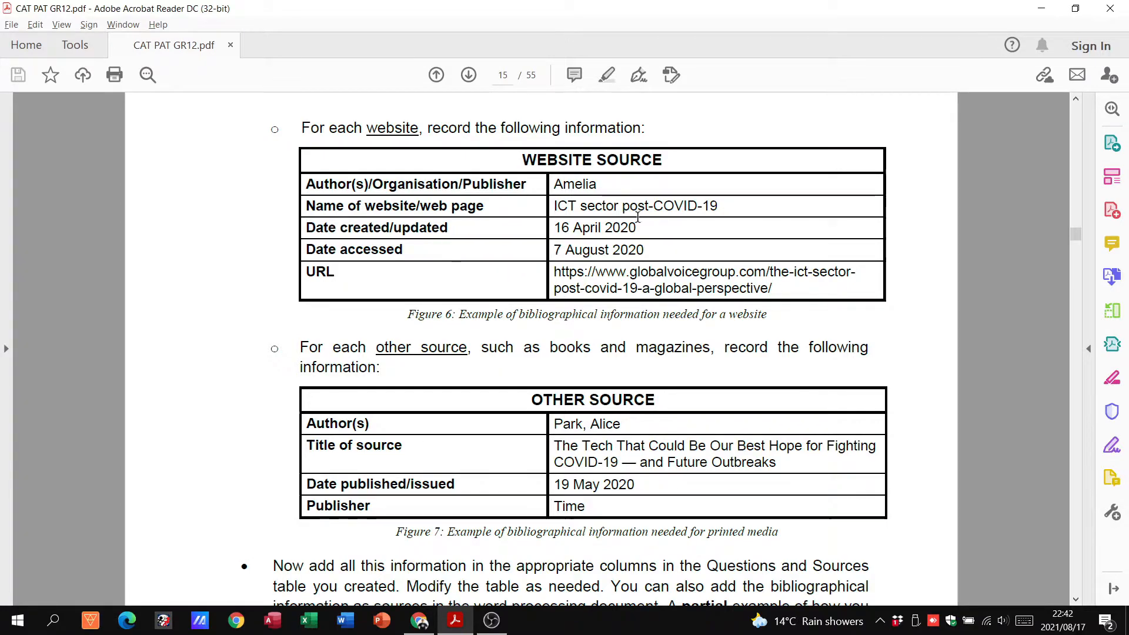
{"action": "mouse_move", "coordinate": [455, 205]}
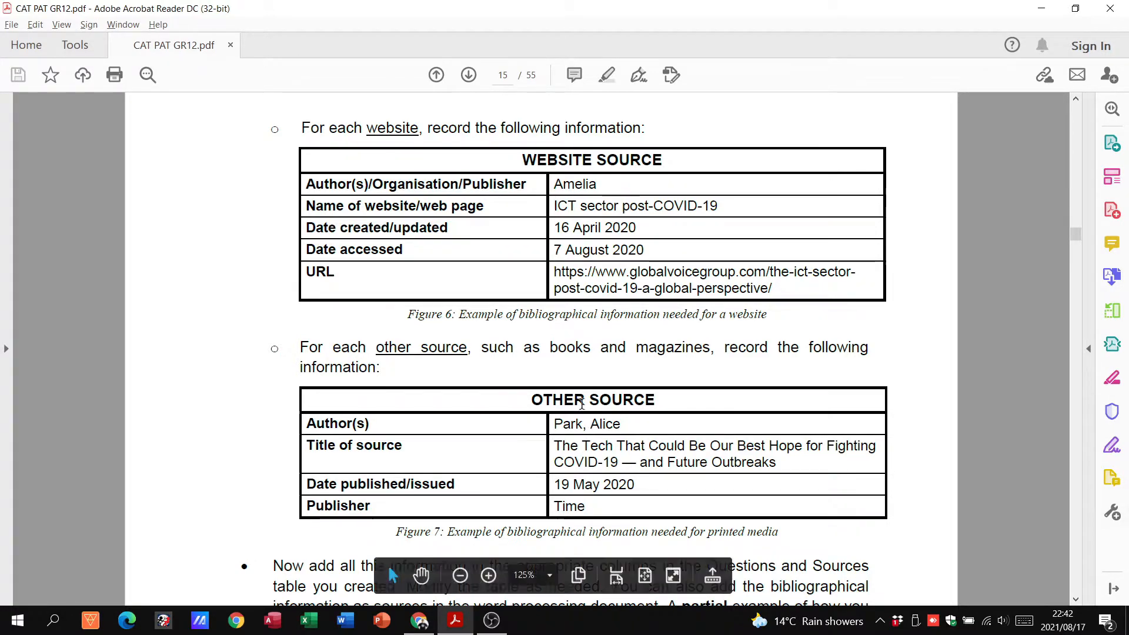
{"action": "scroll", "scroll_direction": "down", "scroll_amount": 3}
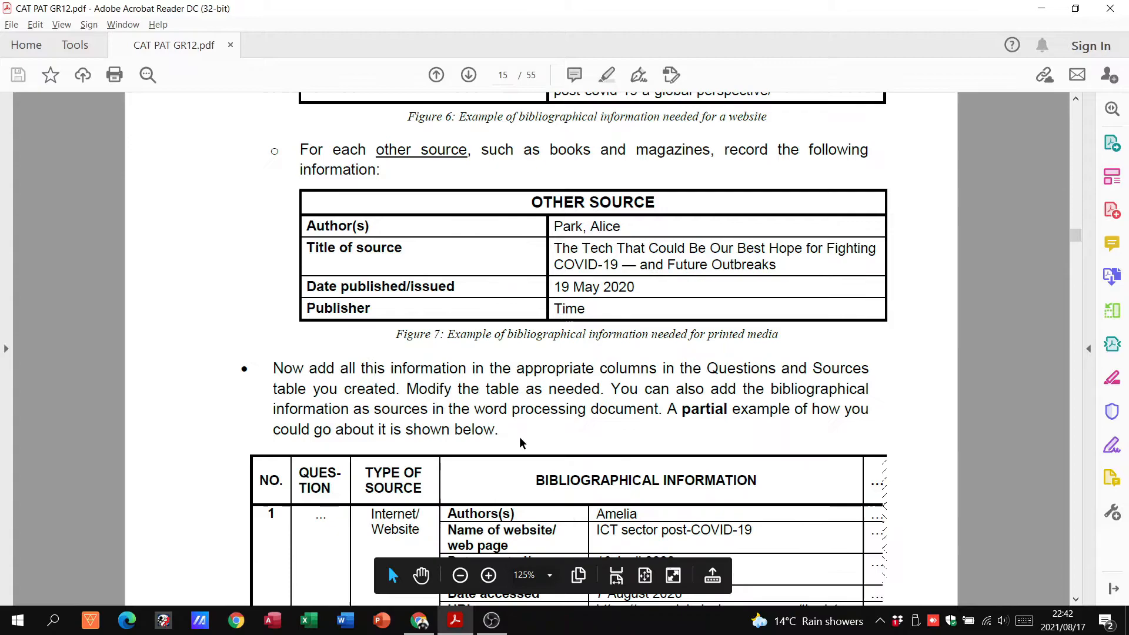
{"action": "scroll", "scroll_direction": "down", "scroll_amount": 3}
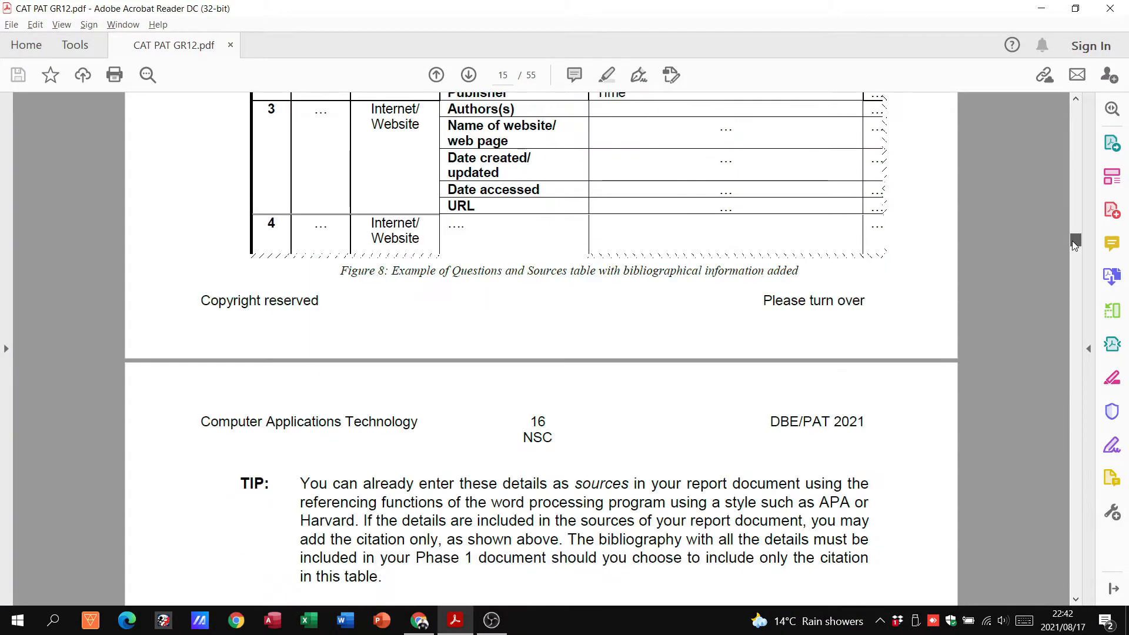
{"action": "scroll", "scroll_direction": "up", "scroll_amount": 3}
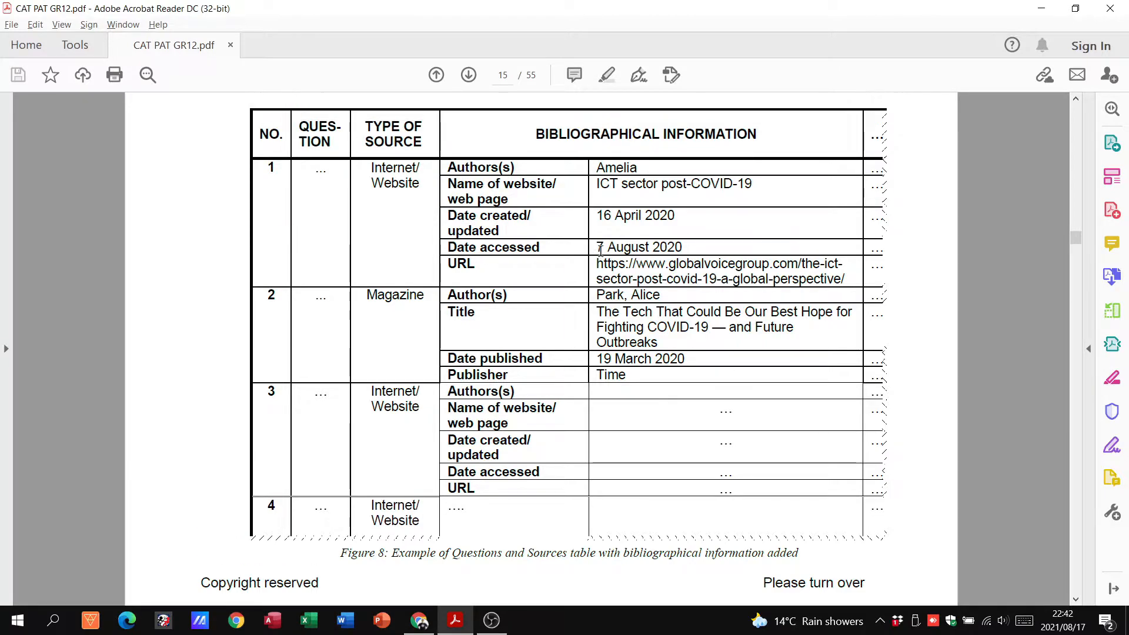
{"action": "scroll", "scroll_direction": "up", "scroll_amount": 3}
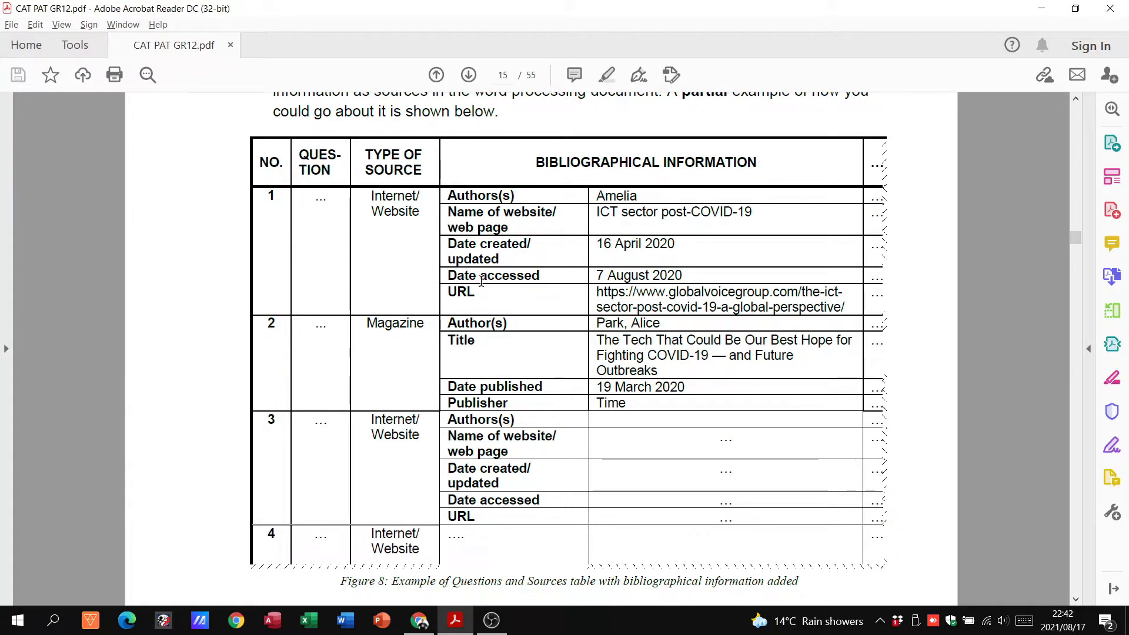
{"action": "mouse_move", "coordinate": [501, 368]}
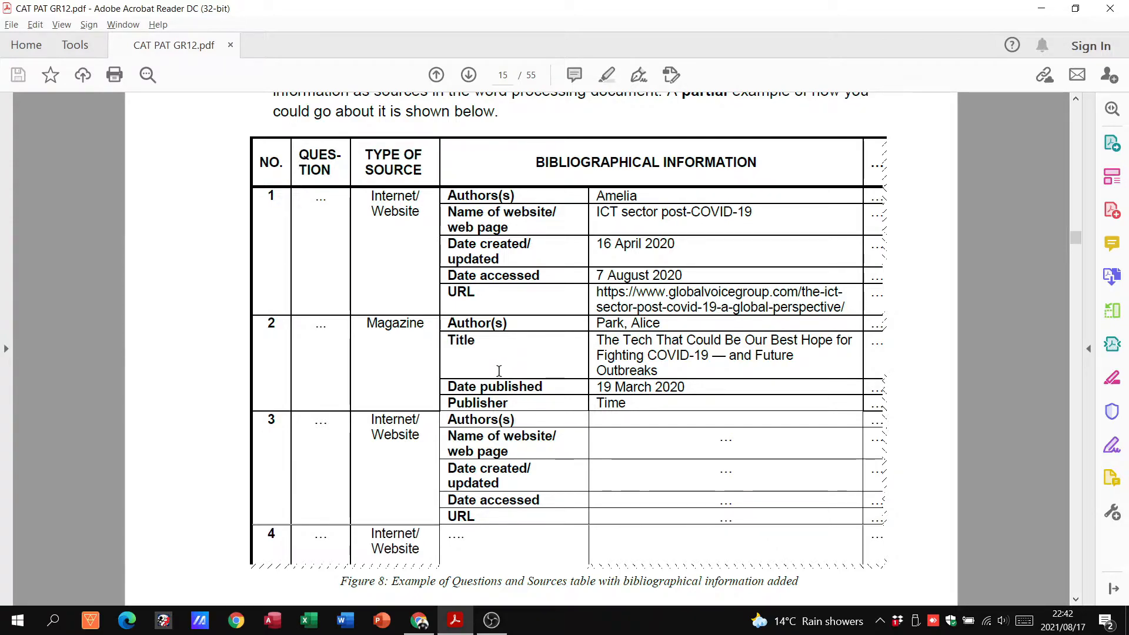
{"action": "mouse_move", "coordinate": [554, 383]}
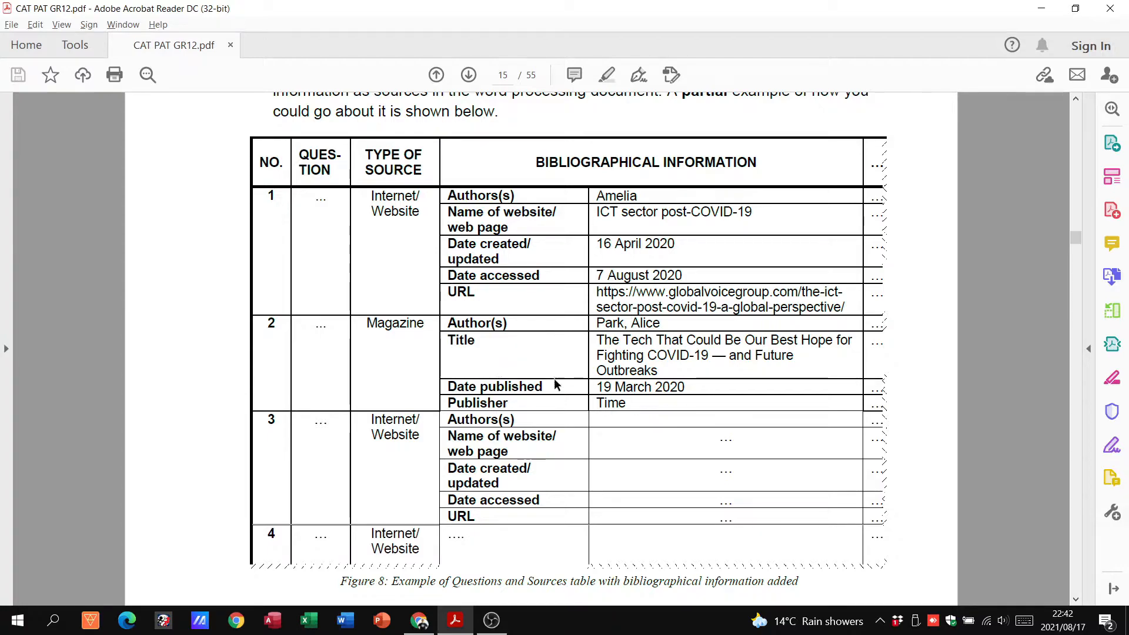
{"action": "mouse_move", "coordinate": [496, 390]}
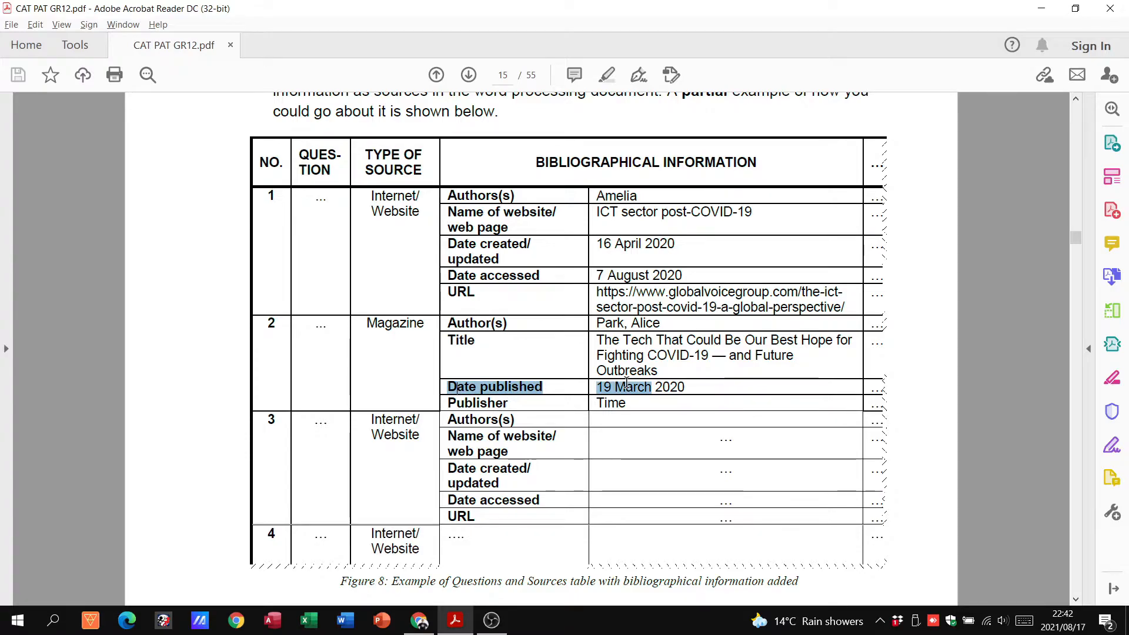
{"action": "scroll", "scroll_direction": "down", "scroll_amount": 3}
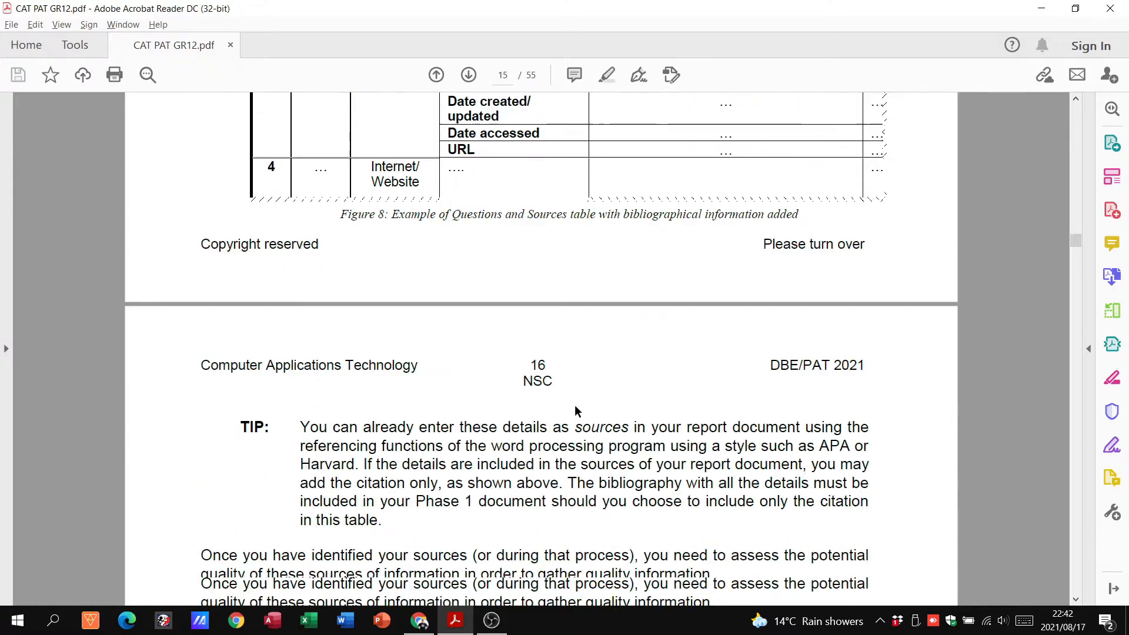
Scroll through the source quality criteria table and Figure 10 to 'Engage with and use data and information'.
{"action": "scroll", "scroll_direction": "down", "scroll_amount": 3}
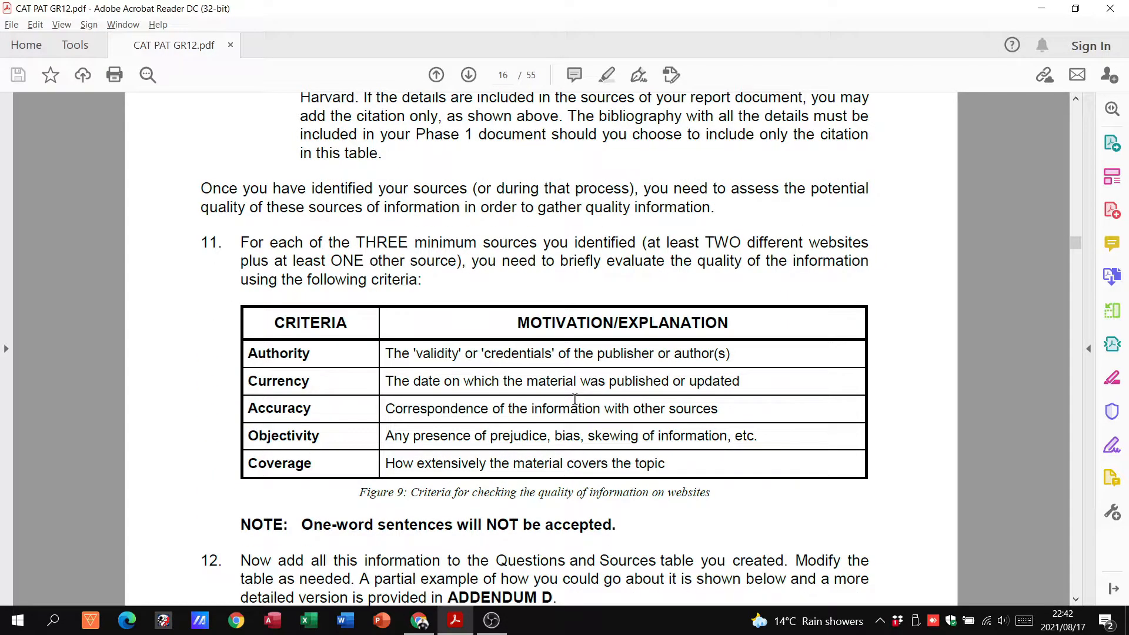
{"action": "scroll", "scroll_direction": "down", "scroll_amount": 3}
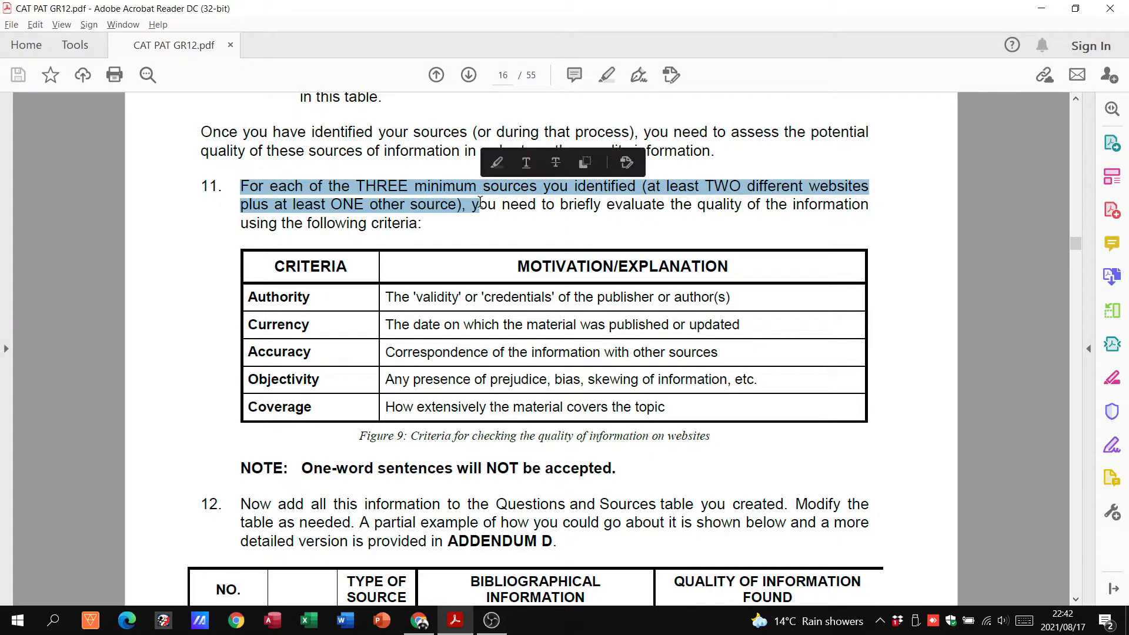
{"action": "scroll", "scroll_direction": "down", "scroll_amount": 3}
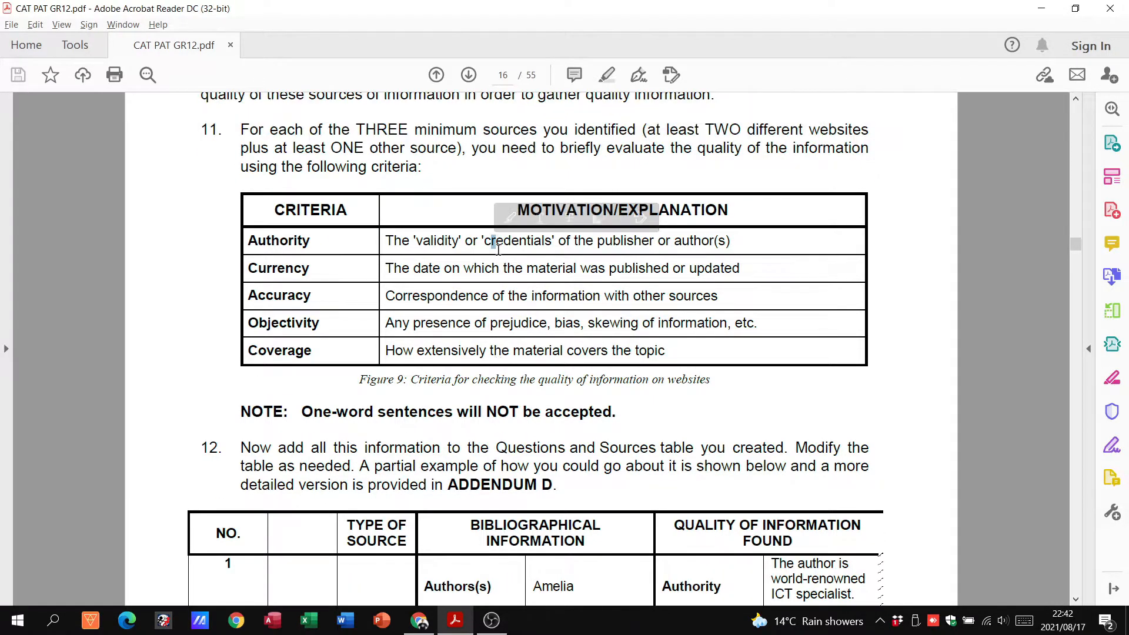
{"action": "mouse_move", "coordinate": [342, 193]}
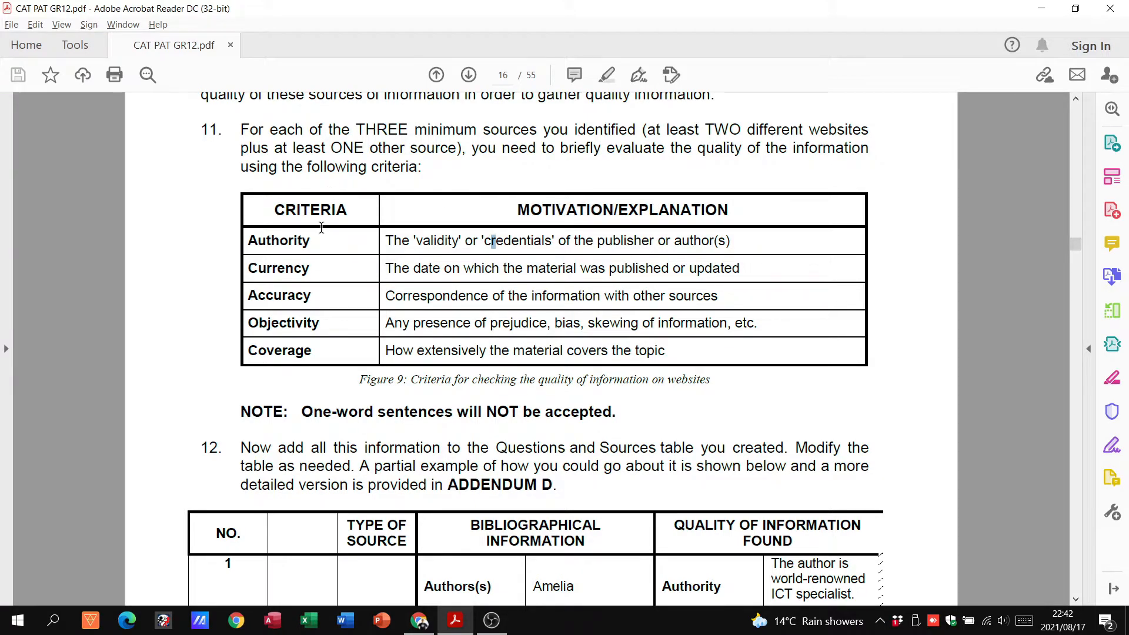
{"action": "mouse_move", "coordinate": [339, 339]}
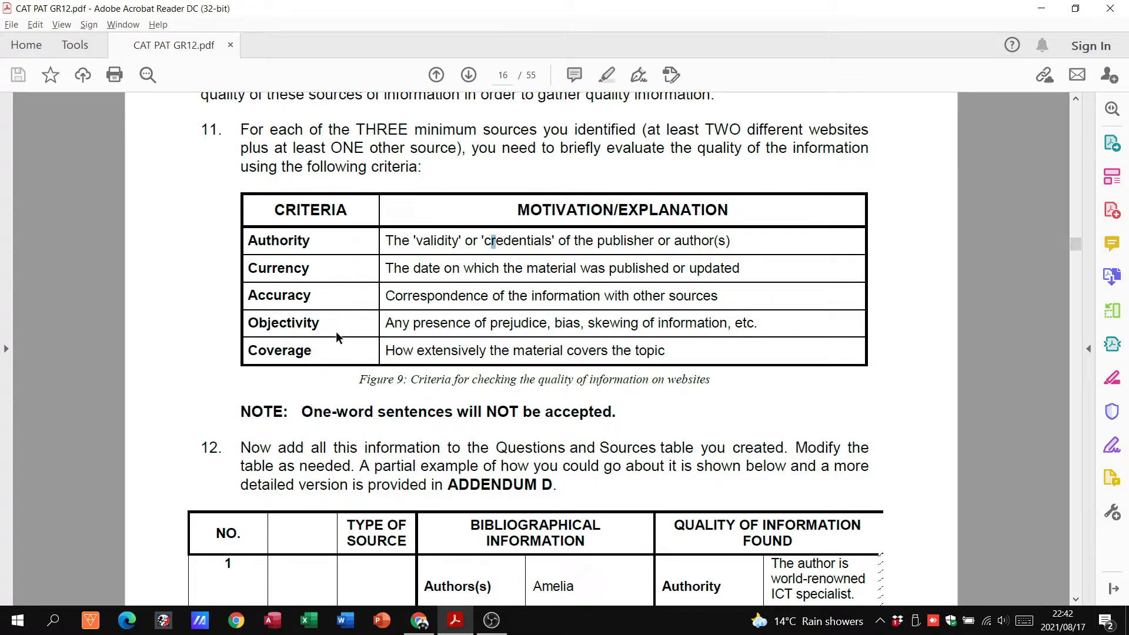
{"action": "mouse_move", "coordinate": [333, 355]}
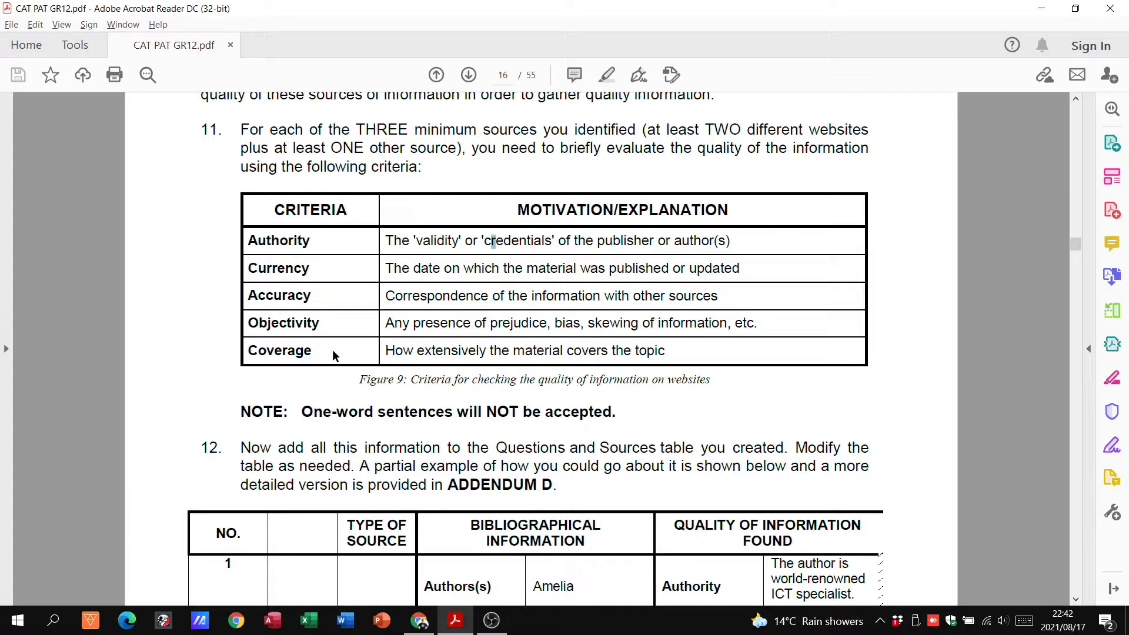
{"action": "scroll", "scroll_direction": "down", "scroll_amount": 3}
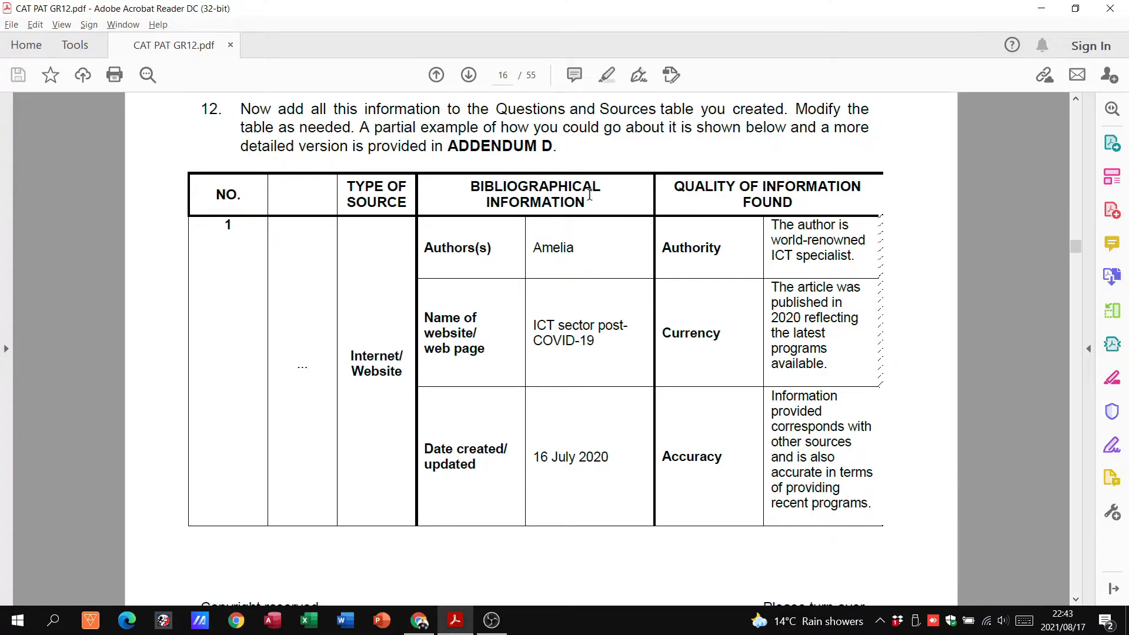
{"action": "scroll", "scroll_direction": "down", "scroll_amount": 3}
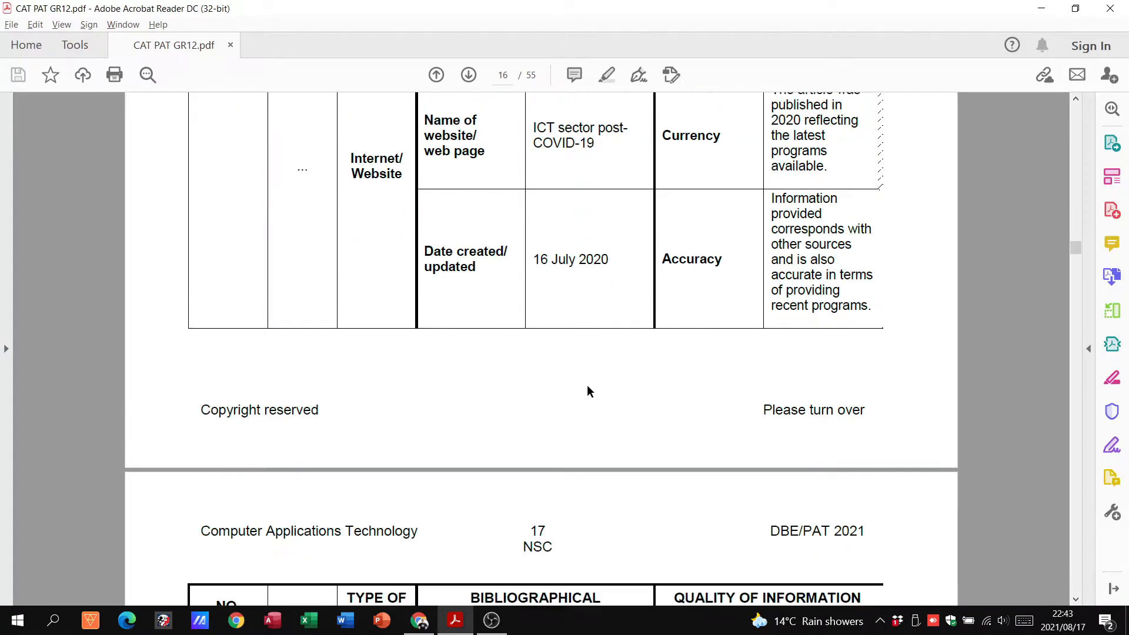
{"action": "scroll", "scroll_direction": "down", "scroll_amount": 3}
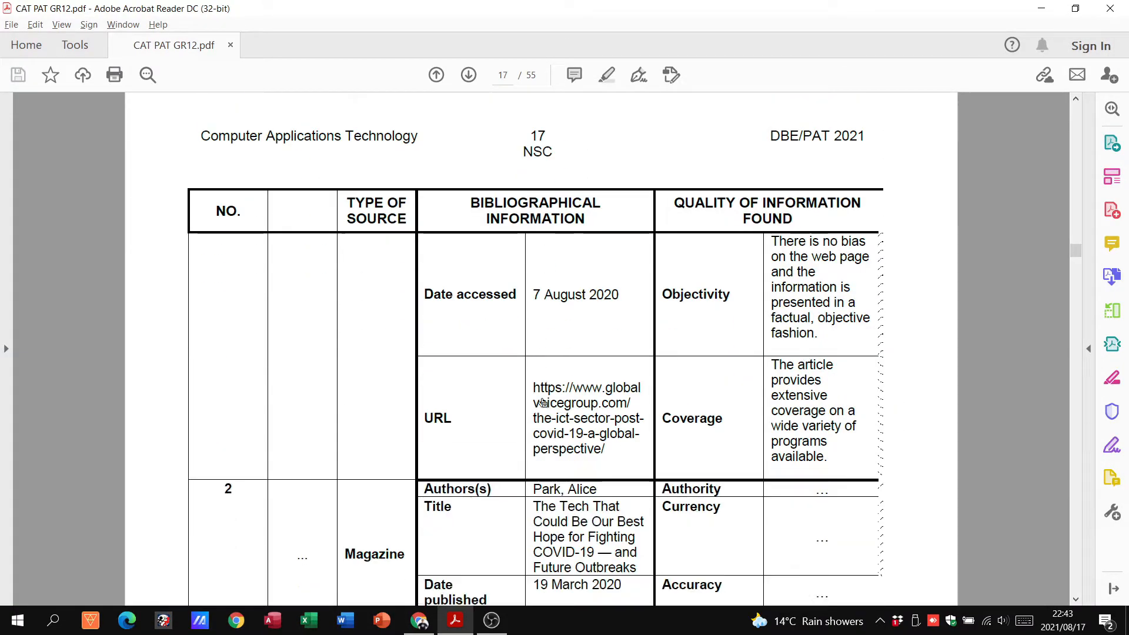
{"action": "scroll", "scroll_direction": "down", "scroll_amount": 3}
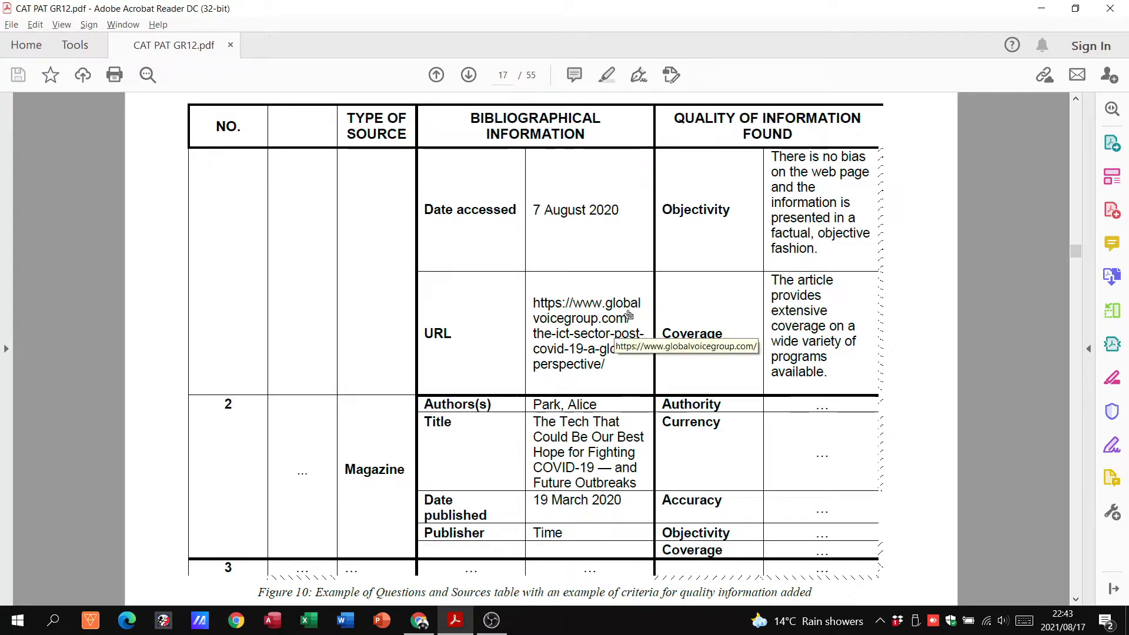
{"action": "mouse_move", "coordinate": [1069, 247]}
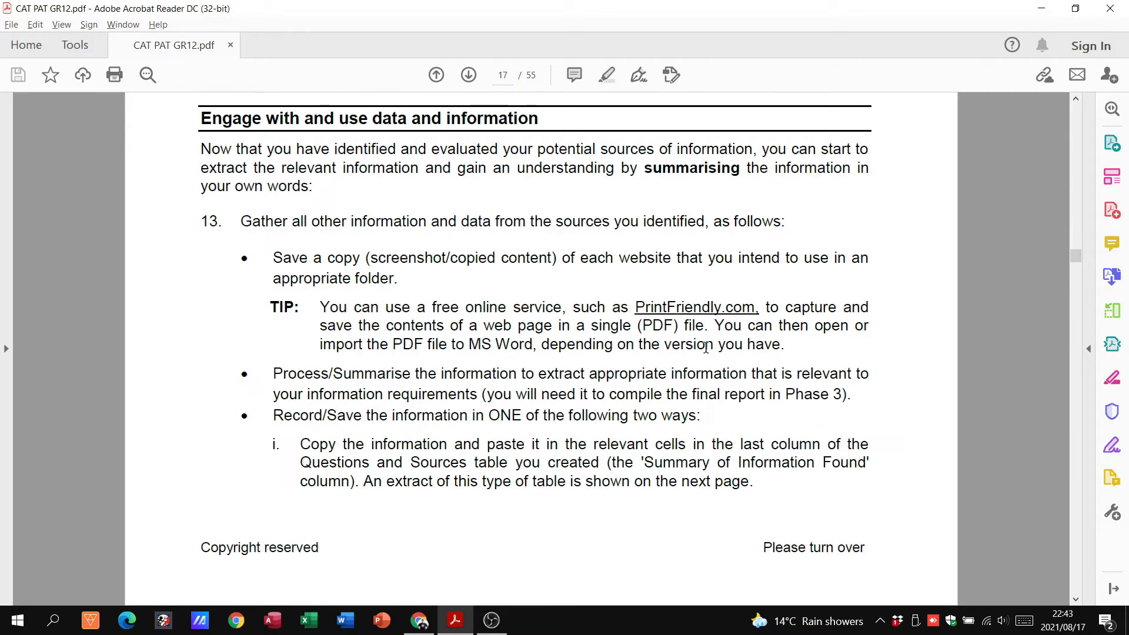
{"action": "scroll", "scroll_direction": "down", "scroll_amount": 3}
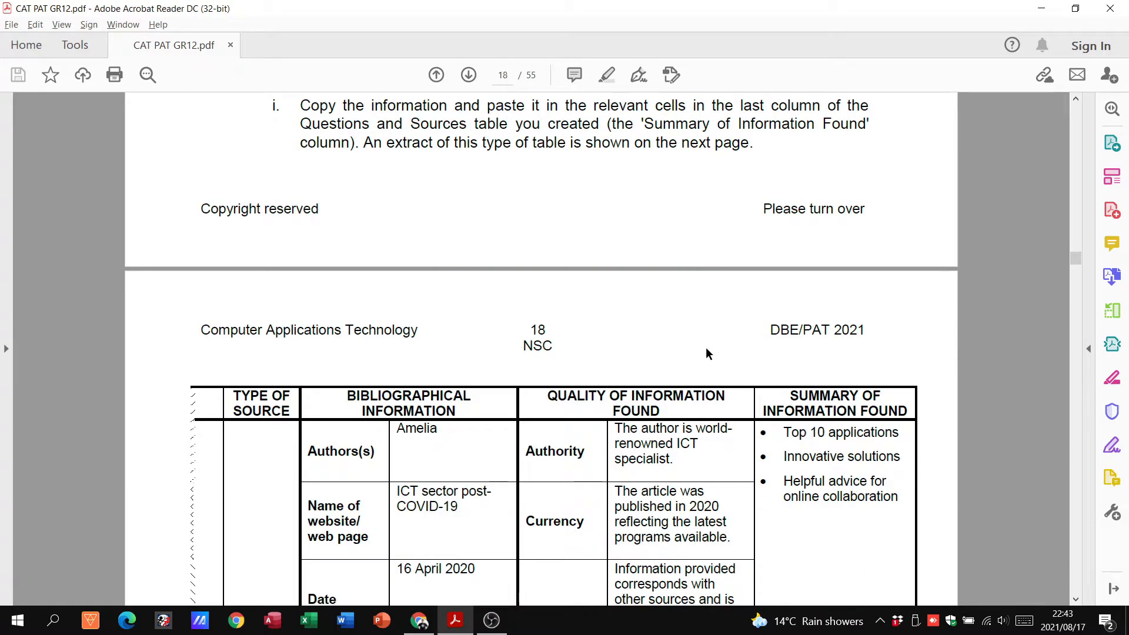
{"action": "scroll", "scroll_direction": "down", "scroll_amount": 3}
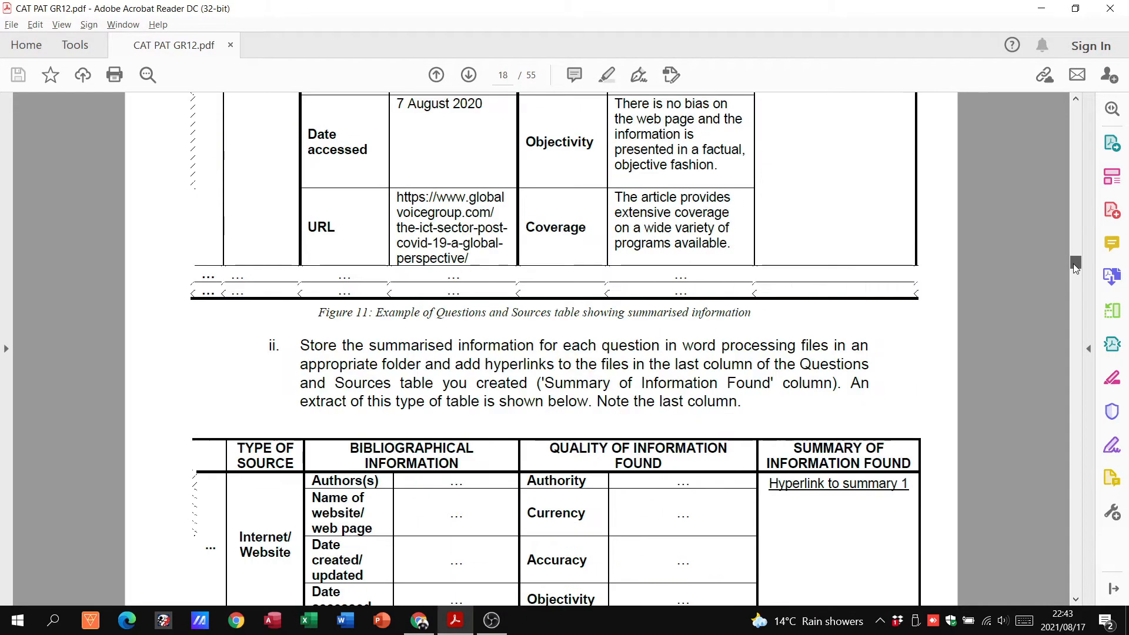
{"action": "scroll", "scroll_direction": "down", "scroll_amount": 3}
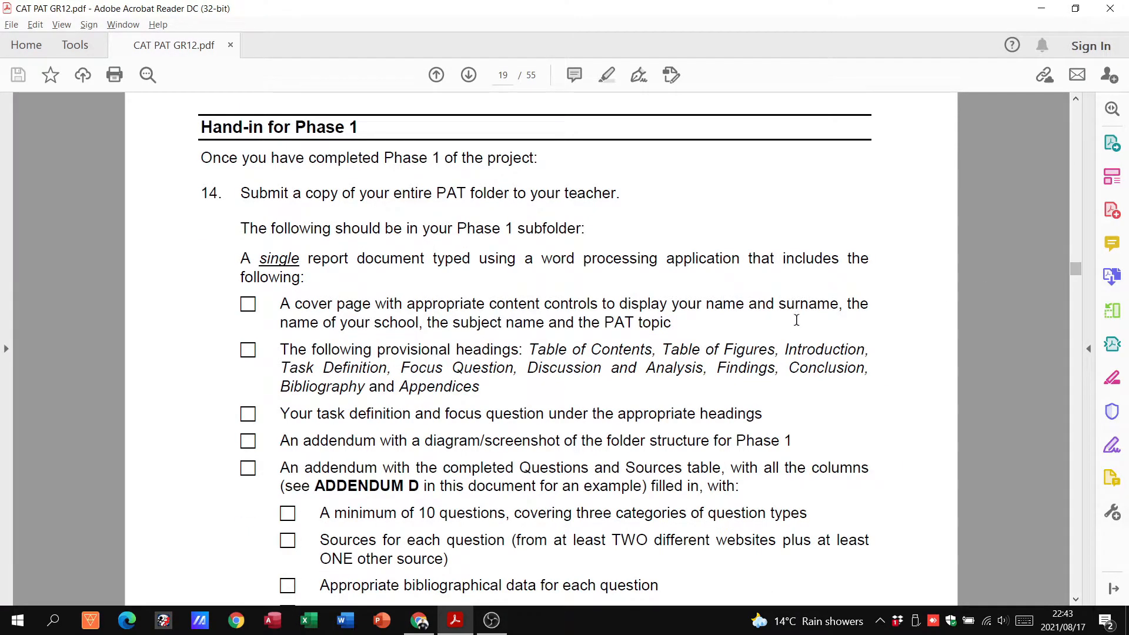
{"action": "scroll", "scroll_direction": "down", "scroll_amount": 3}
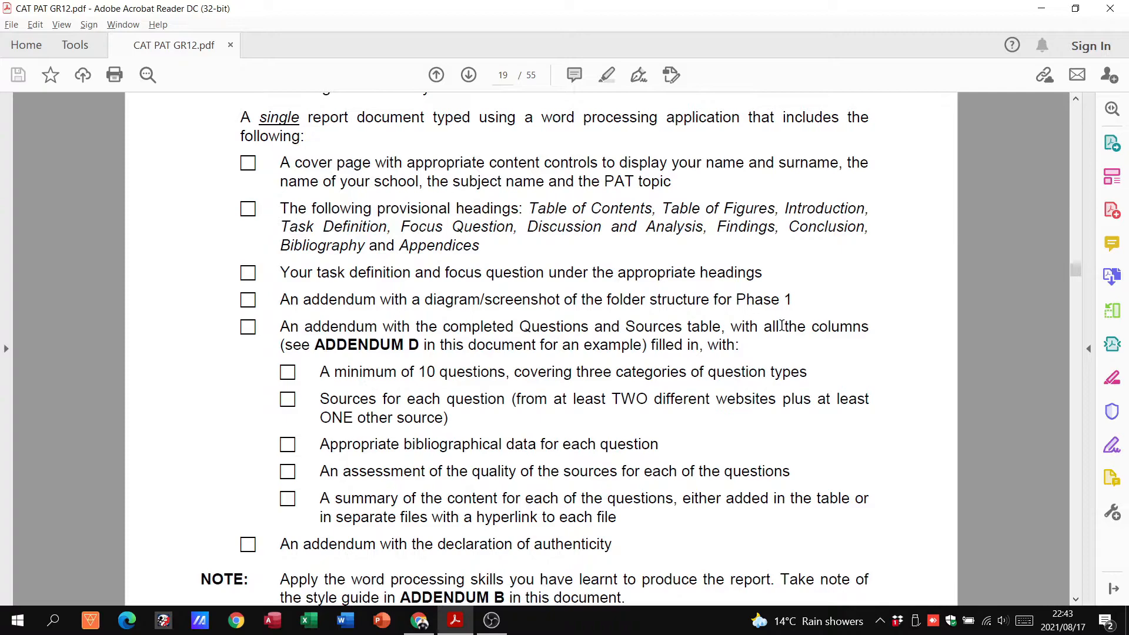
{"action": "scroll", "scroll_direction": "up", "scroll_amount": 3}
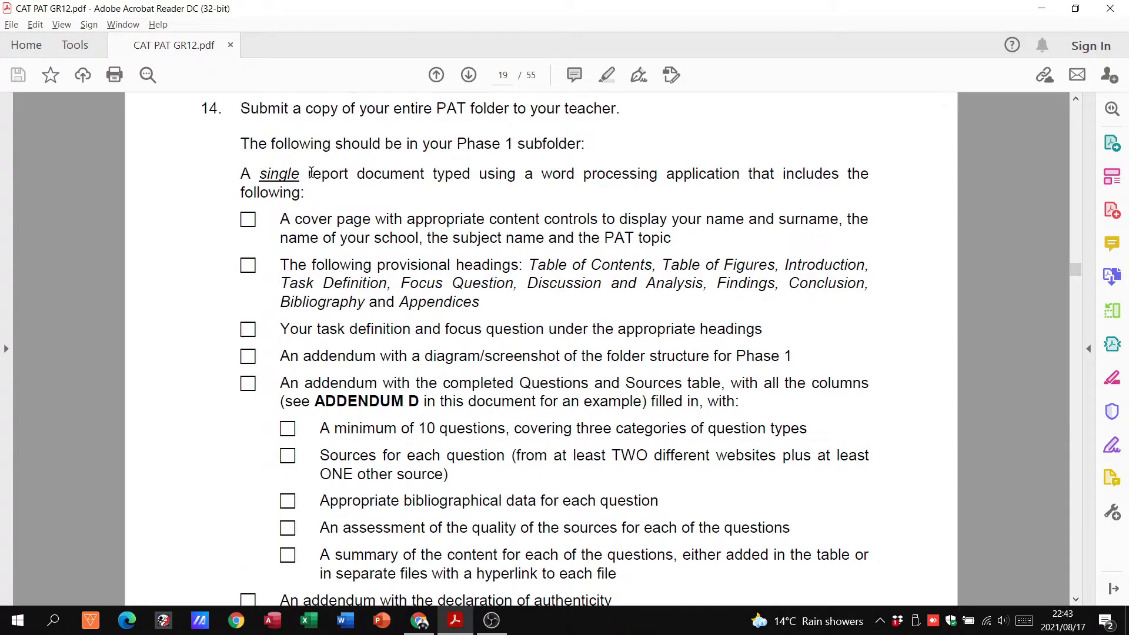
{"action": "scroll", "scroll_direction": "up", "scroll_amount": 3}
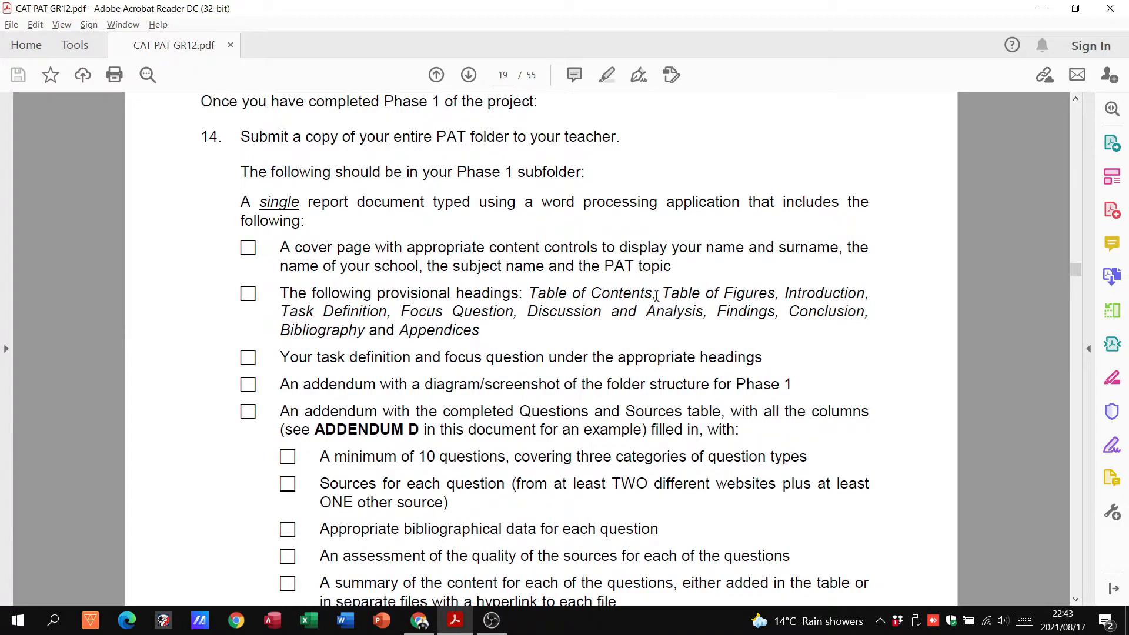
{"action": "mouse_move", "coordinate": [403, 359]}
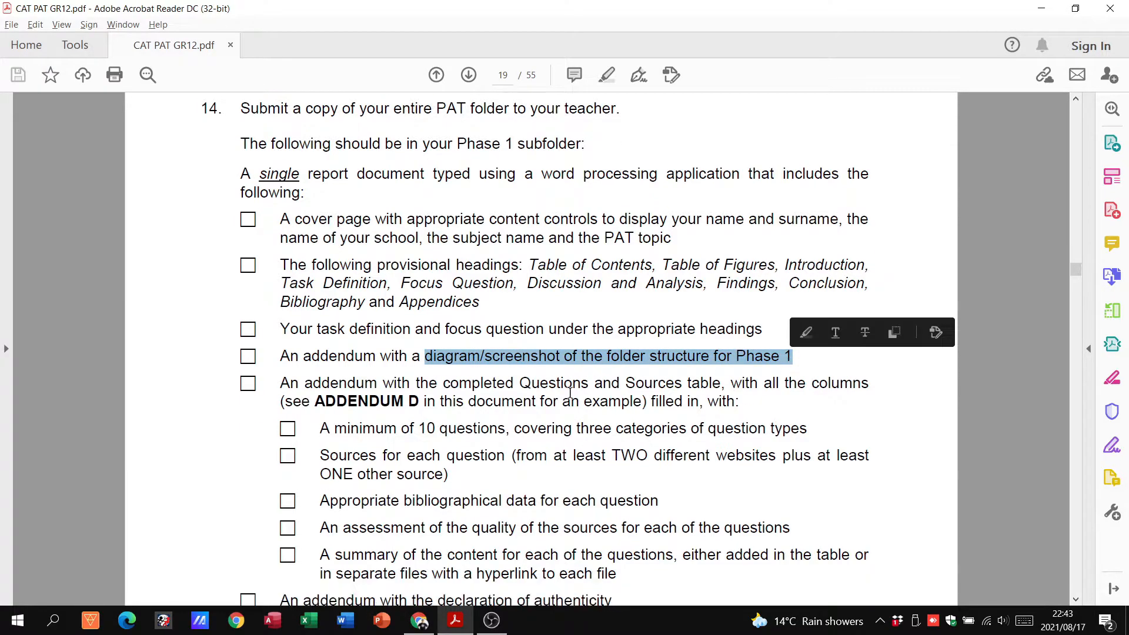
{"action": "scroll", "scroll_direction": "down", "scroll_amount": 3}
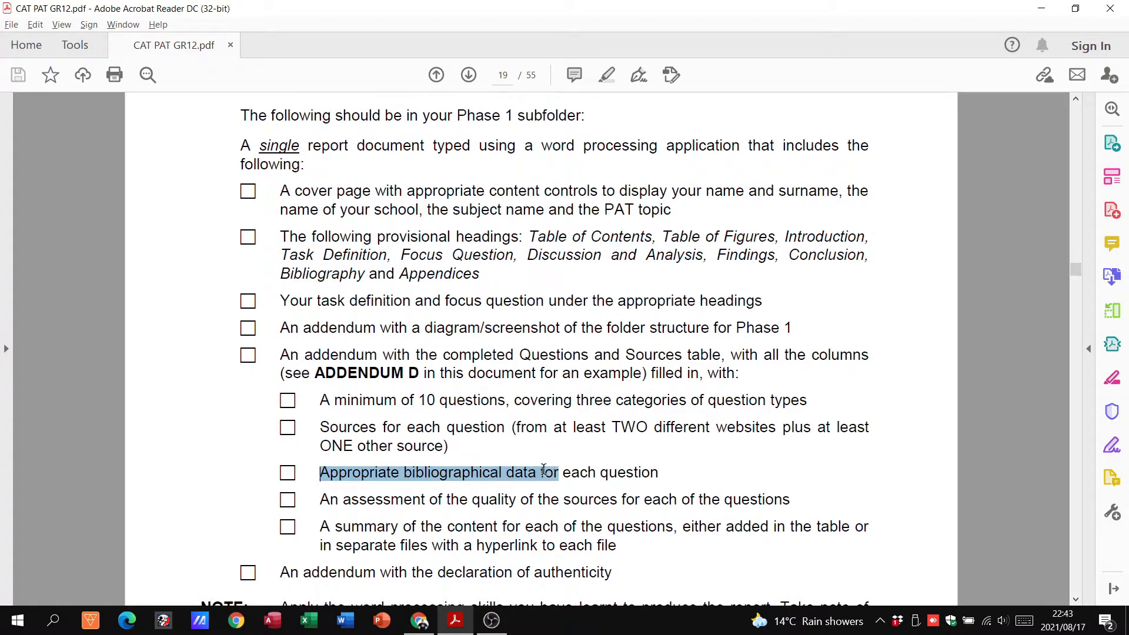
{"action": "scroll", "scroll_direction": "down", "scroll_amount": 3}
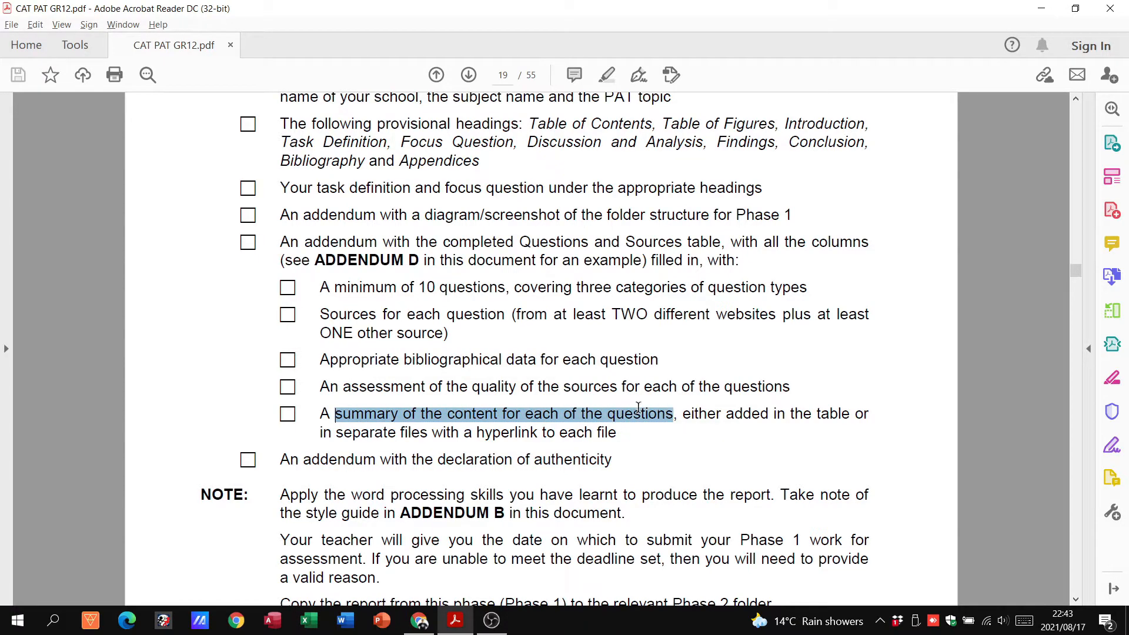
{"action": "scroll", "scroll_direction": "down", "scroll_amount": 3}
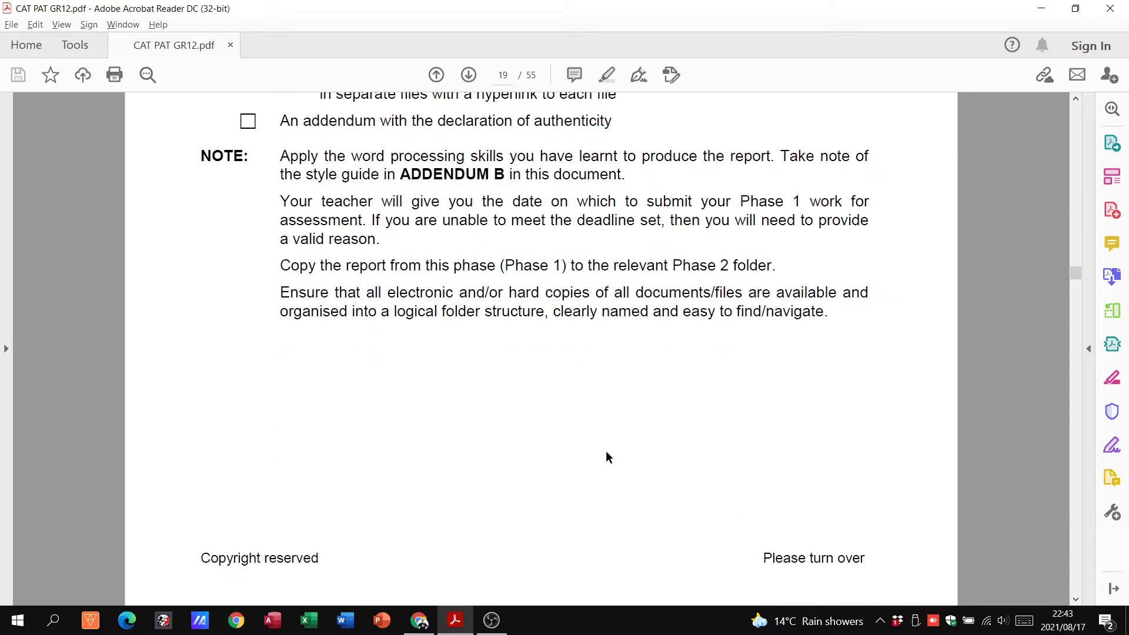
Navigate to page 30's Addendum A Phase 1 assessment tool, then switch to File Explorer.
{"action": "scroll", "scroll_direction": "down", "scroll_amount": 3}
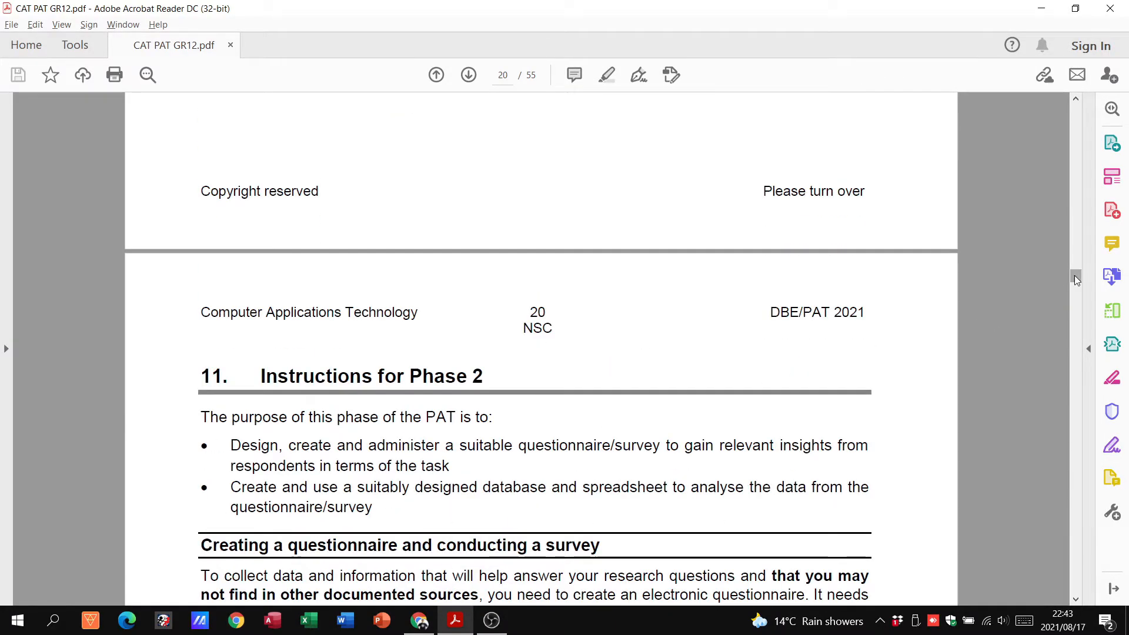
{"action": "scroll", "scroll_direction": "down", "scroll_amount": 3}
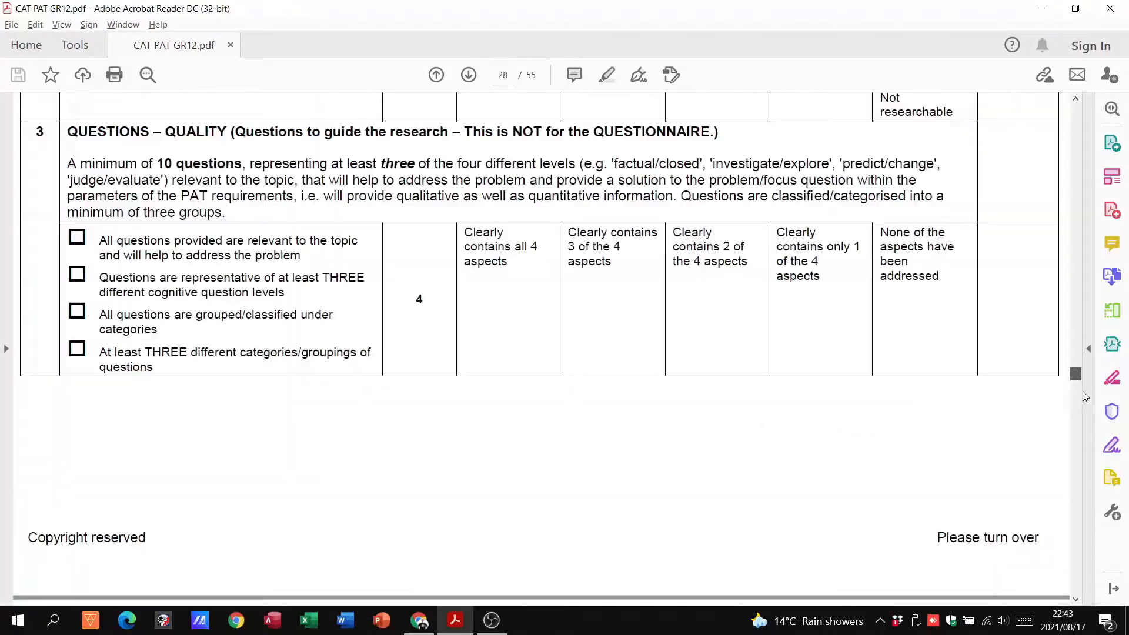
{"action": "scroll", "scroll_direction": "down", "scroll_amount": 3}
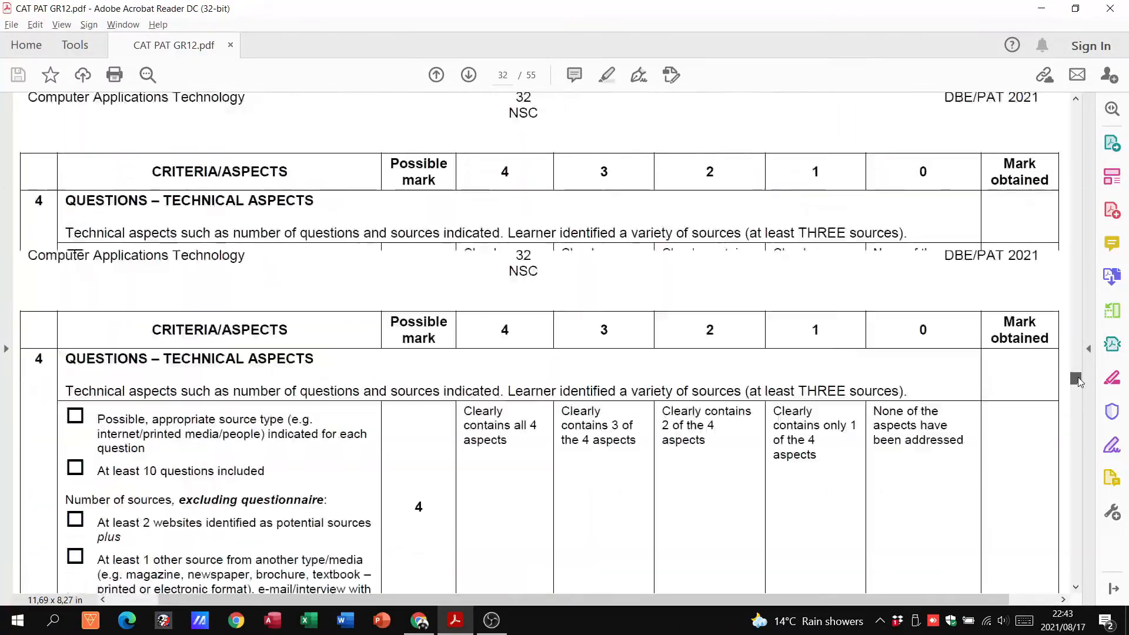
{"action": "scroll", "scroll_direction": "up", "scroll_amount": 3}
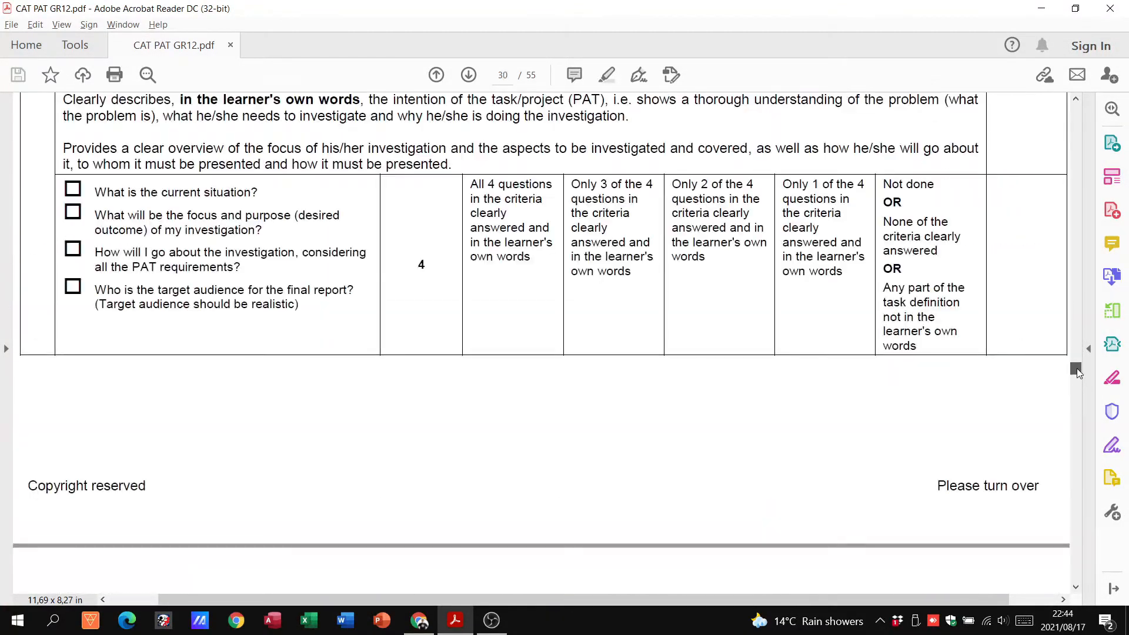
{"action": "scroll", "scroll_direction": "up", "scroll_amount": 3}
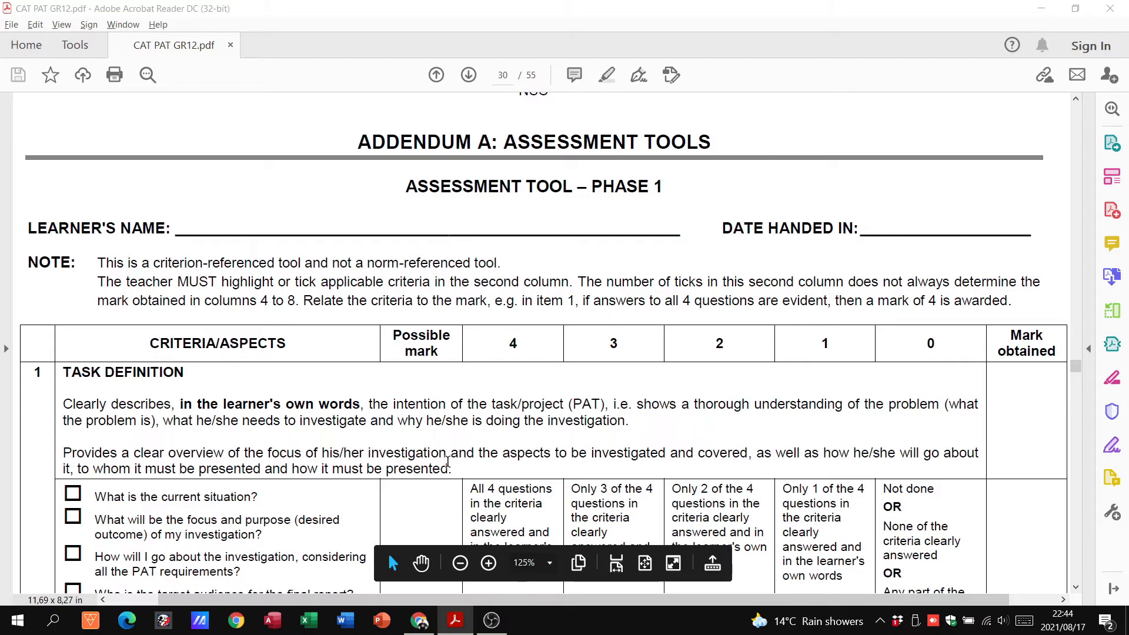
{"action": "left_click", "coordinate": [528, 621]}
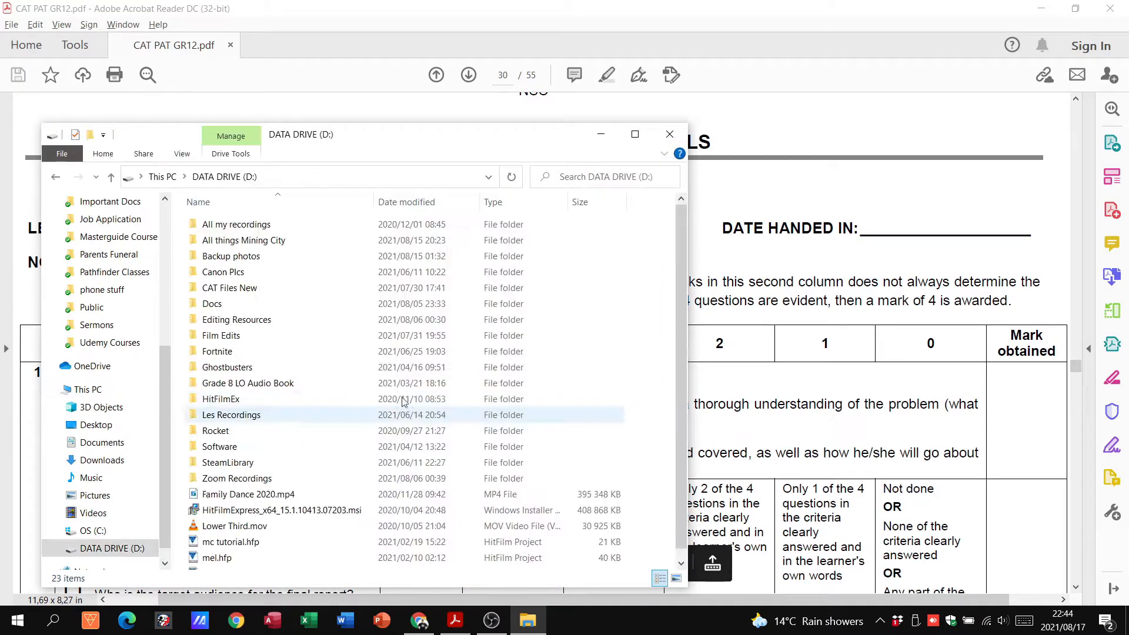
Browse D: > CAT Files New > PAT 2021 Stuf > Phase 1 and open 'phase 1 working document.docx' in Word.
{"action": "double_click", "coordinate": [213, 303]}
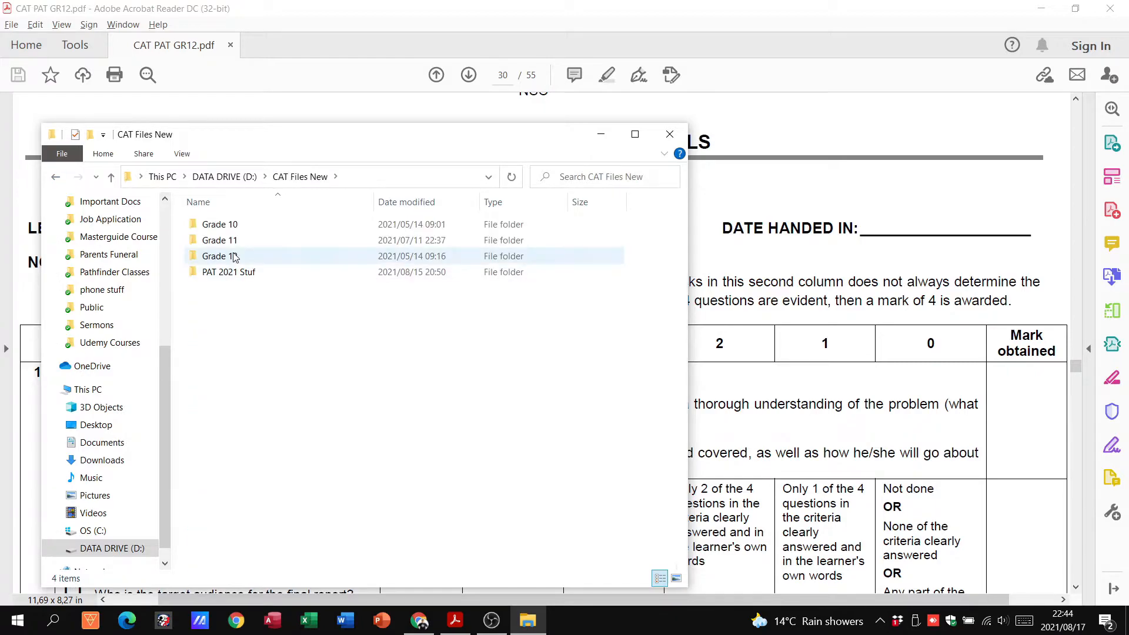
{"action": "double_click", "coordinate": [220, 255]}
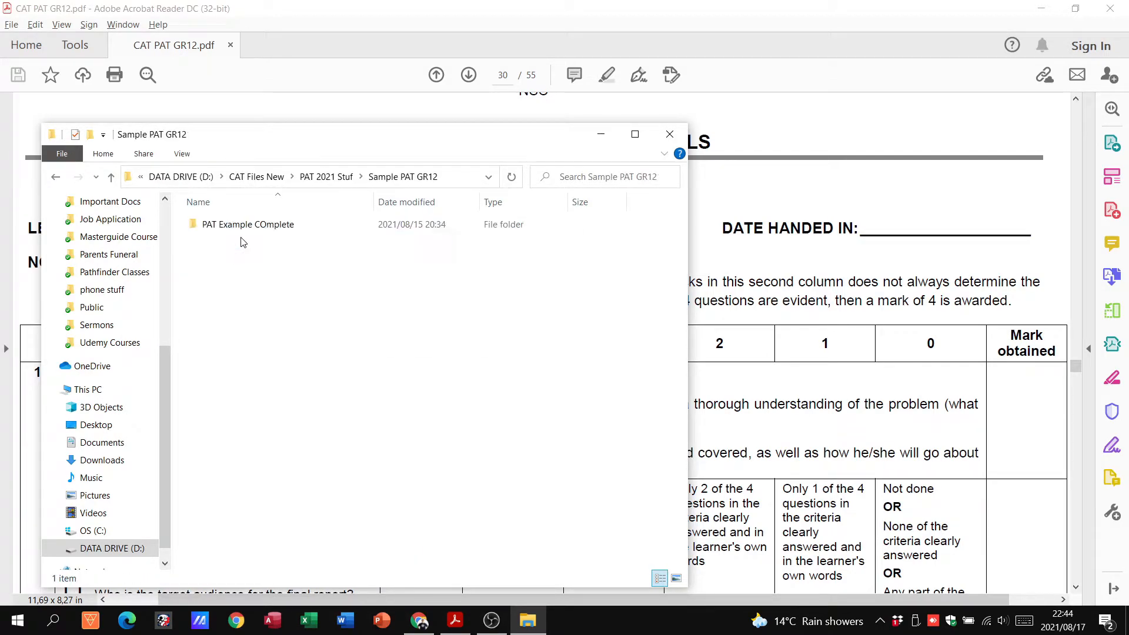
{"action": "double_click", "coordinate": [248, 223]}
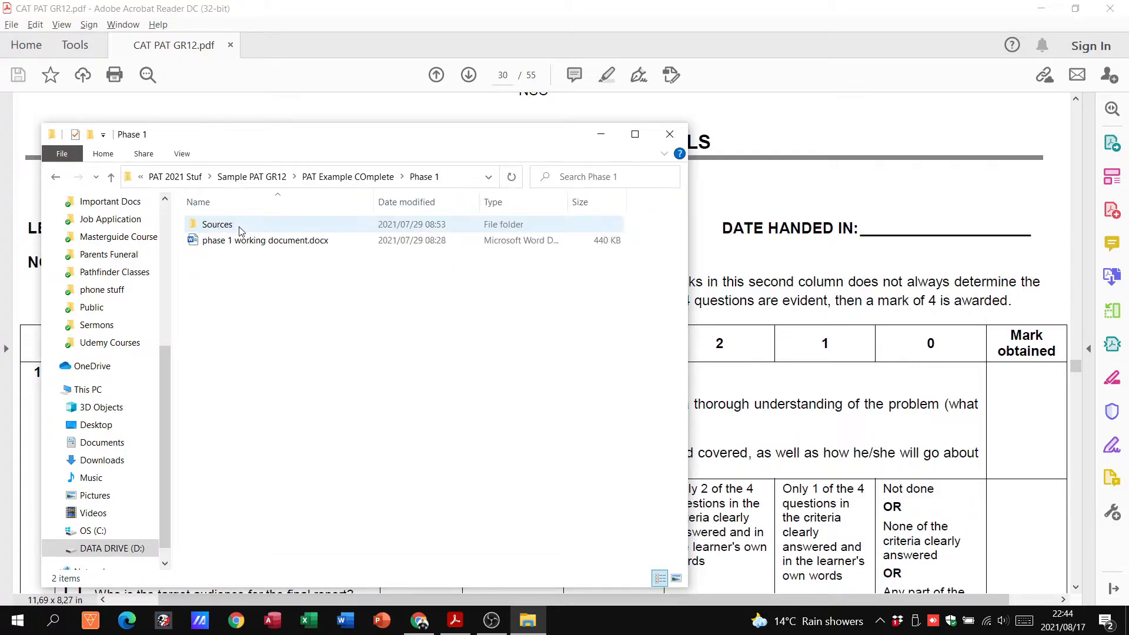
{"action": "double_click", "coordinate": [265, 240]}
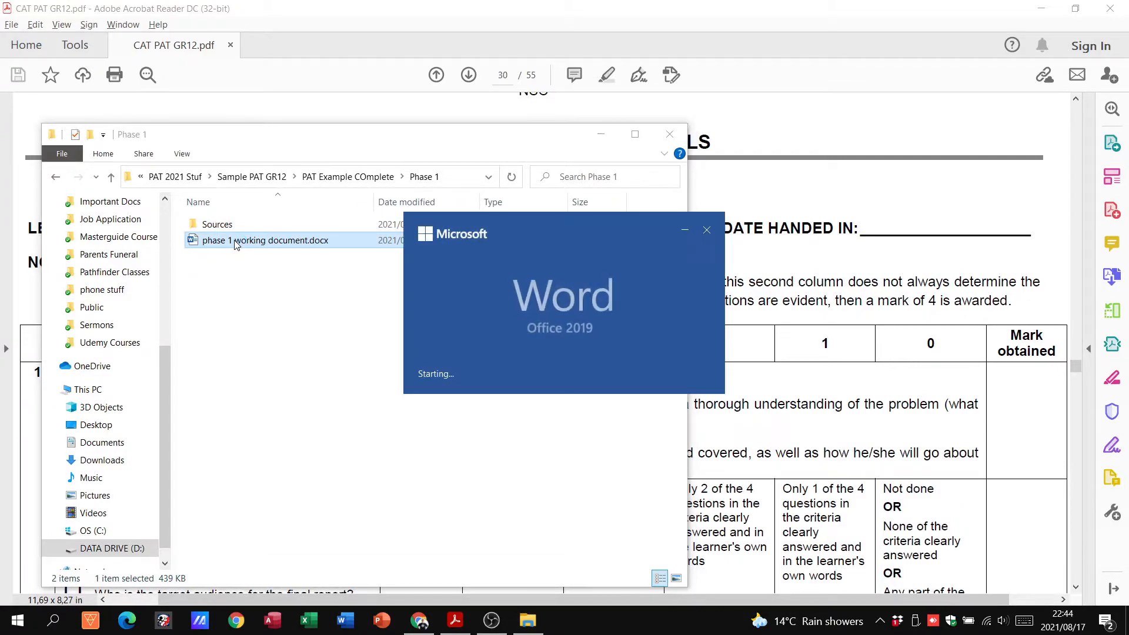
{"action": "double_click", "coordinate": [264, 240]}
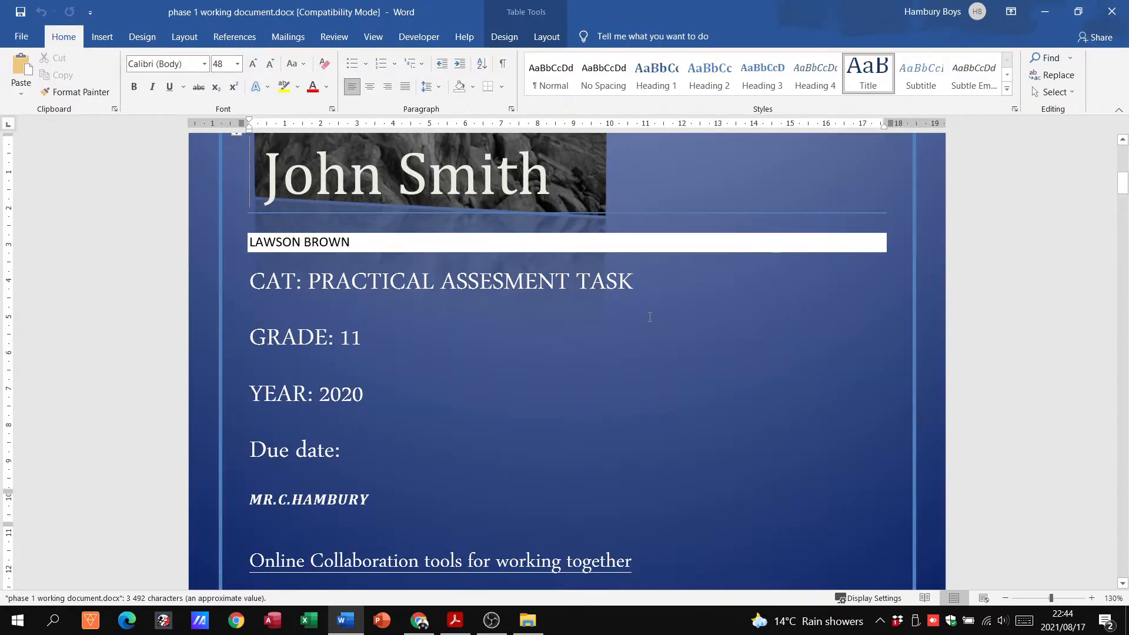
Look over the example report's cover page in Word, then switch back to the PAT rubric PDF.
{"action": "scroll", "scroll_direction": "up", "scroll_amount": 3}
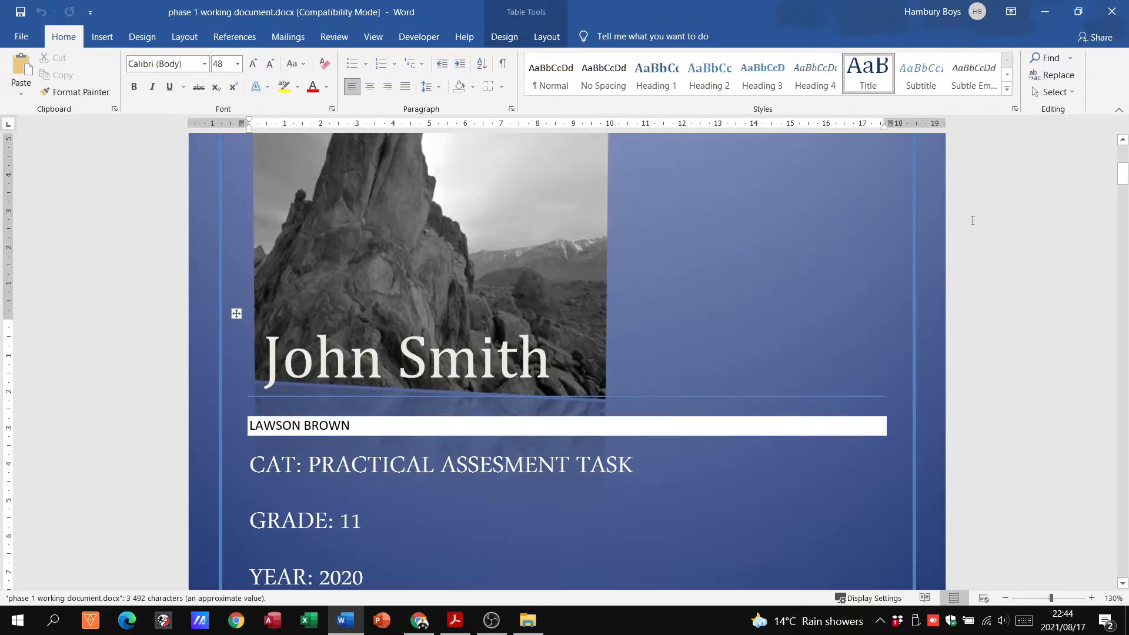
{"action": "scroll", "scroll_direction": "up", "scroll_amount": 3}
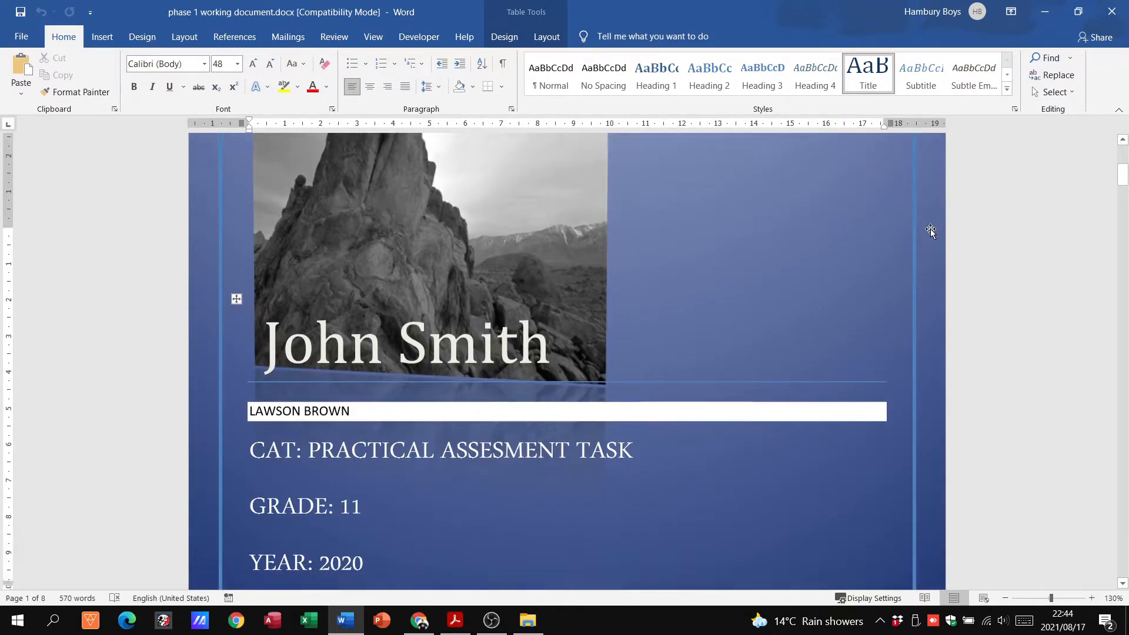
{"action": "scroll", "scroll_direction": "down", "scroll_amount": 3}
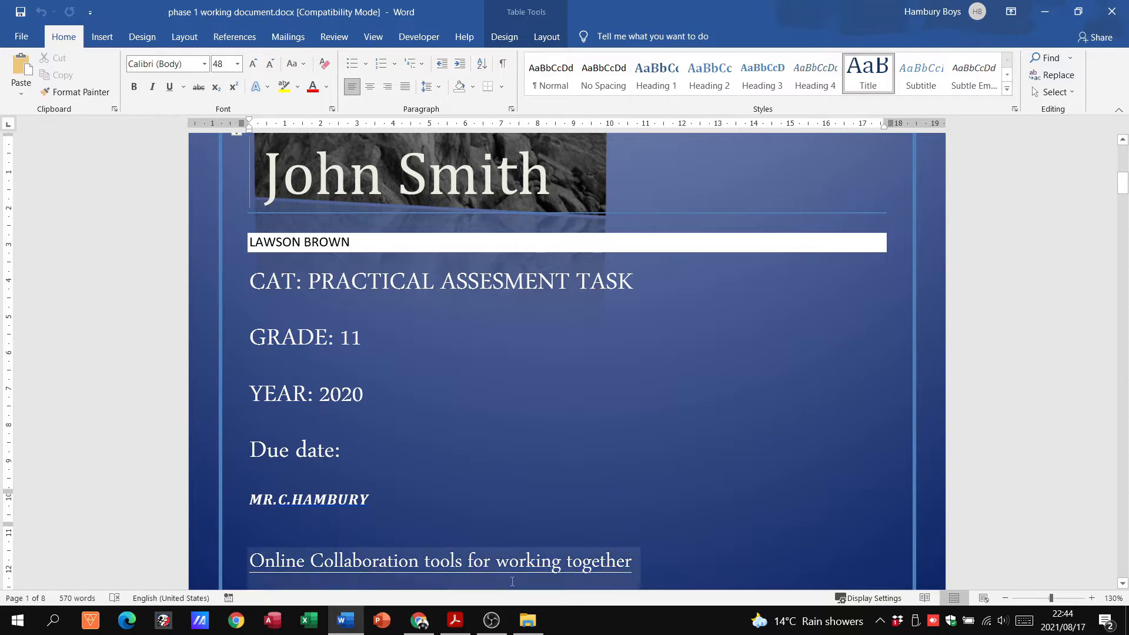
{"action": "left_click", "coordinate": [454, 620]}
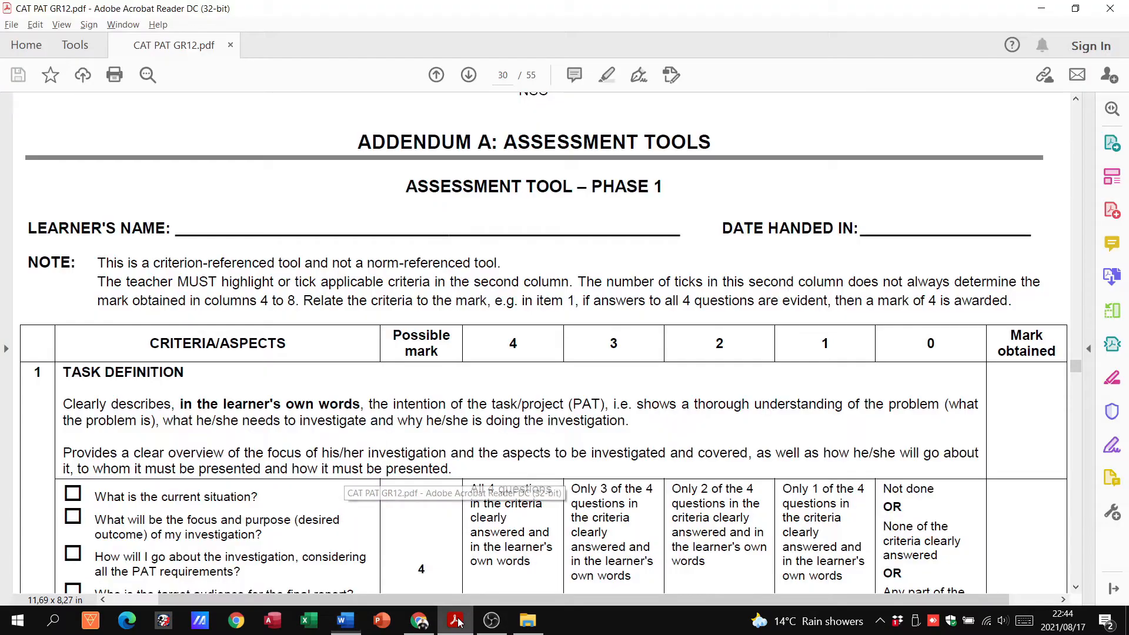
Review the Task Definition row of the Phase 1 assessment tool, then switch back to the Word report.
{"action": "scroll", "scroll_direction": "down", "scroll_amount": 3}
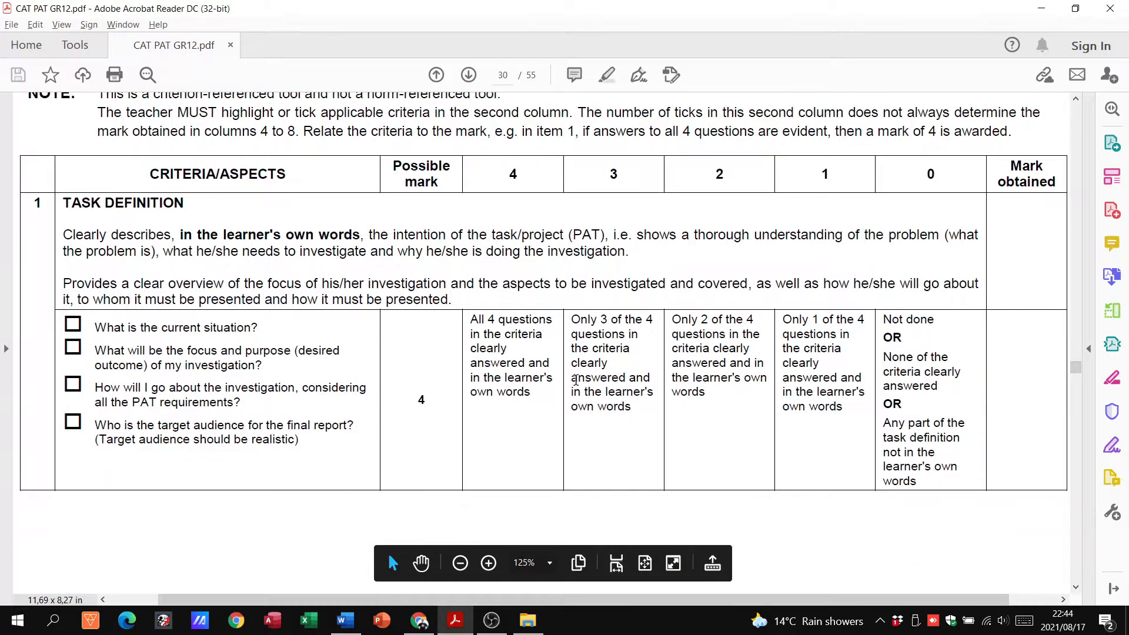
{"action": "mouse_move", "coordinate": [209, 390]}
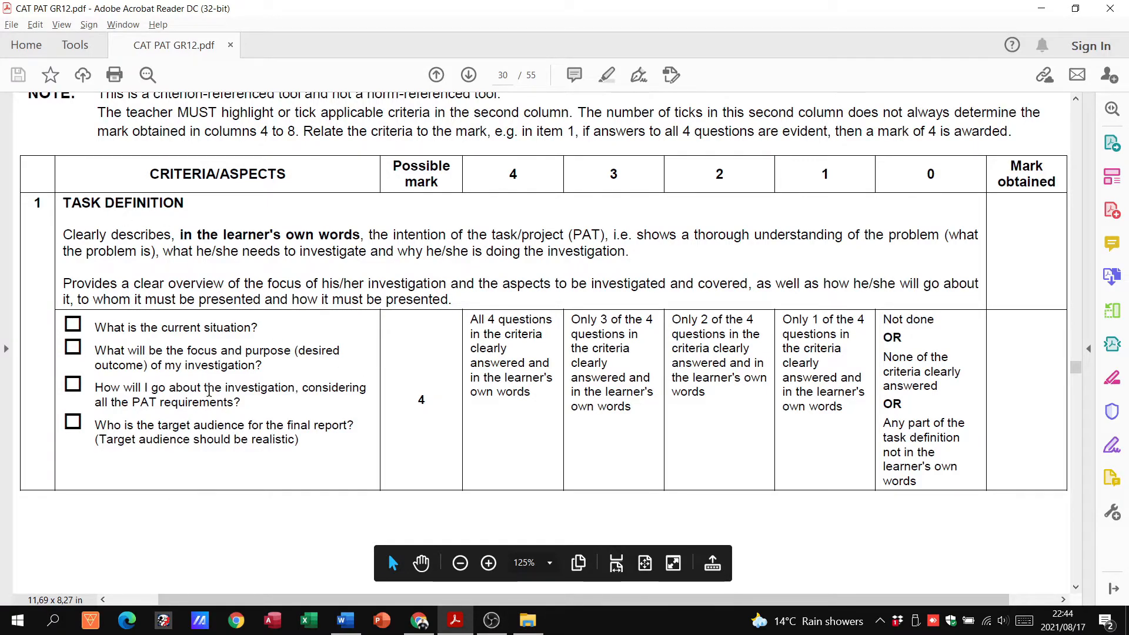
{"action": "mouse_move", "coordinate": [528, 620]}
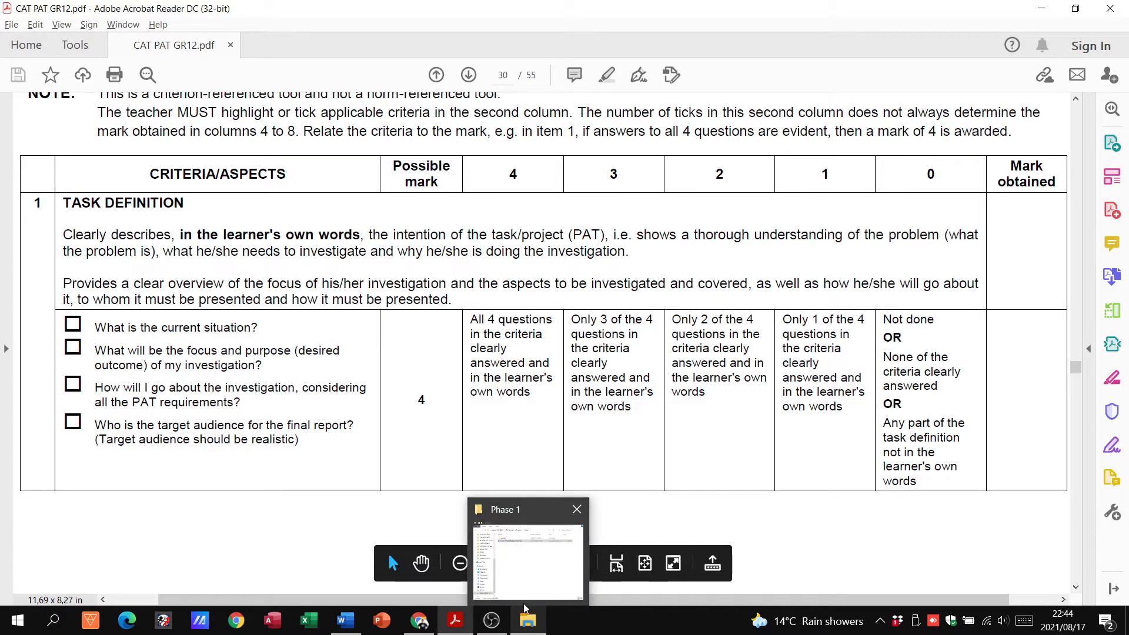
{"action": "mouse_move", "coordinate": [454, 620]}
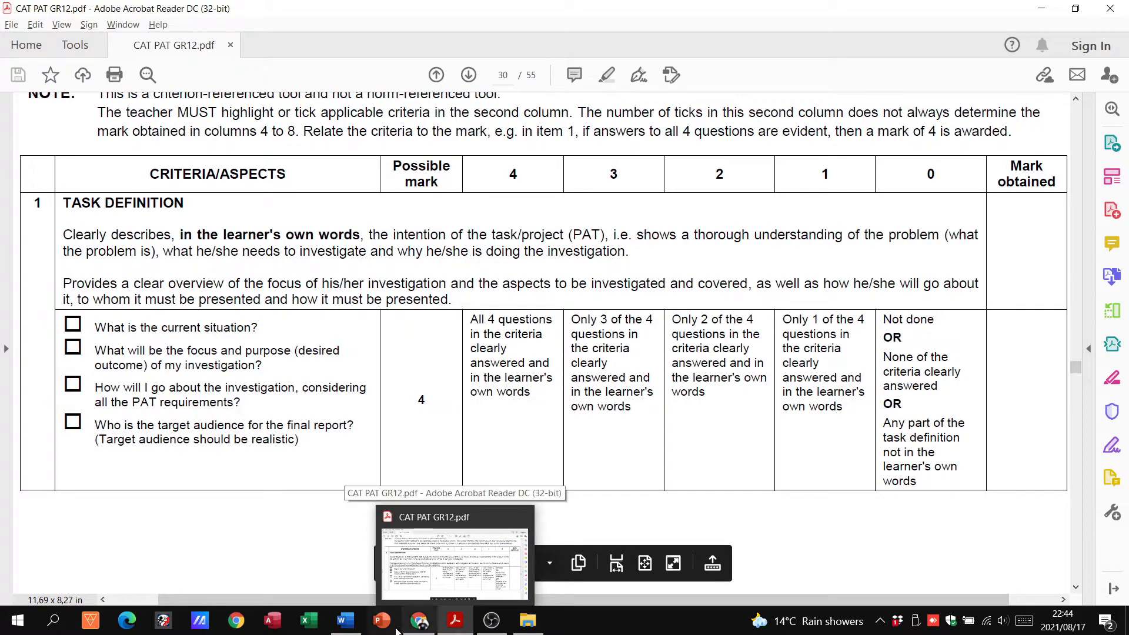
{"action": "left_click", "coordinate": [345, 620]}
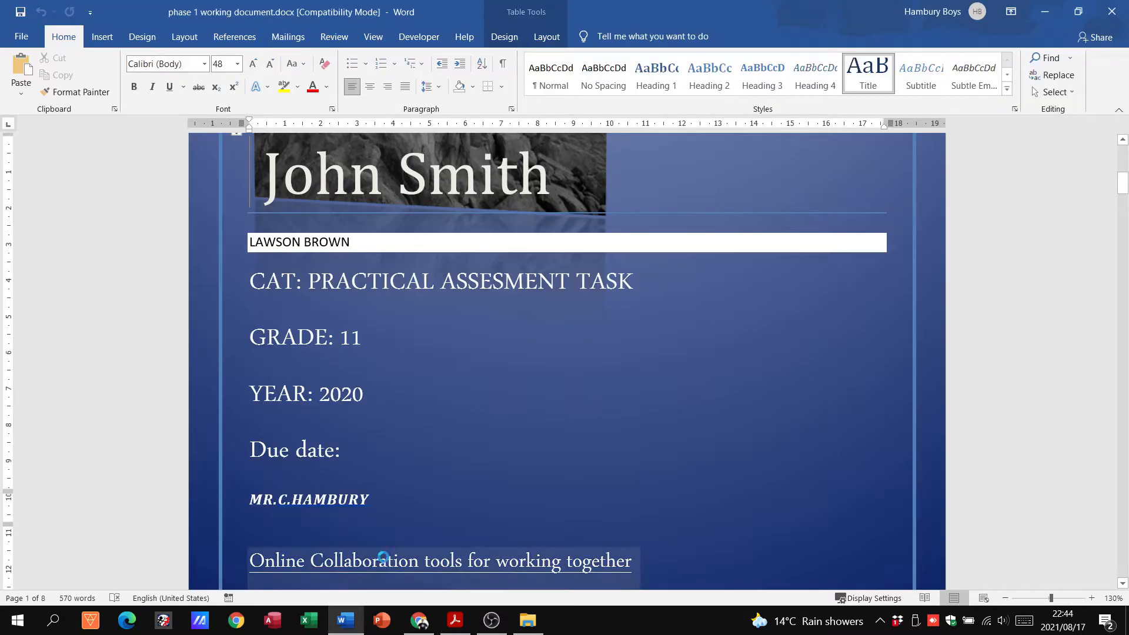
Read the report's task definition paragraph on page 3, then switch back to the marking rubric PDF.
{"action": "scroll", "scroll_direction": "down", "scroll_amount": 3}
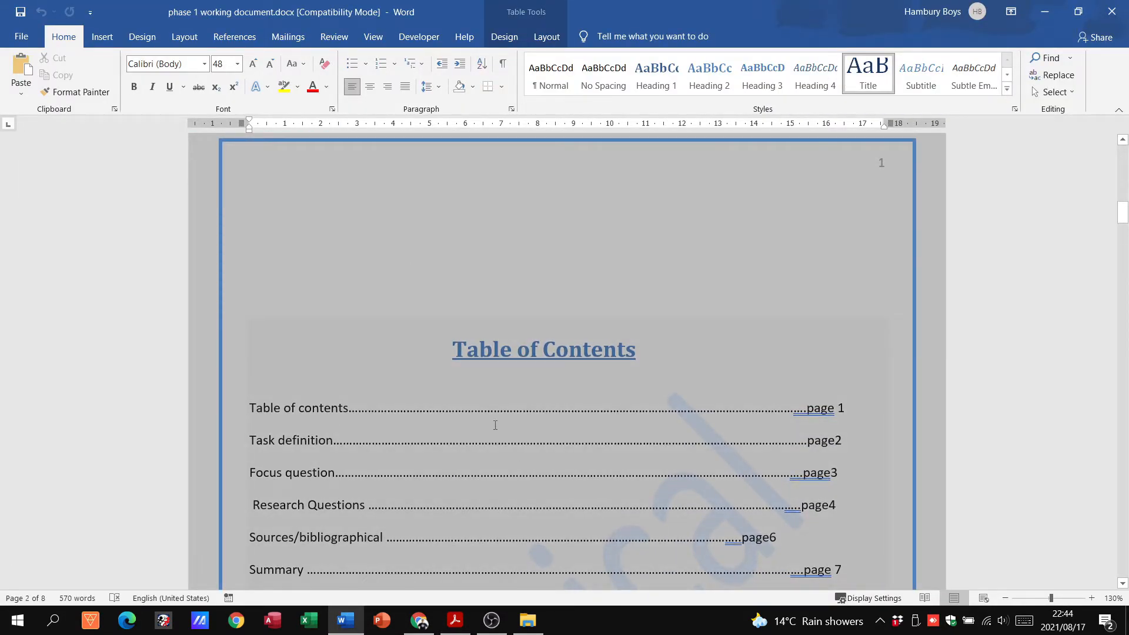
{"action": "scroll", "scroll_direction": "down", "scroll_amount": 3}
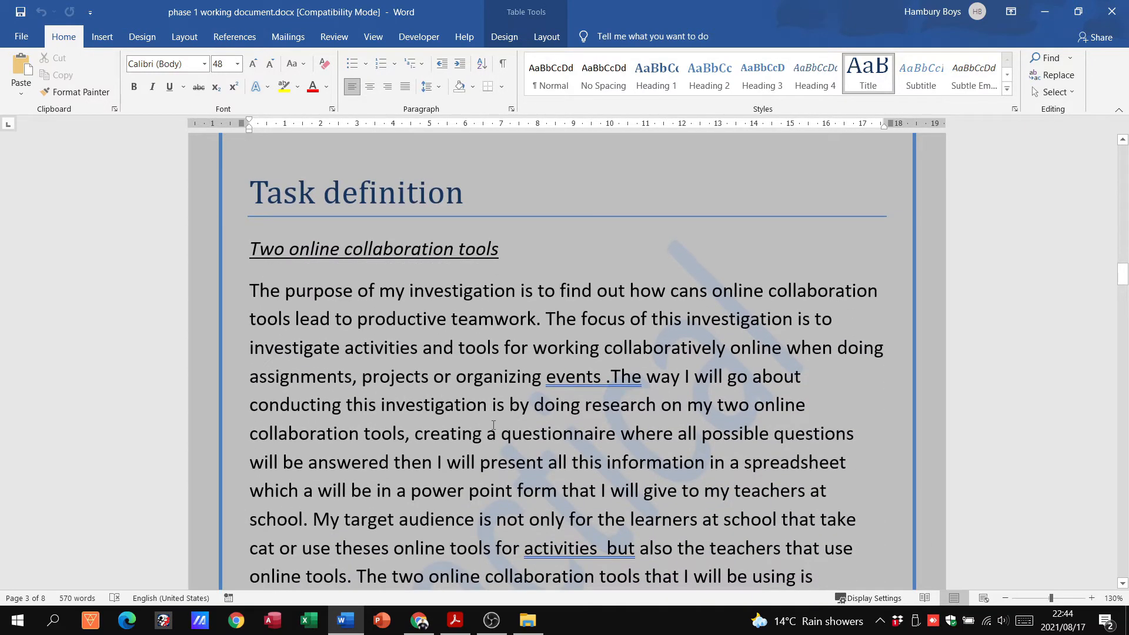
{"action": "scroll", "scroll_direction": "down", "scroll_amount": 3}
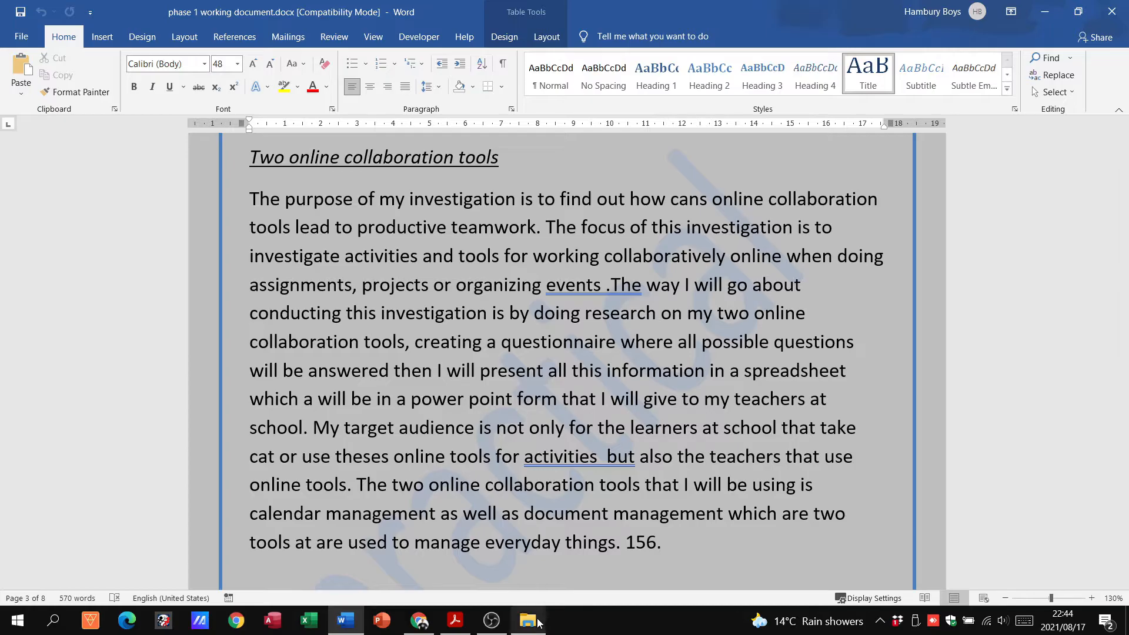
{"action": "left_click", "coordinate": [454, 620]}
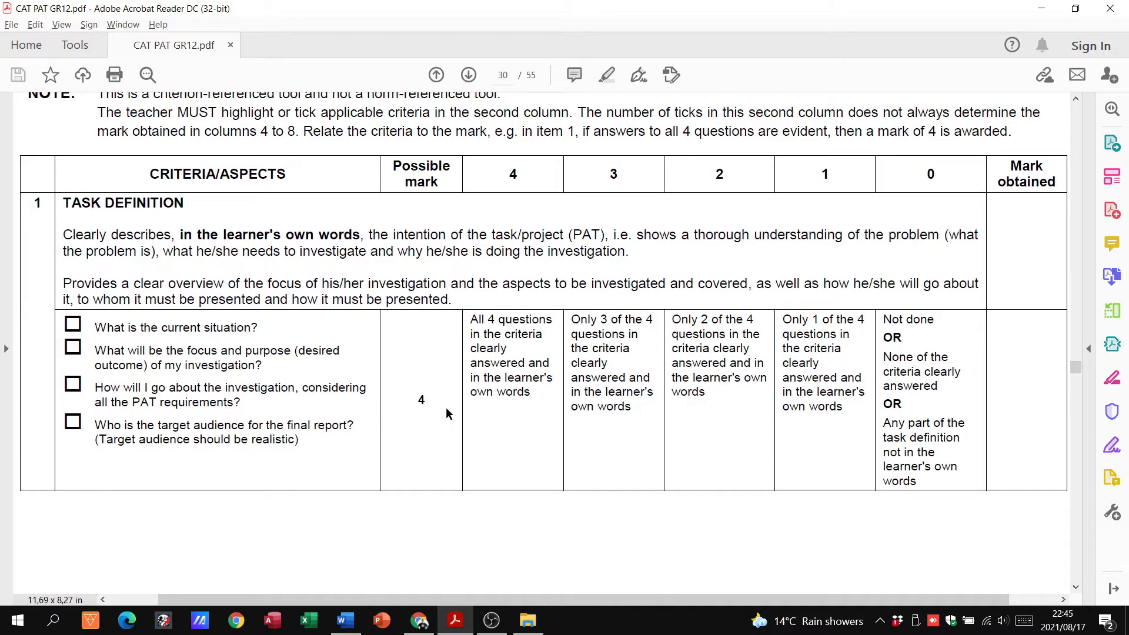
{"action": "mouse_move", "coordinate": [445, 420]}
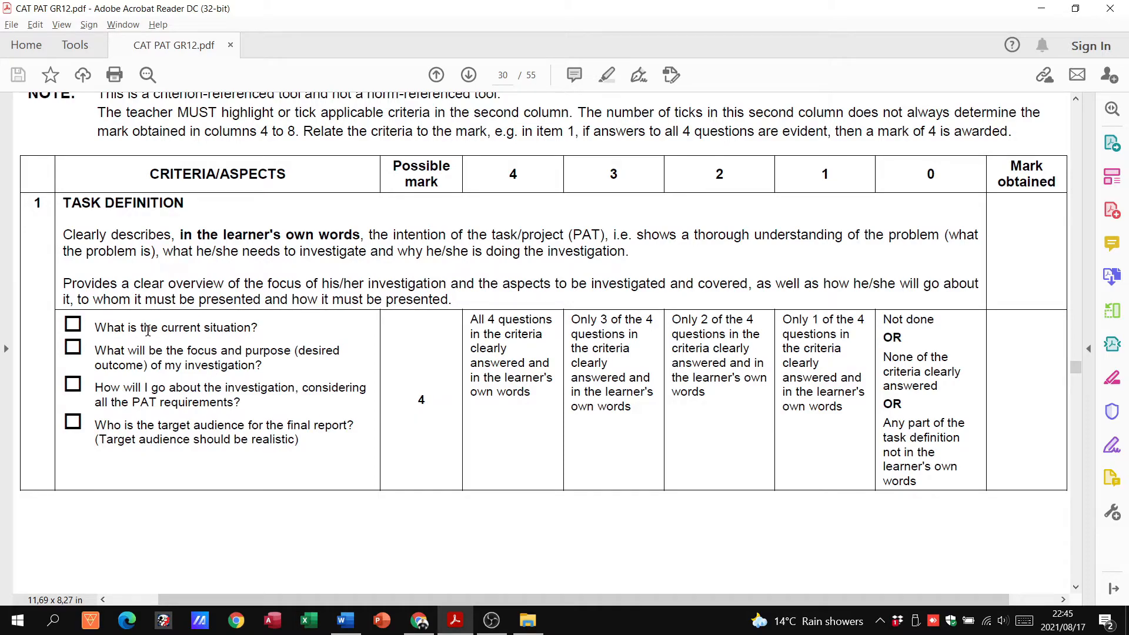
{"action": "mouse_move", "coordinate": [171, 363]}
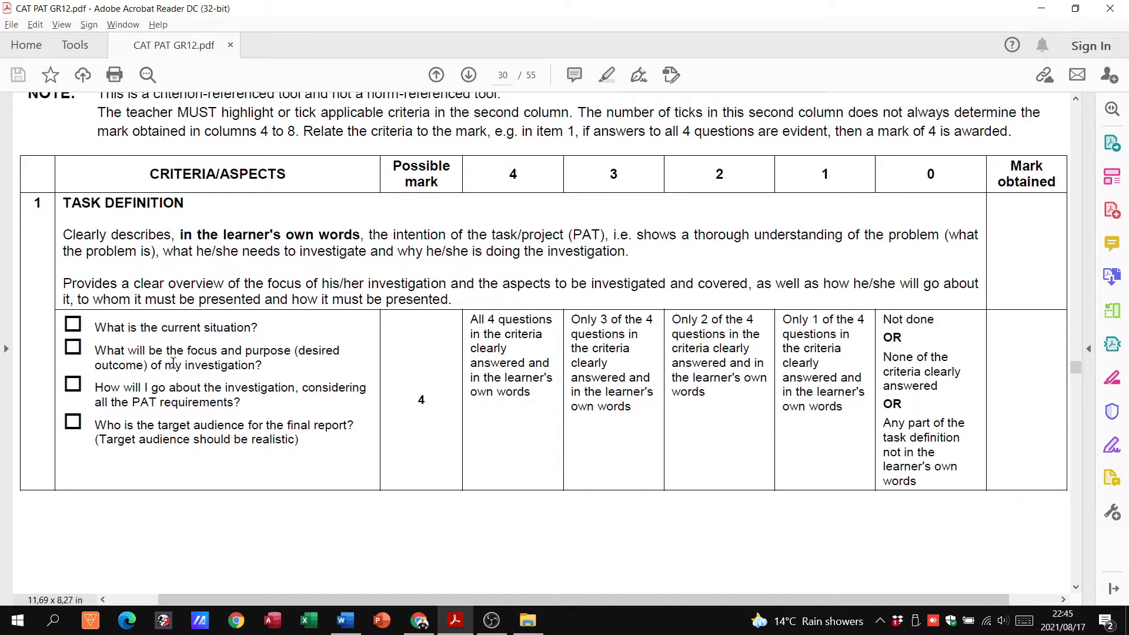
Move down from the Task Definition rubric to the Focus Question rubric on page 31, then switch to Word.
{"action": "scroll", "scroll_direction": "down", "scroll_amount": 3}
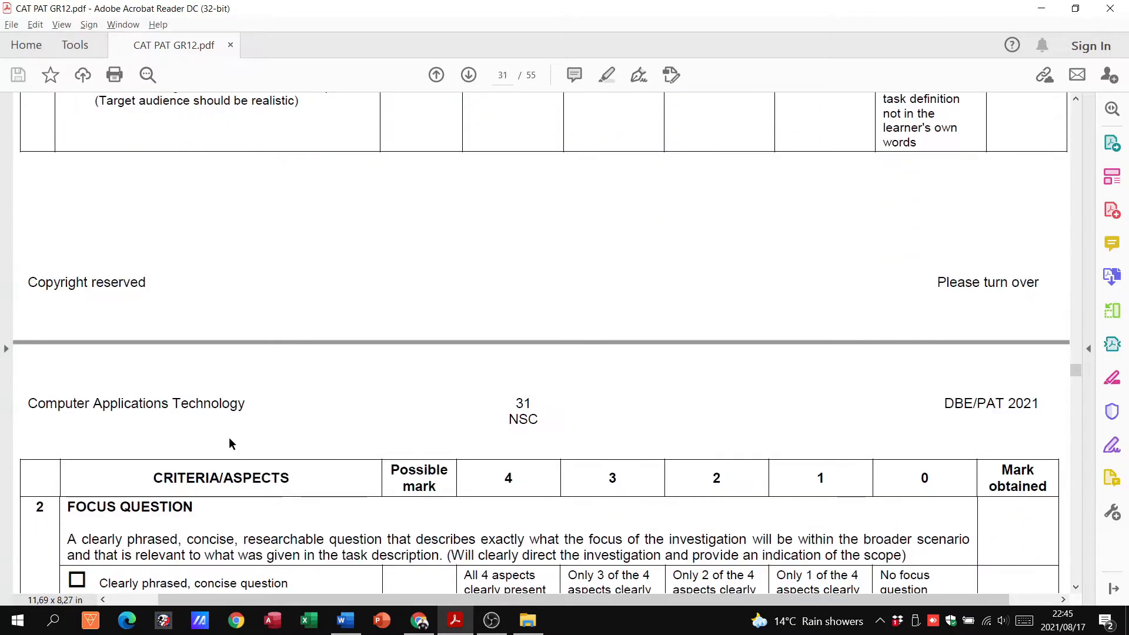
{"action": "scroll", "scroll_direction": "down", "scroll_amount": 3}
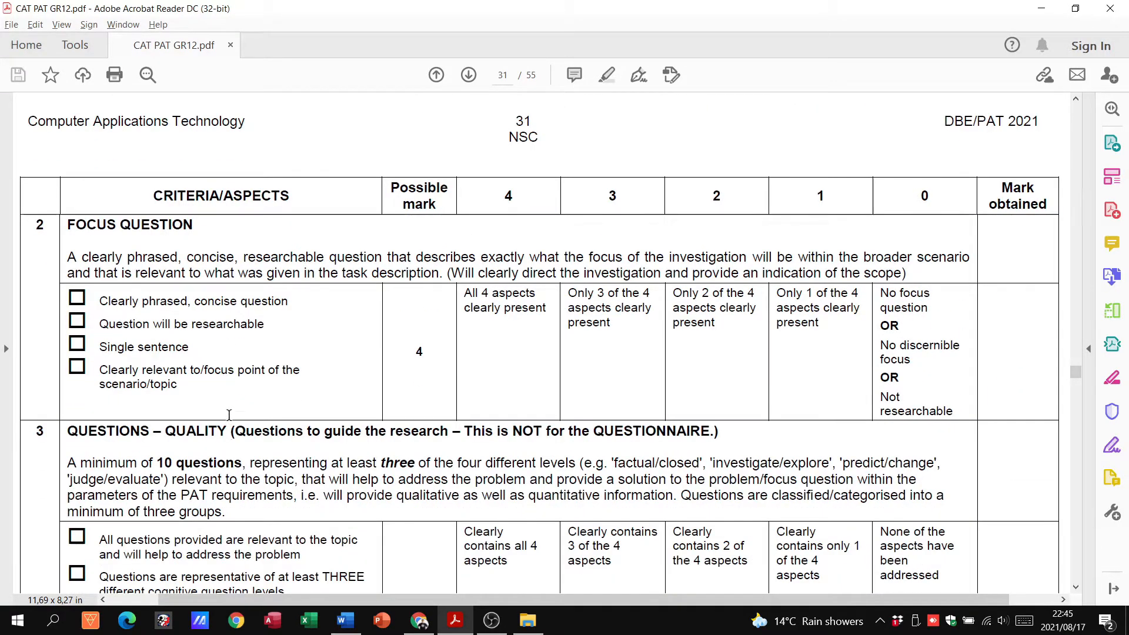
{"action": "left_click", "coordinate": [345, 620]}
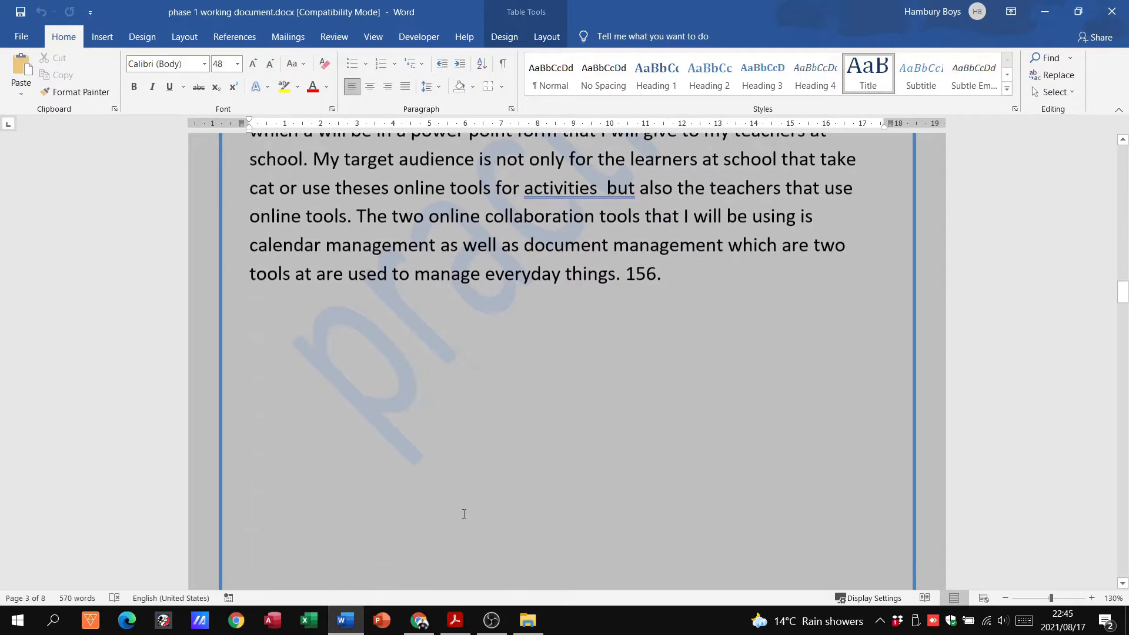
Reveal the report's focus question on collaboration tools and teamwork, then switch back to the rubric PDF.
{"action": "scroll", "scroll_direction": "down", "scroll_amount": 3}
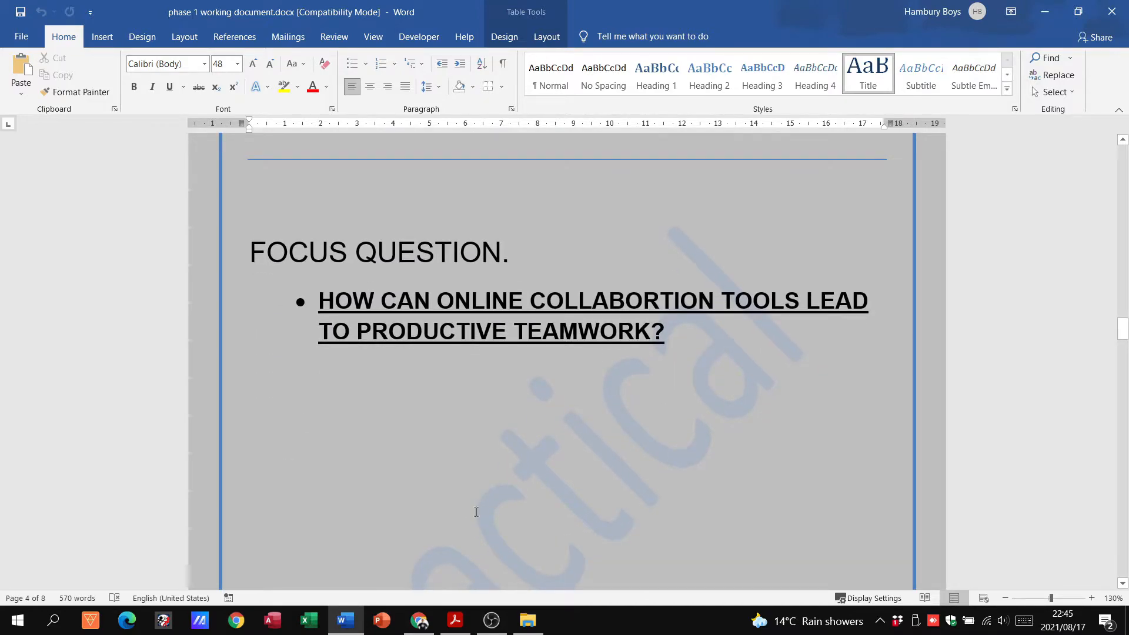
{"action": "left_click", "coordinate": [454, 620]}
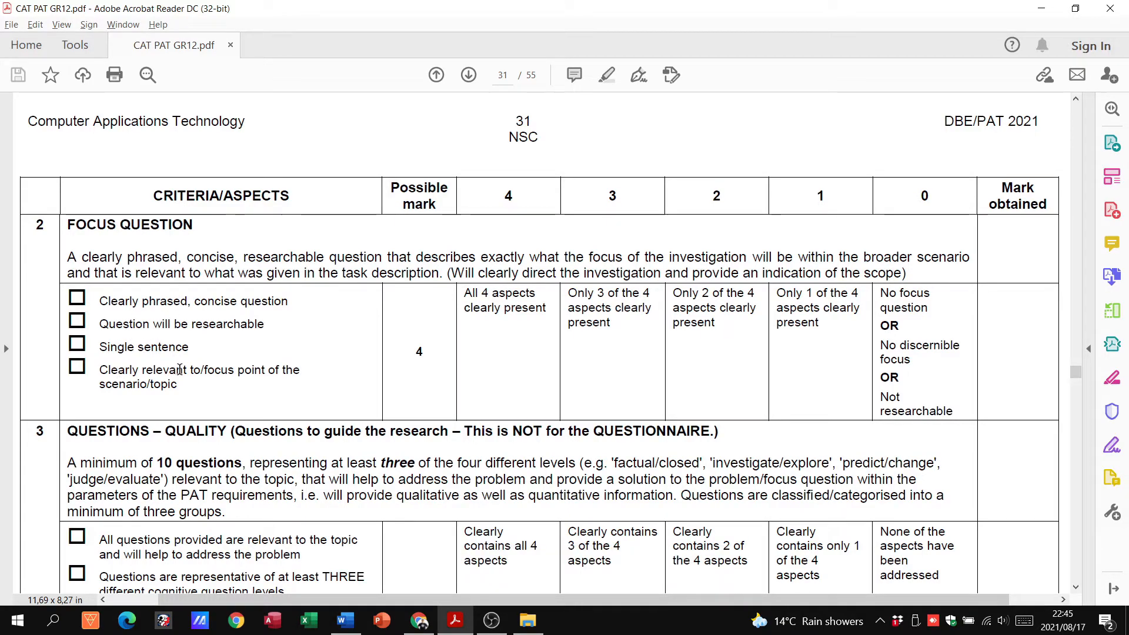
{"action": "mouse_move", "coordinate": [442, 315]}
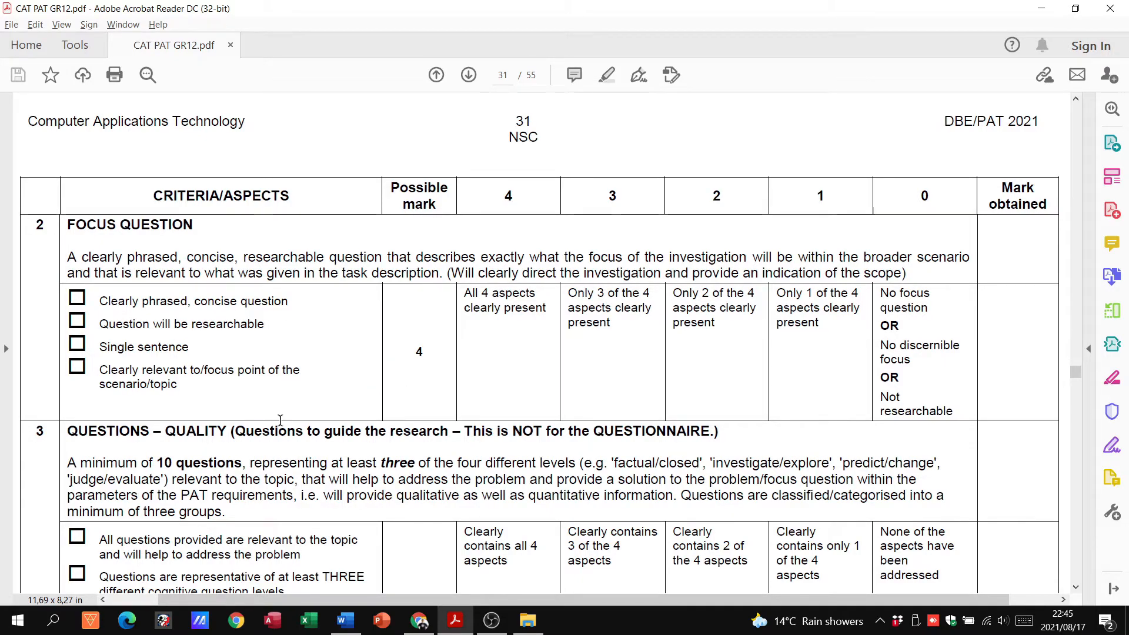
Scroll page 31 down to criterion 3, Questions – Quality, beneath the Focus Question criteria.
{"action": "scroll", "scroll_direction": "down", "scroll_amount": 3}
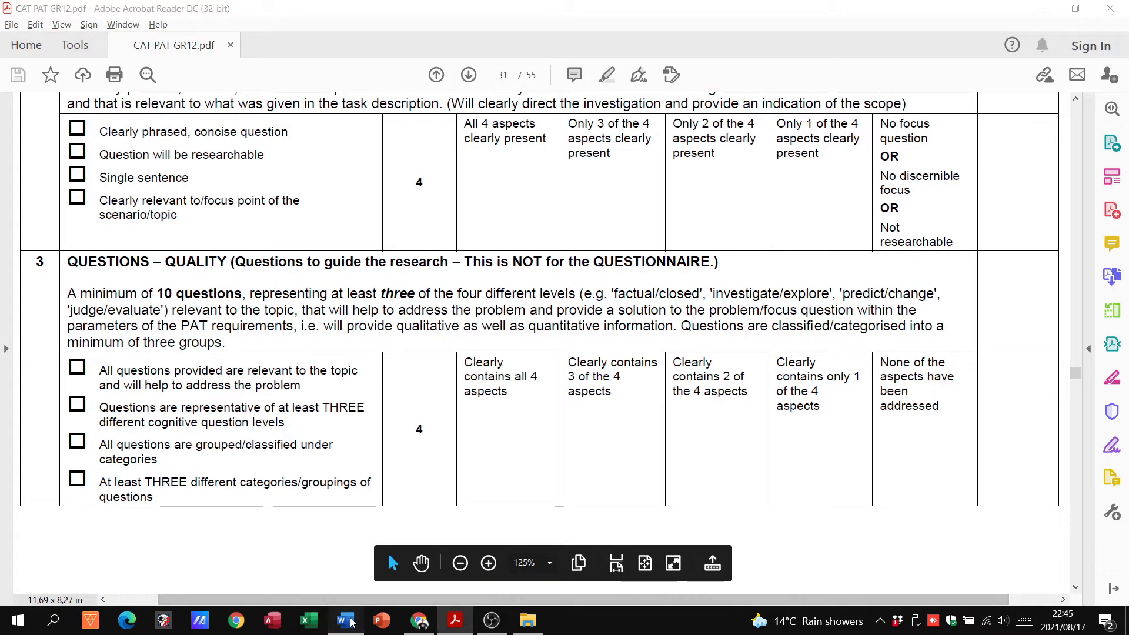
Switch to Word and scroll through the report's research question tables.
{"action": "left_click", "coordinate": [345, 621]}
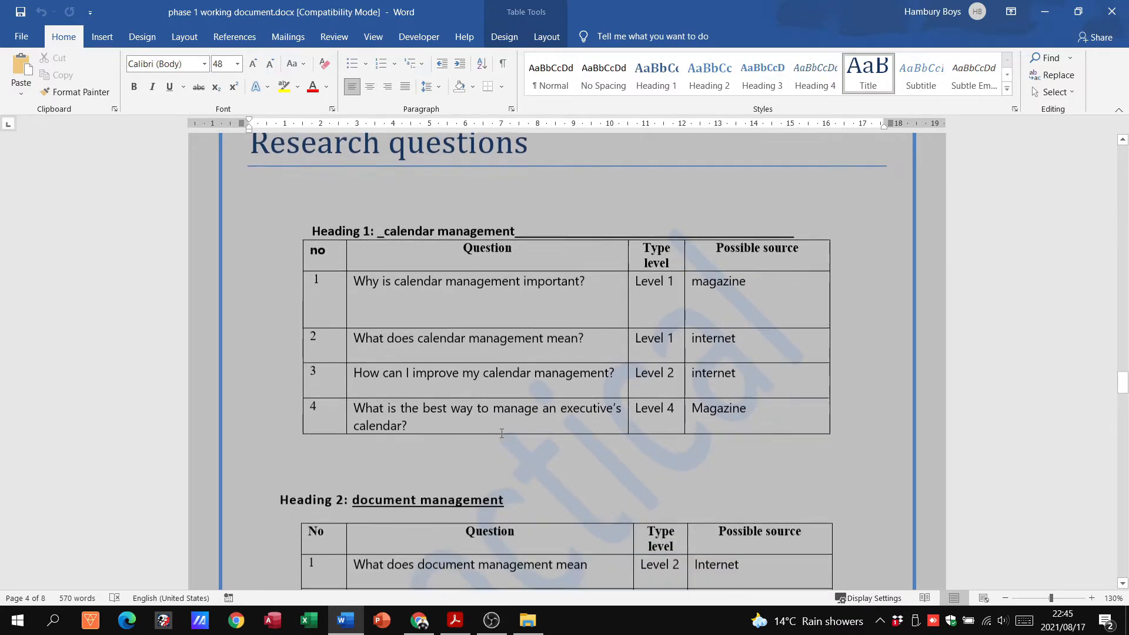
{"action": "scroll", "scroll_direction": "up", "scroll_amount": 3}
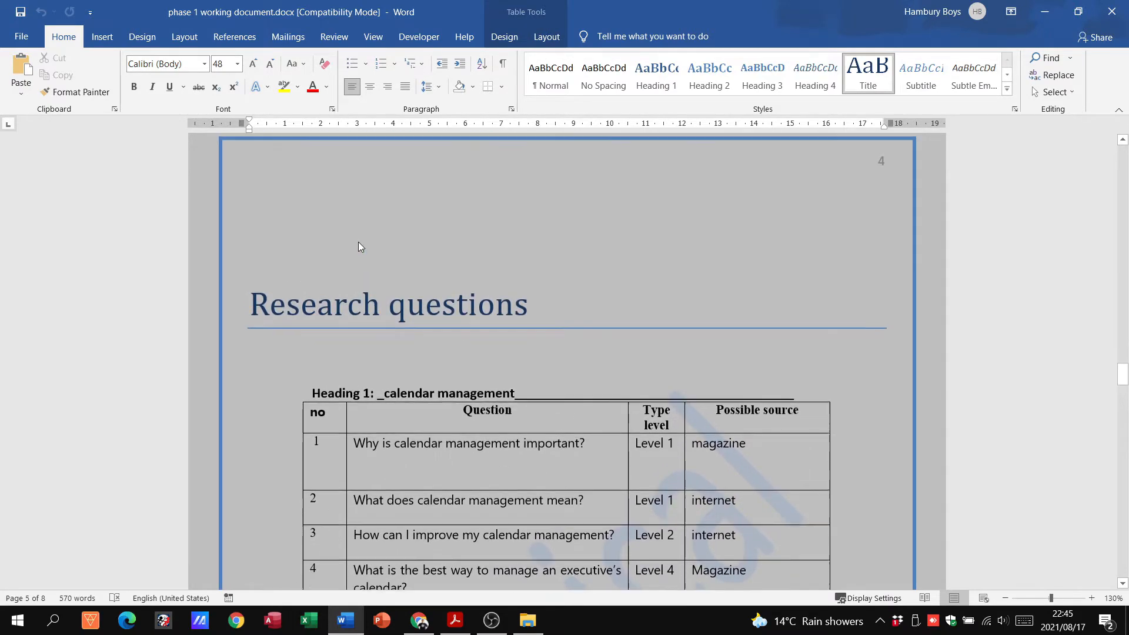
{"action": "scroll", "scroll_direction": "down", "scroll_amount": 3}
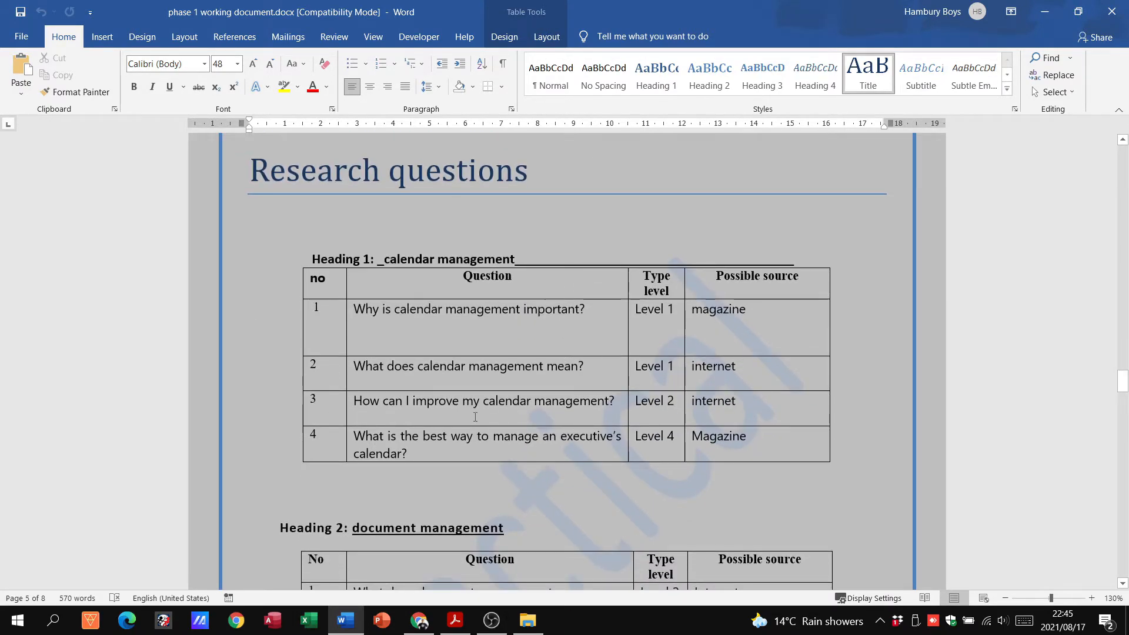
{"action": "scroll", "scroll_direction": "down", "scroll_amount": 3}
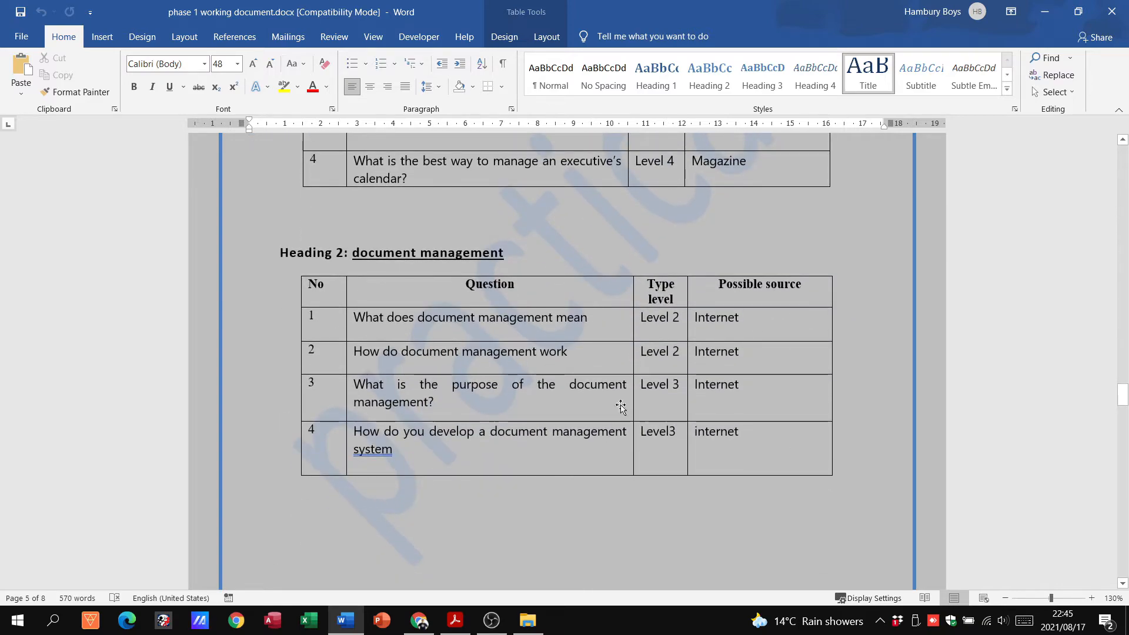
{"action": "scroll", "scroll_direction": "down", "scroll_amount": 3}
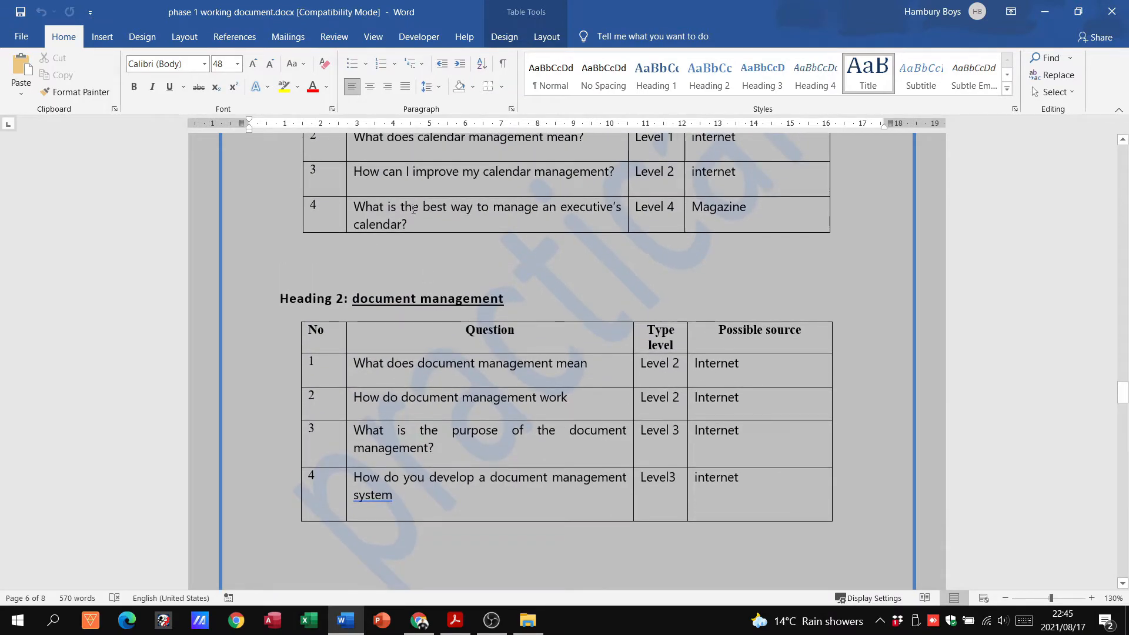
Leave the calendar management table heading without its 'Heading 1:' label, then switch back to the rubric PDF.
{"action": "scroll", "scroll_direction": "up", "scroll_amount": 3}
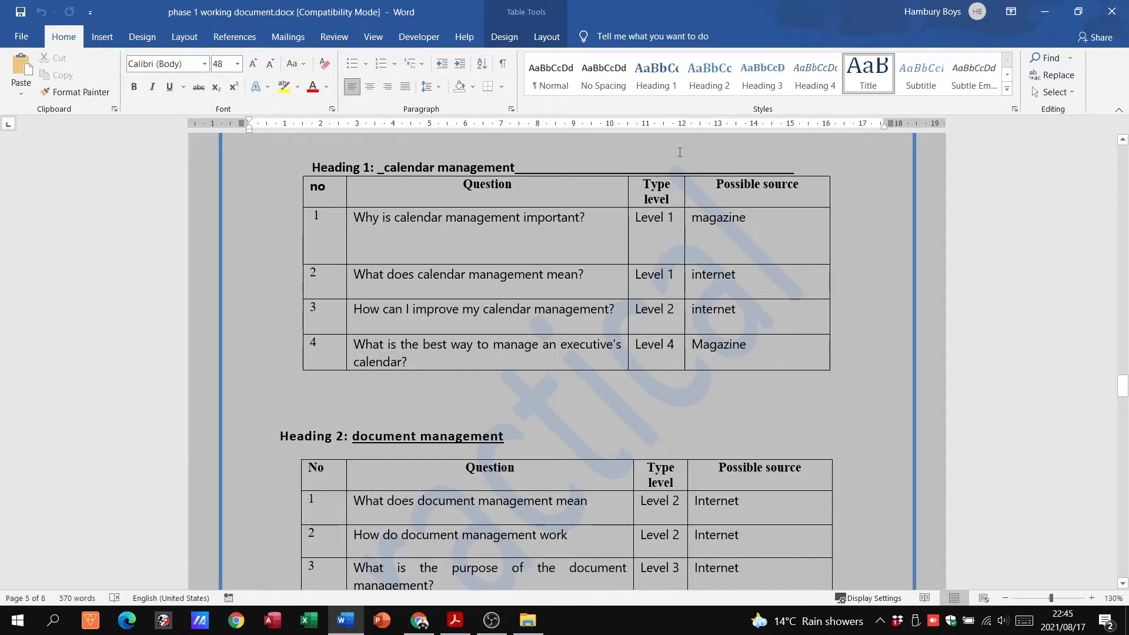
{"action": "mouse_move", "coordinate": [515, 219]}
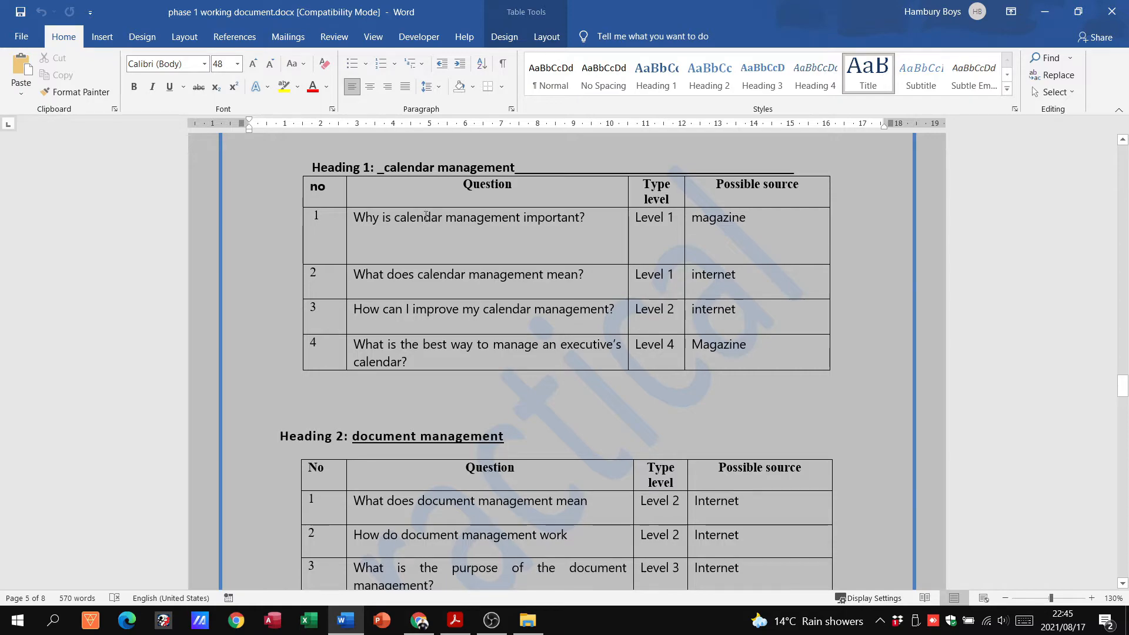
{"action": "mouse_move", "coordinate": [576, 176]}
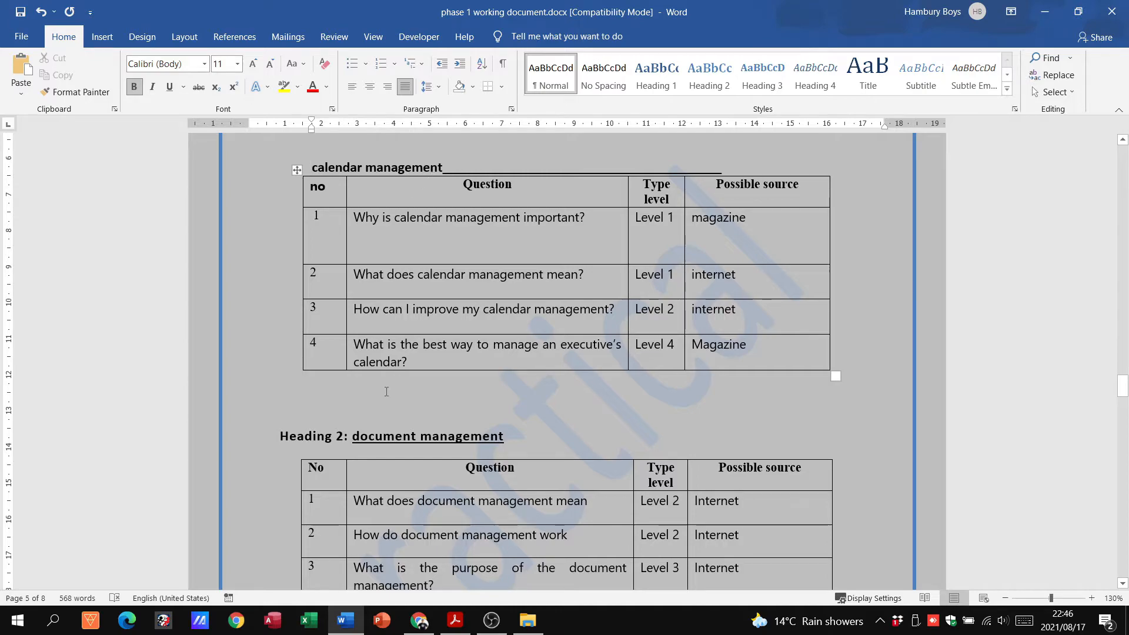
{"action": "scroll", "scroll_direction": "down", "scroll_amount": 3}
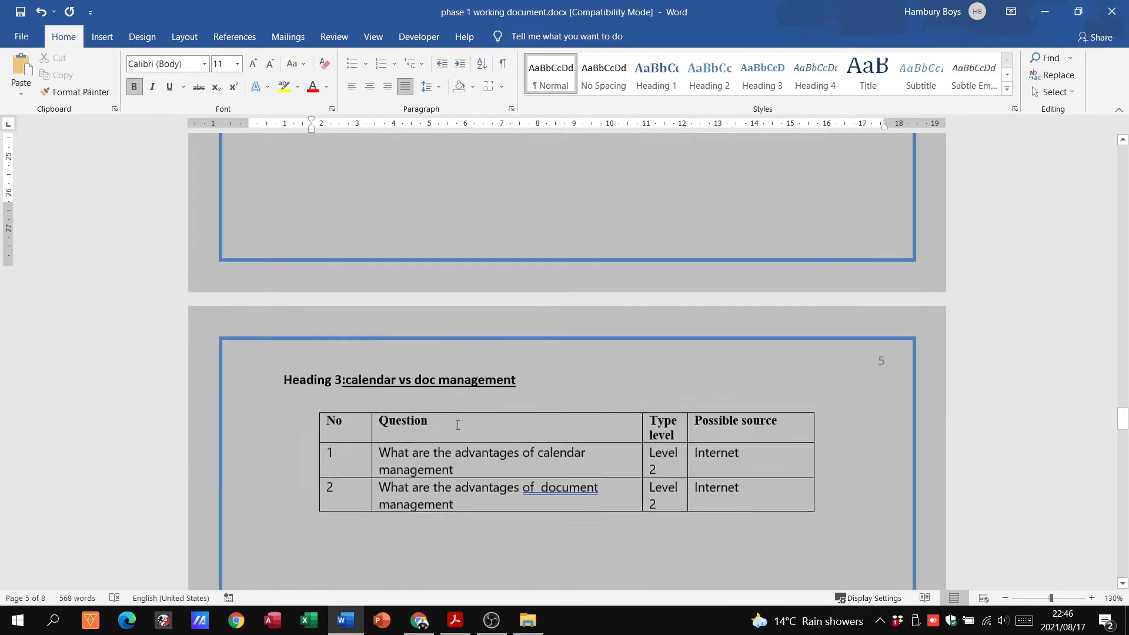
{"action": "left_click", "coordinate": [454, 620]}
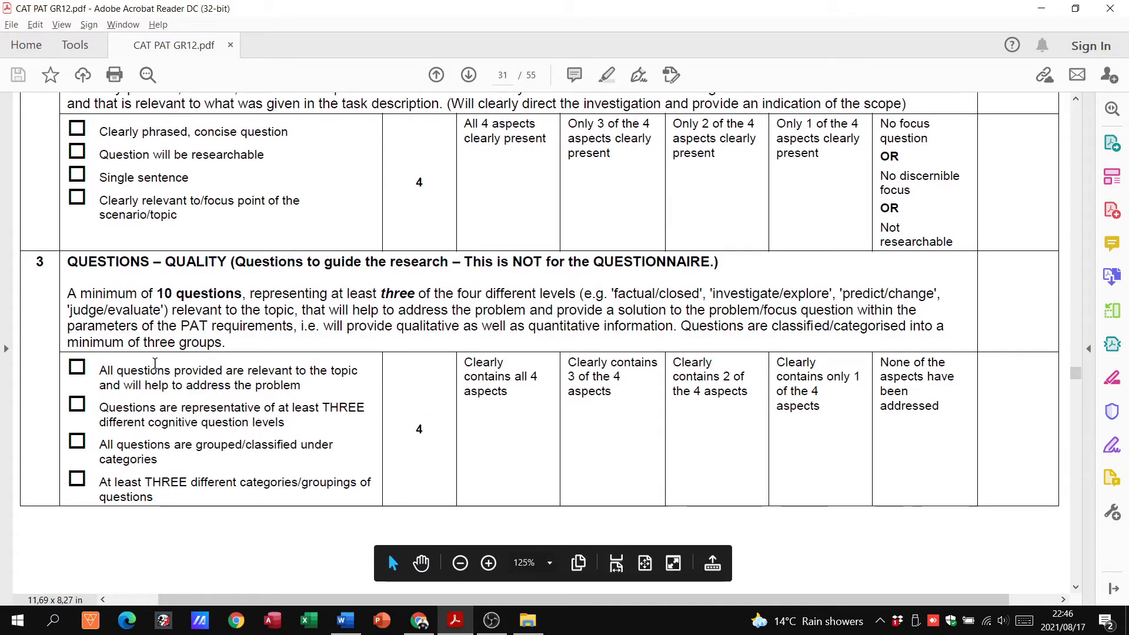
Reach page 32's Questions – Technical Aspects and sources criteria, selecting text in the sources criterion, then switch to Word.
{"action": "double_click", "coordinate": [167, 371]}
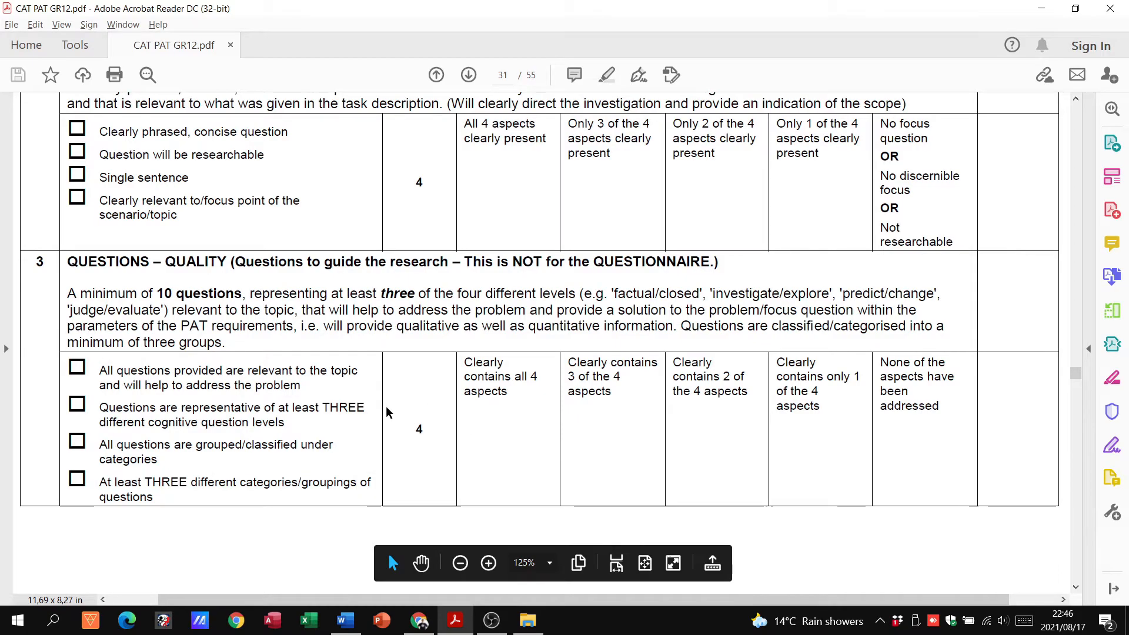
{"action": "scroll", "scroll_direction": "down", "scroll_amount": 3}
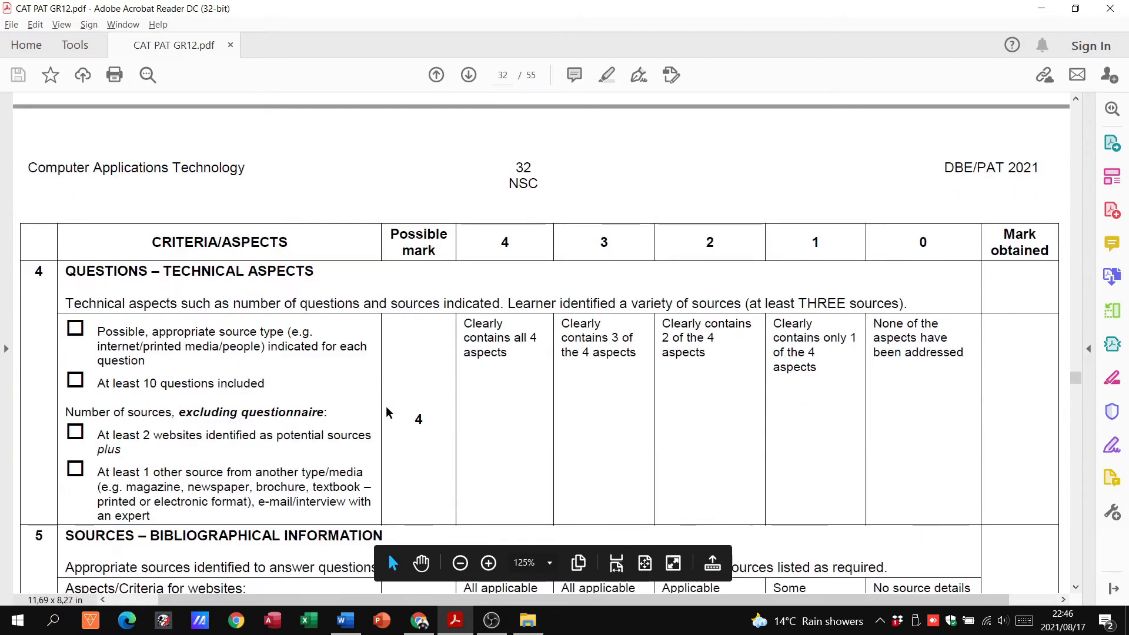
{"action": "scroll", "scroll_direction": "up", "scroll_amount": 3}
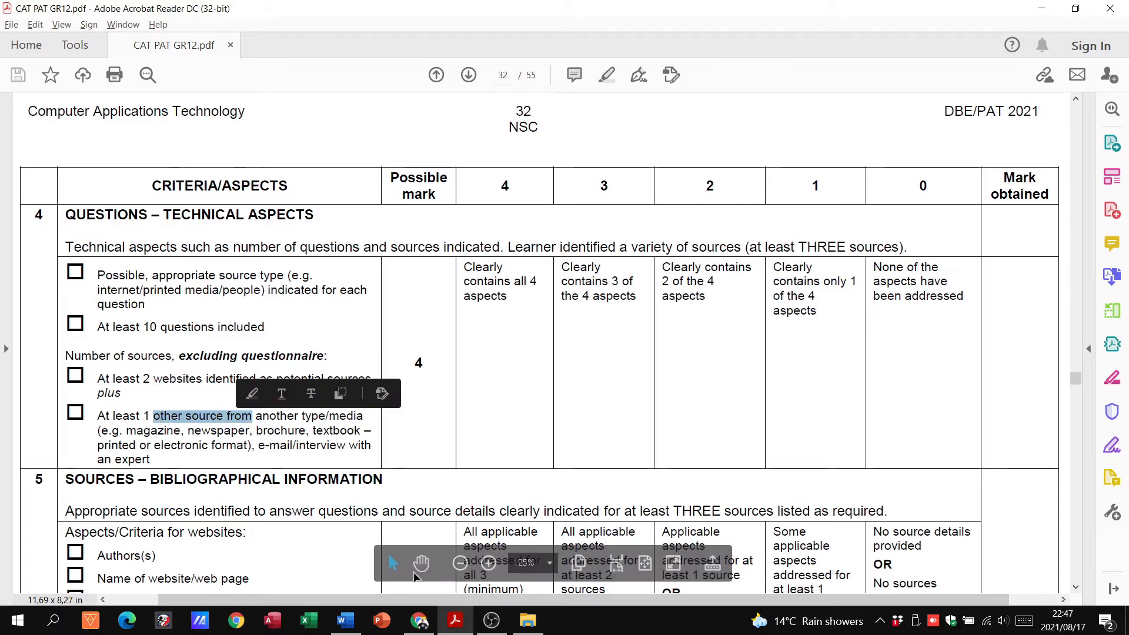
{"action": "left_click", "coordinate": [345, 620]}
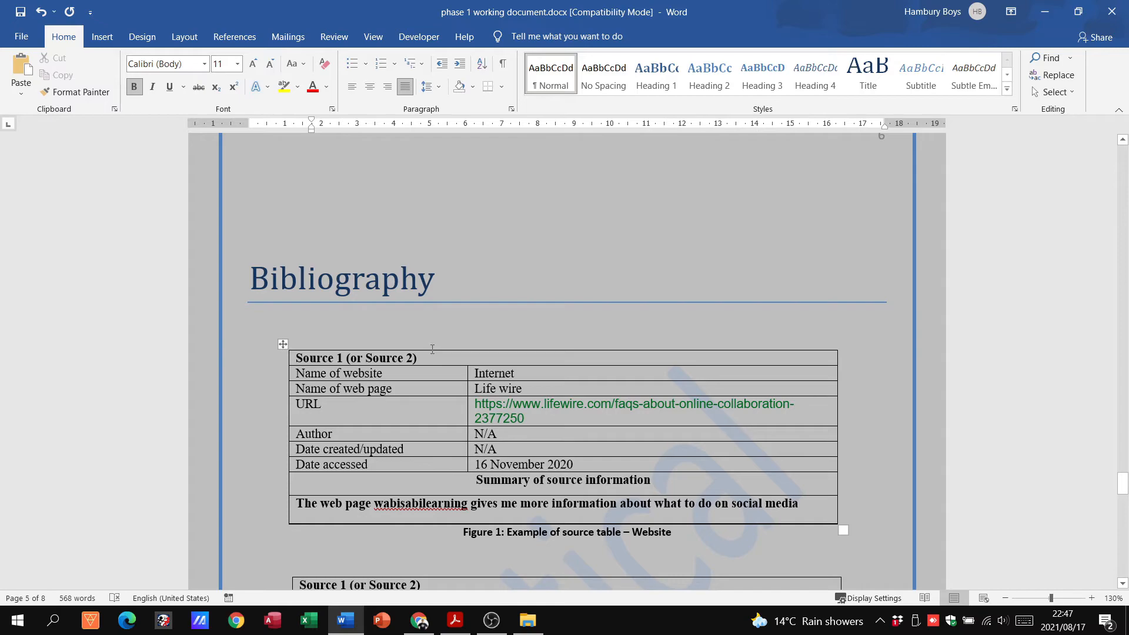
Reveal the Bibliography source tables for the Life wire website and Zinio magazine, then switch back to the rubric PDF.
{"action": "scroll", "scroll_direction": "down", "scroll_amount": 3}
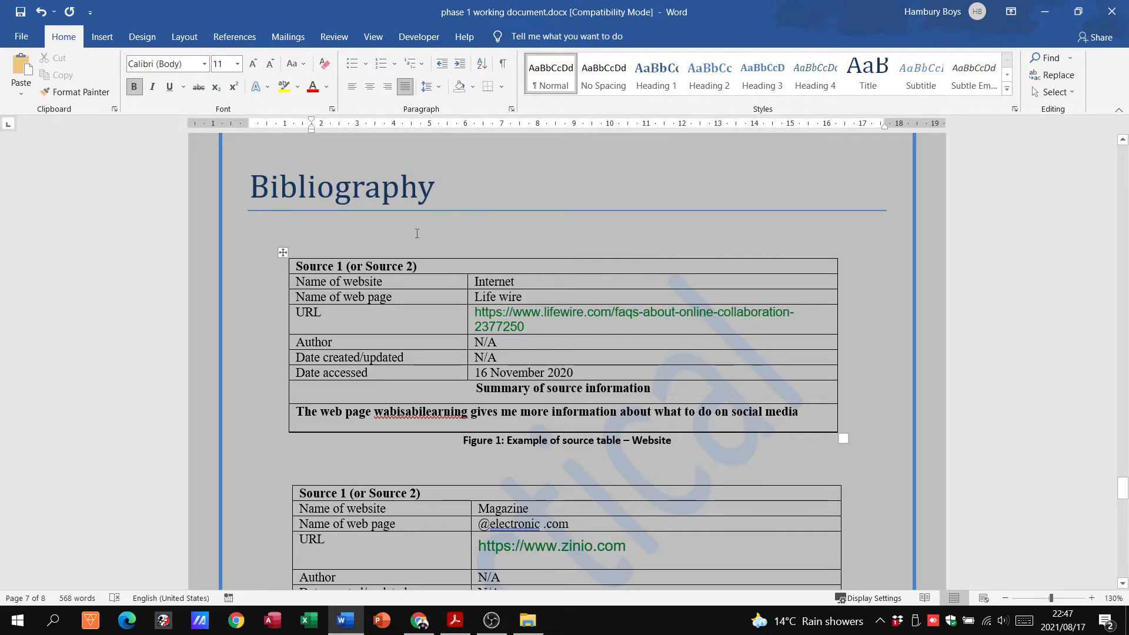
{"action": "scroll", "scroll_direction": "down", "scroll_amount": 3}
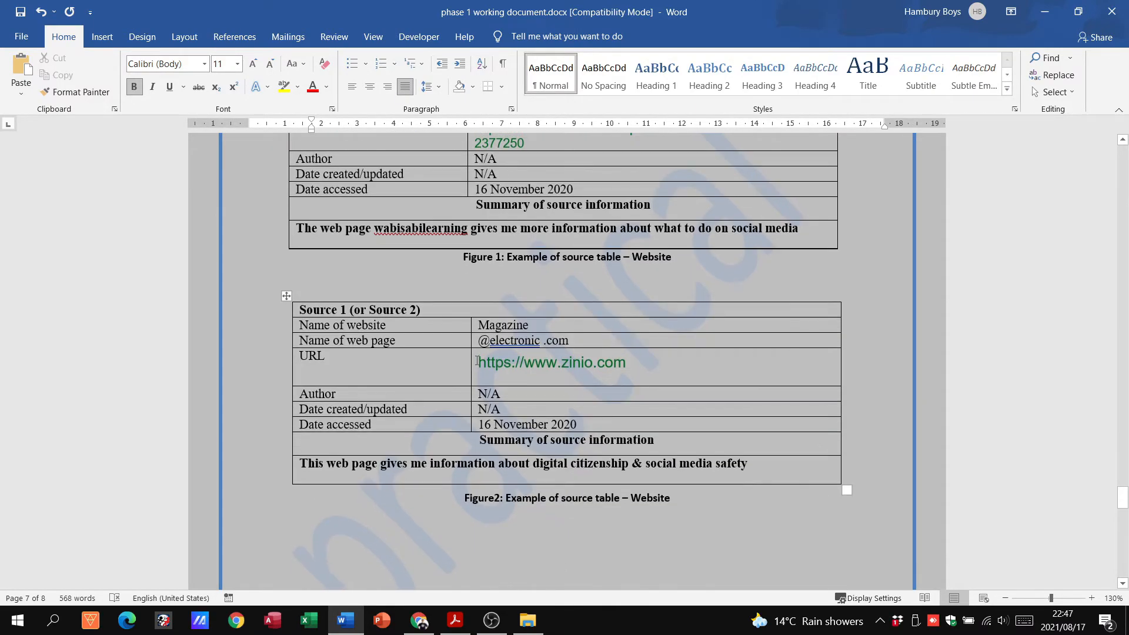
{"action": "scroll", "scroll_direction": "up", "scroll_amount": 3}
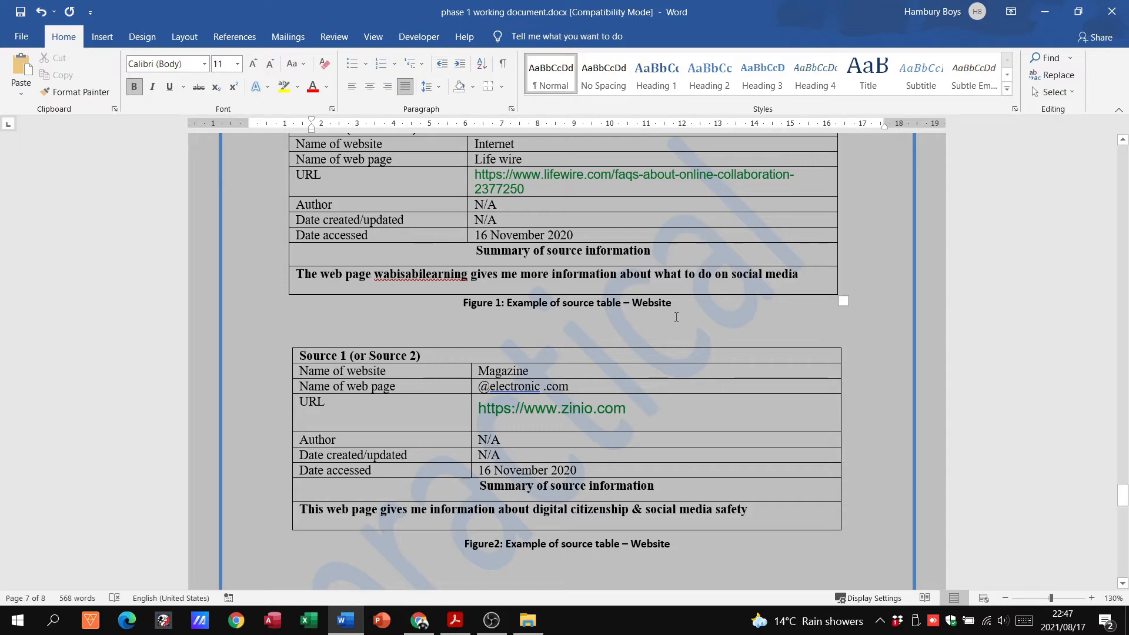
{"action": "left_click", "coordinate": [454, 620]}
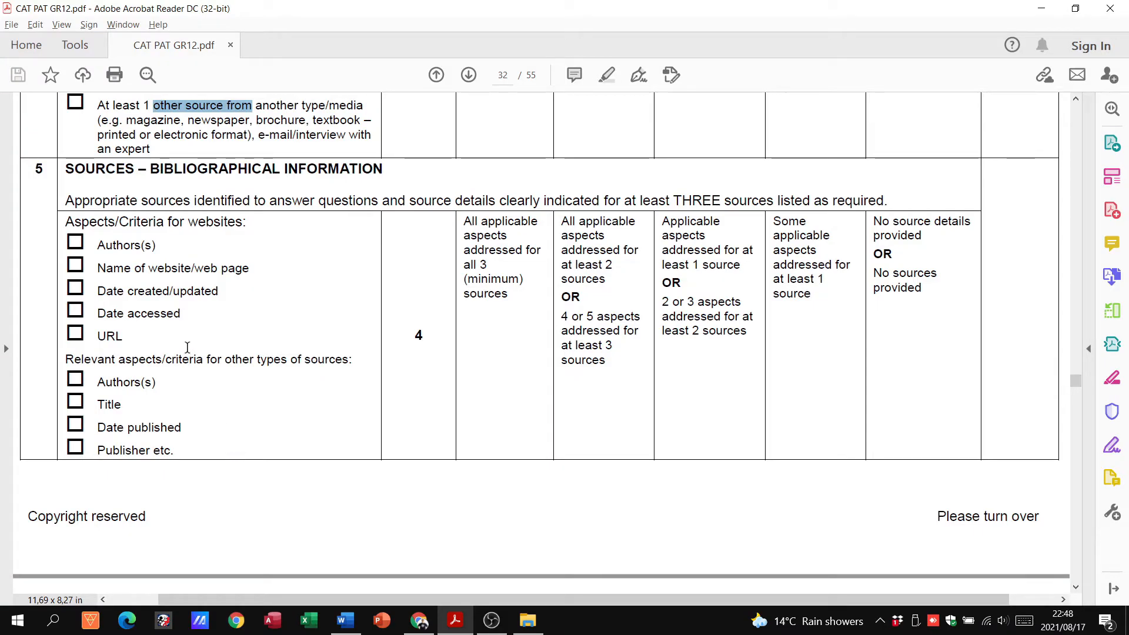
{"action": "mouse_move", "coordinate": [153, 220]}
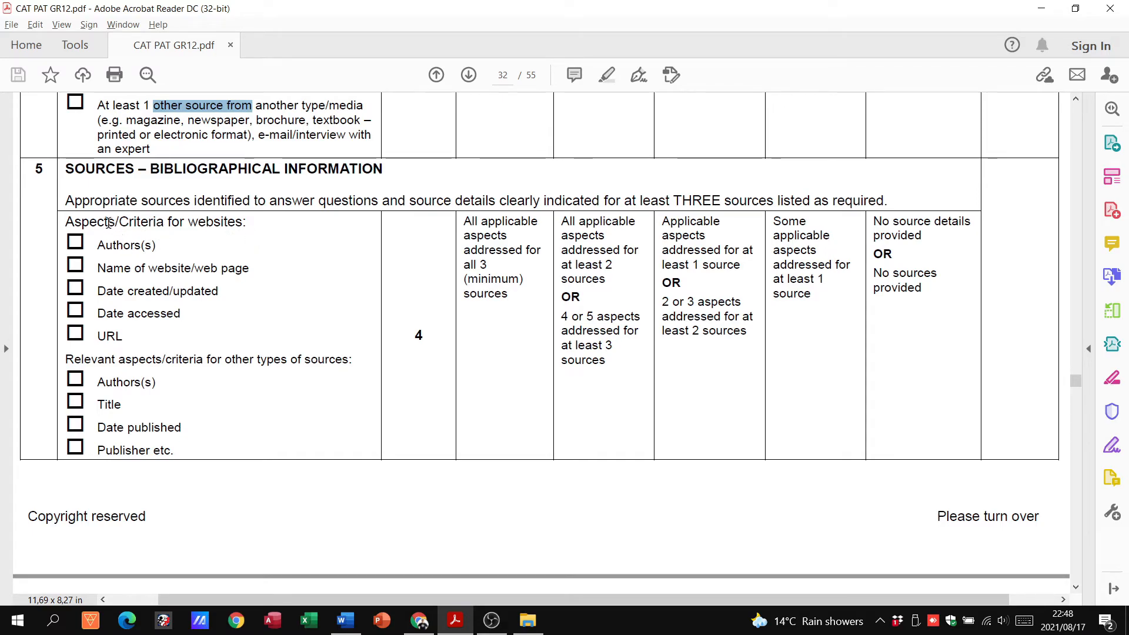
{"action": "mouse_move", "coordinate": [421, 396]}
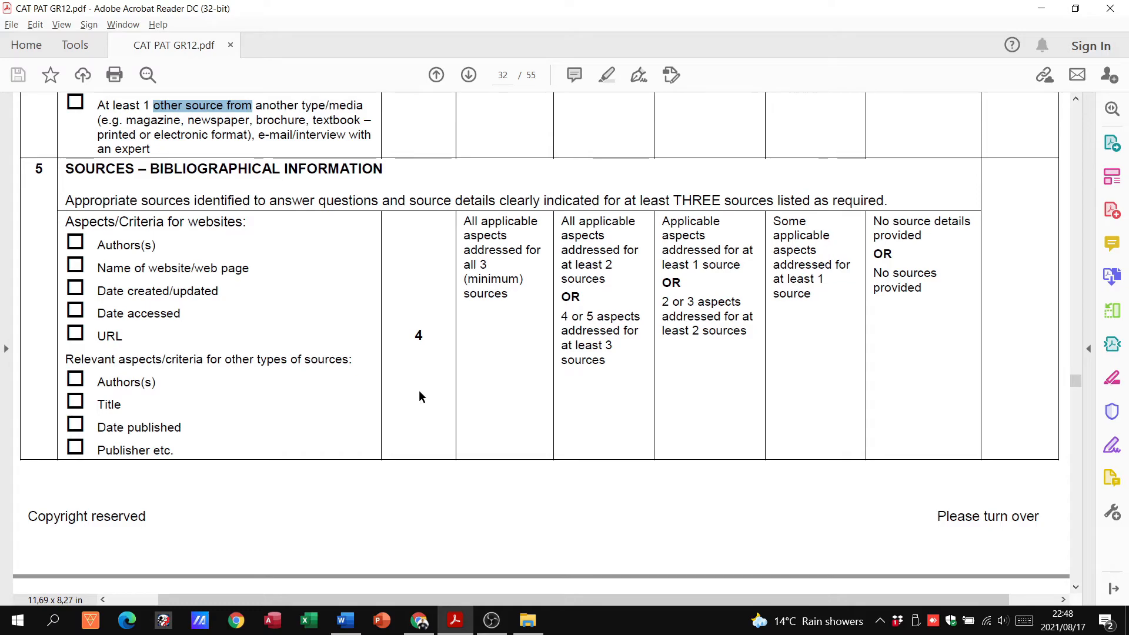
Read sections 6 and 7, Information – Evaluation and Summary, on page 33, then switch to the Word report.
{"action": "scroll", "scroll_direction": "down", "scroll_amount": 3}
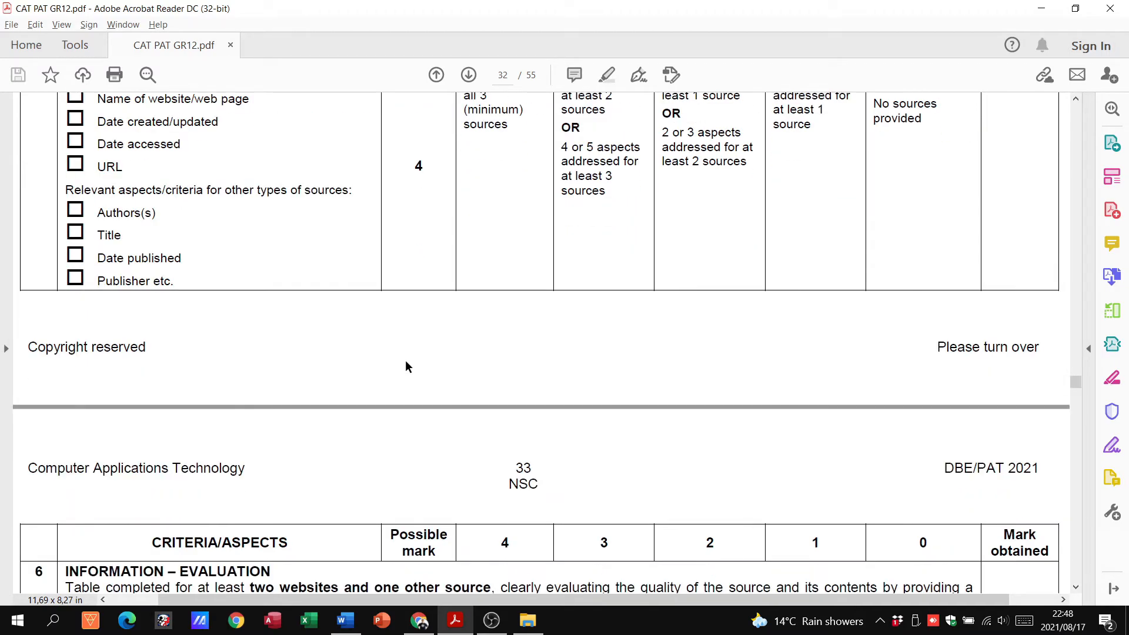
{"action": "scroll", "scroll_direction": "down", "scroll_amount": 3}
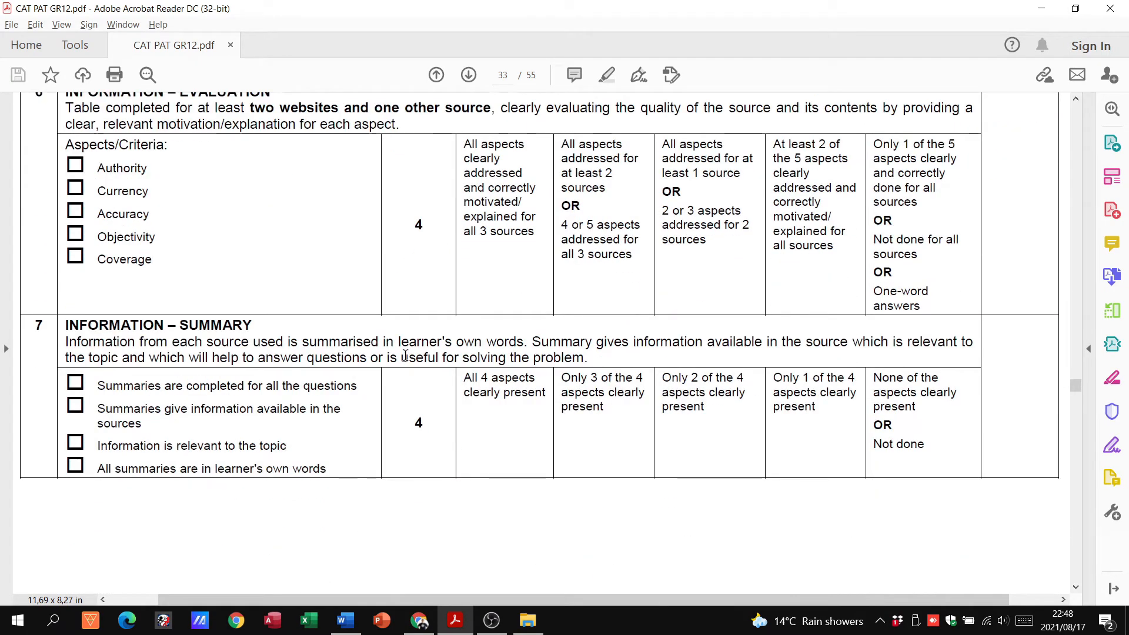
{"action": "scroll", "scroll_direction": "up", "scroll_amount": 3}
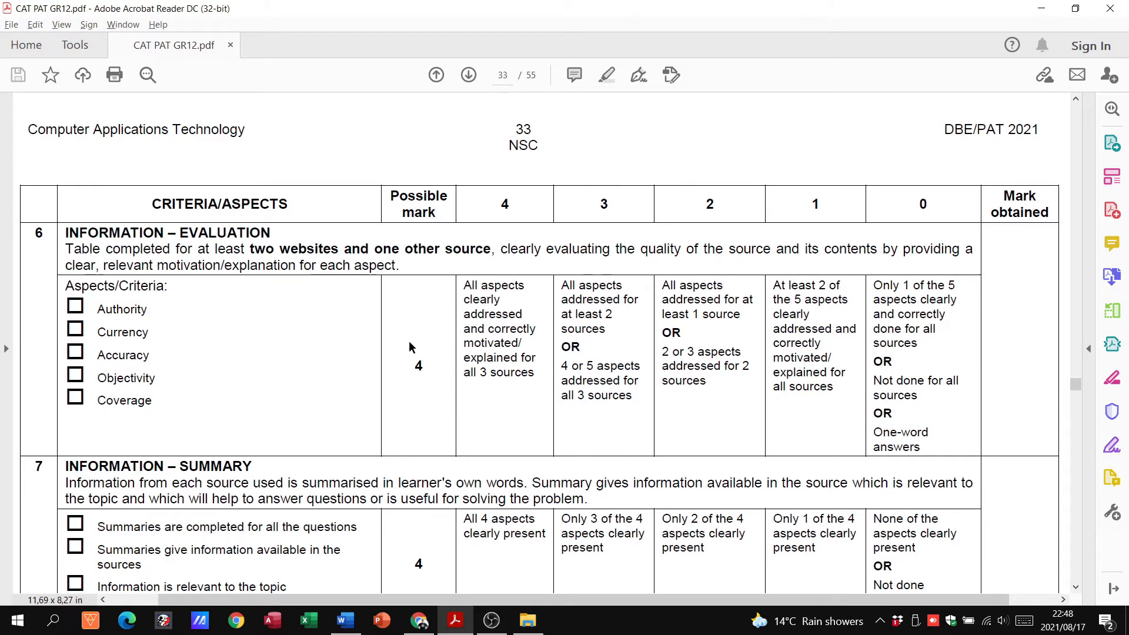
{"action": "scroll", "scroll_direction": "down", "scroll_amount": 3}
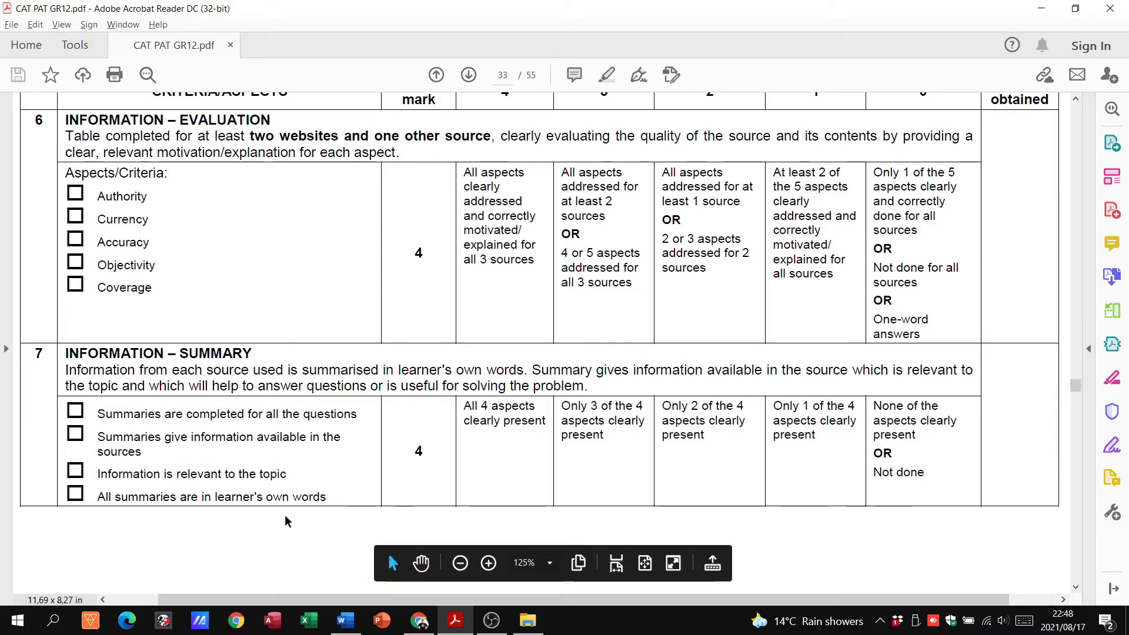
{"action": "mouse_move", "coordinate": [427, 425]}
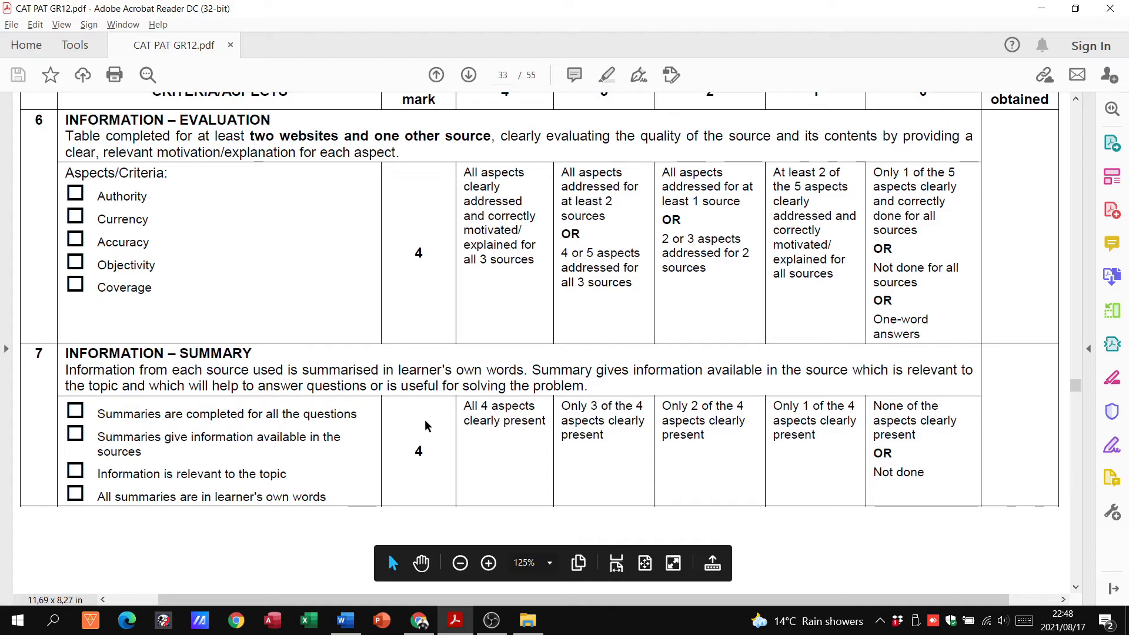
{"action": "mouse_move", "coordinate": [454, 464]}
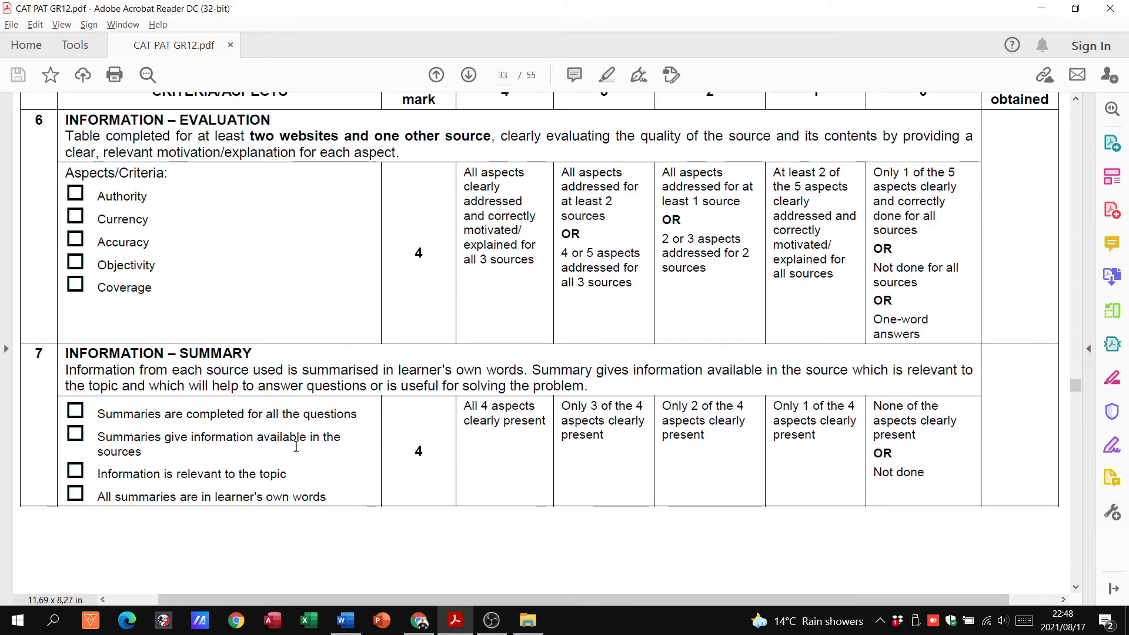
{"action": "left_click", "coordinate": [344, 620]}
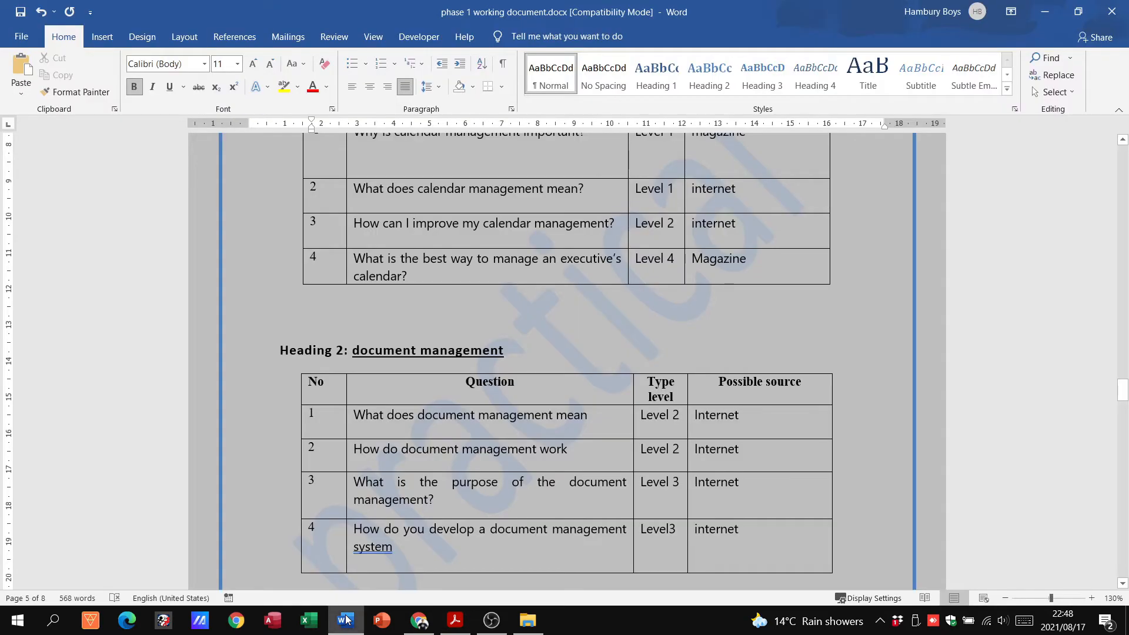
Review the Word report's Bibliography source tables, then return to the rubric PDF in Acrobat.
{"action": "scroll", "scroll_direction": "down", "scroll_amount": 3}
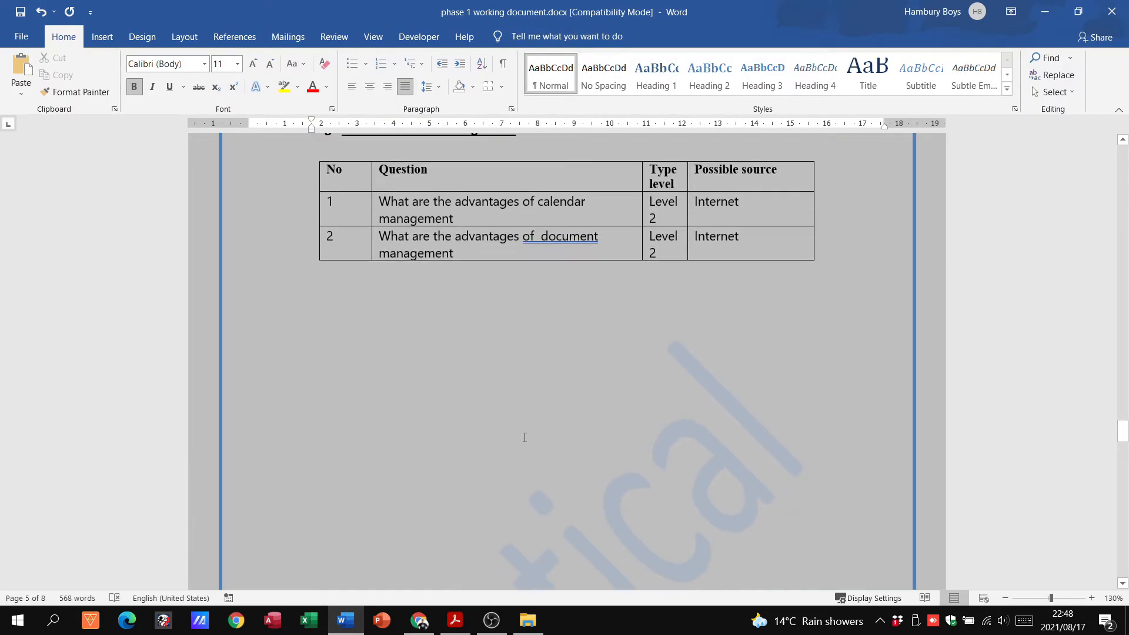
{"action": "scroll", "scroll_direction": "down", "scroll_amount": 3}
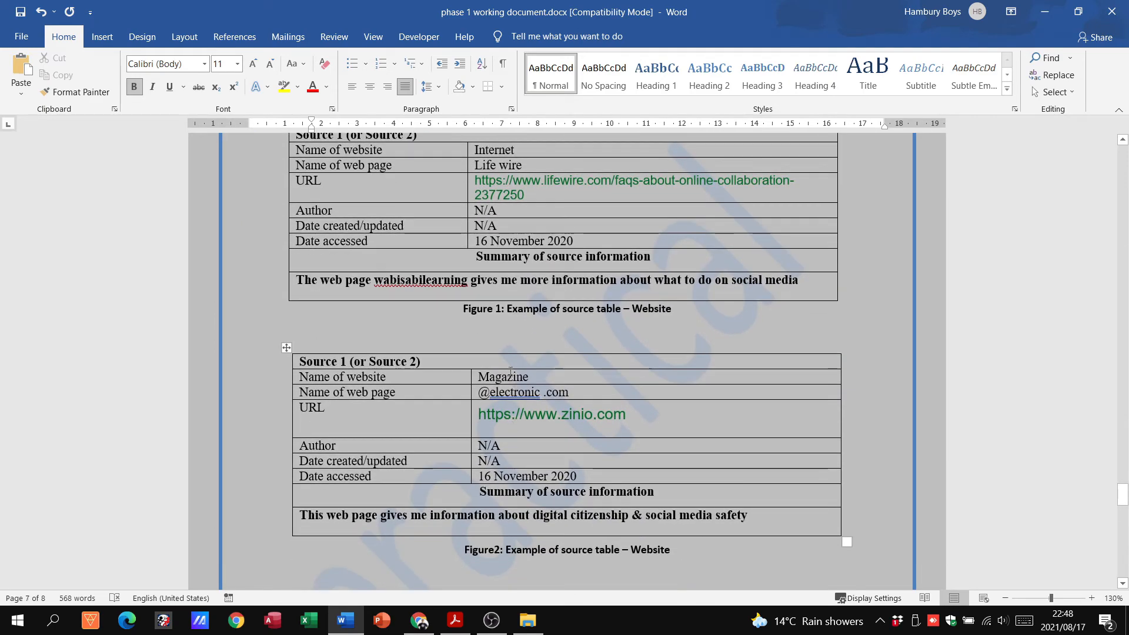
{"action": "scroll", "scroll_direction": "up", "scroll_amount": 3}
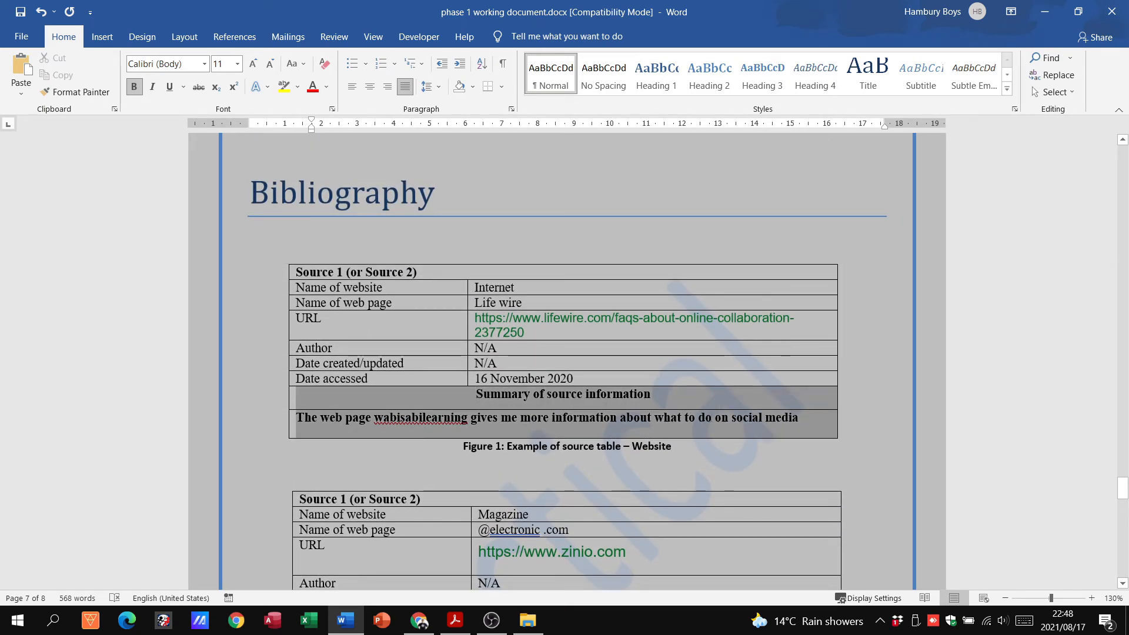
{"action": "left_click", "coordinate": [454, 620]}
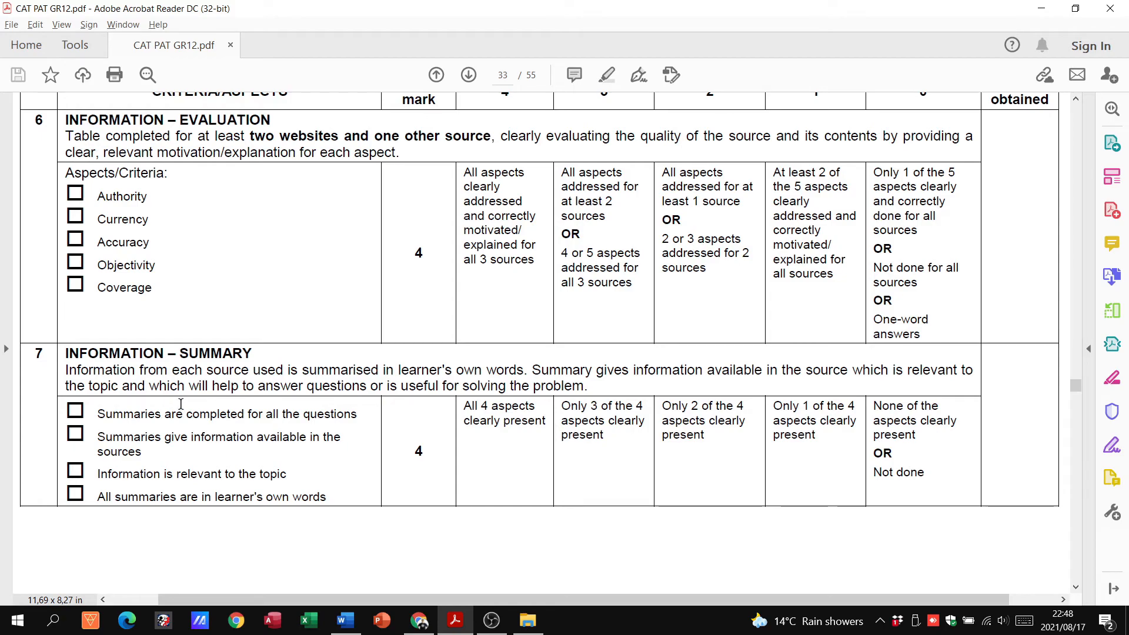
{"action": "mouse_move", "coordinate": [143, 424]}
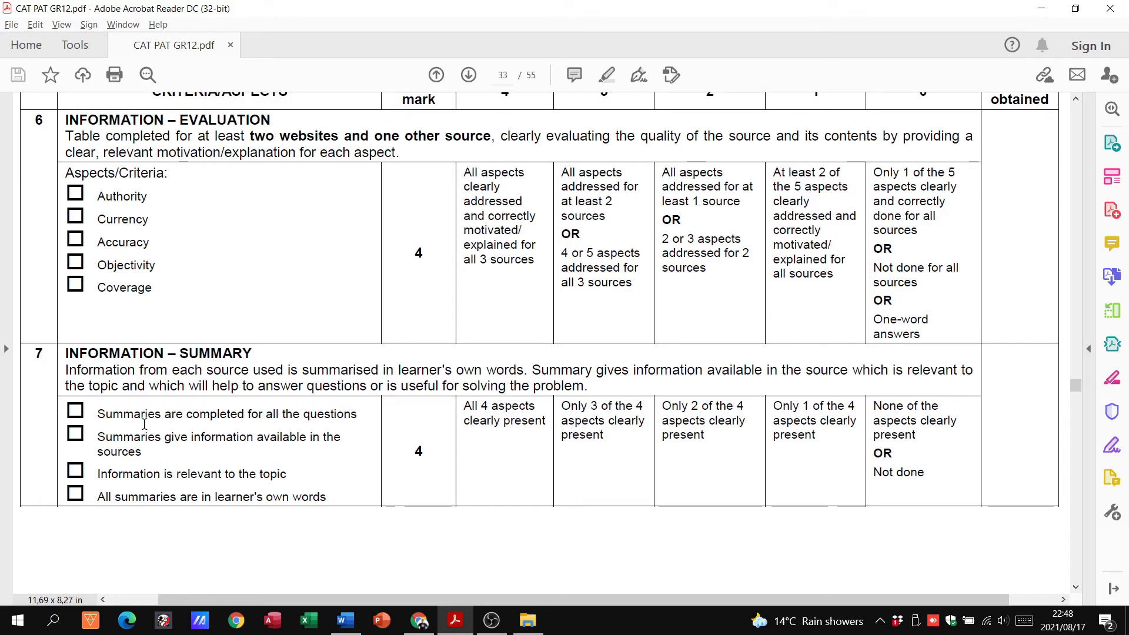
{"action": "mouse_move", "coordinate": [312, 429]}
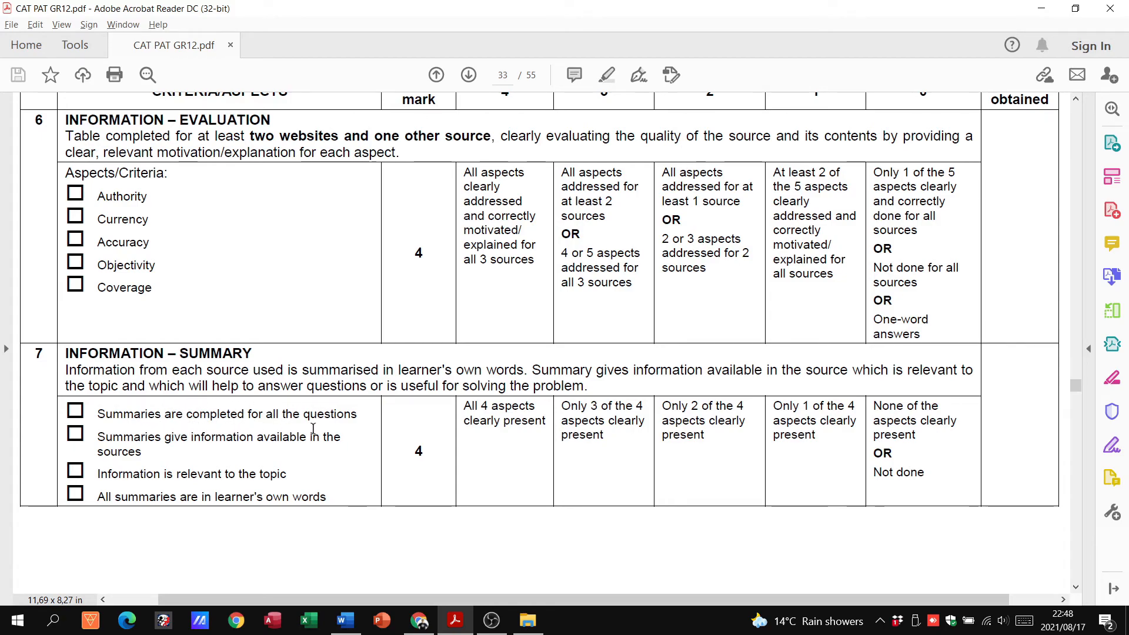
{"action": "mouse_move", "coordinate": [143, 459]}
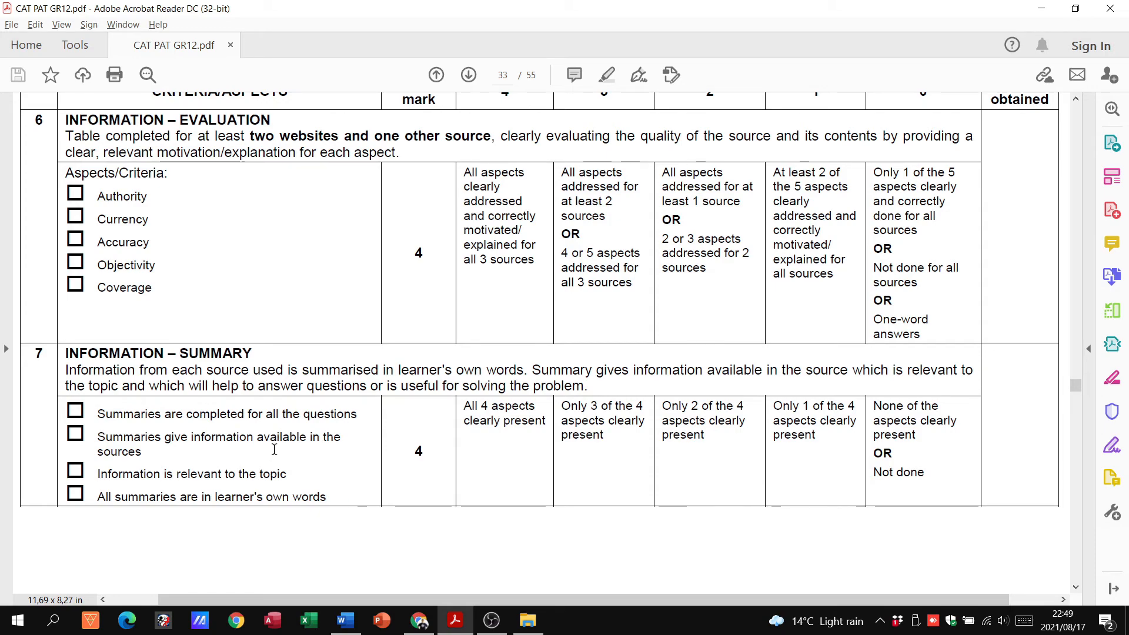
Advance to page 34 with section 8 Document criteria and the Phase 1 total mark of 32.
{"action": "scroll", "scroll_direction": "down", "scroll_amount": 3}
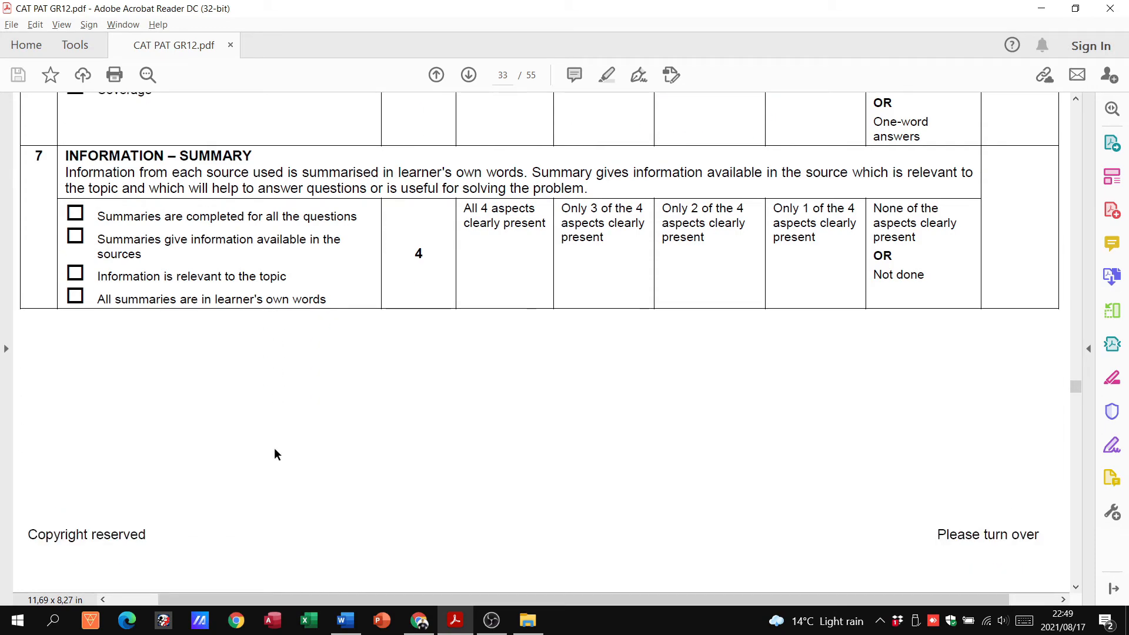
{"action": "left_click", "coordinate": [467, 76]}
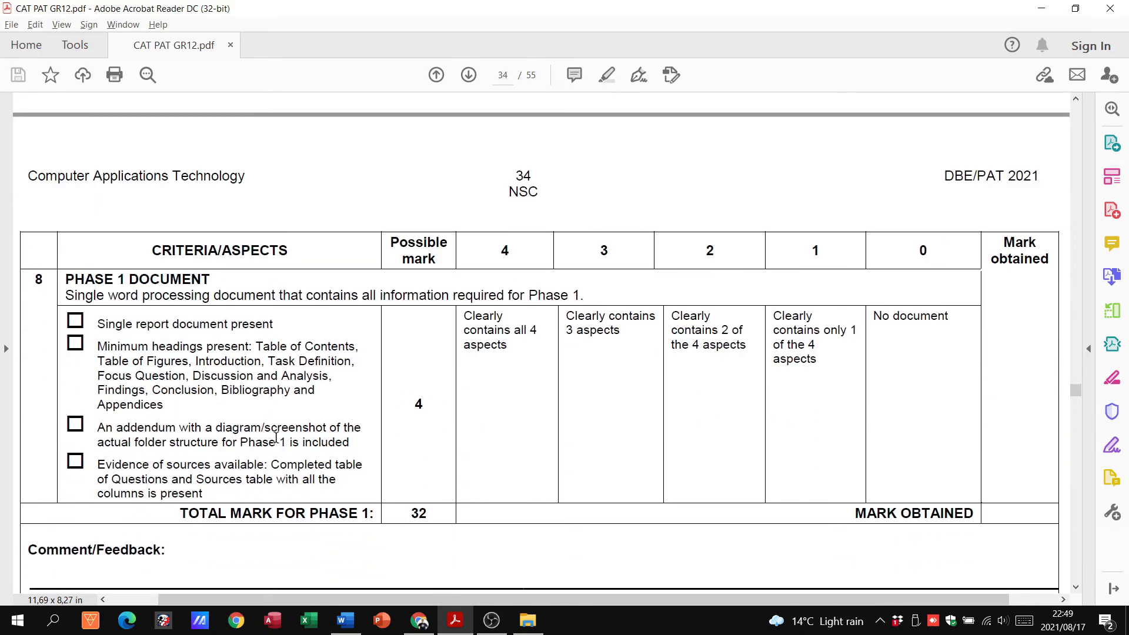
{"action": "mouse_move", "coordinate": [112, 432]}
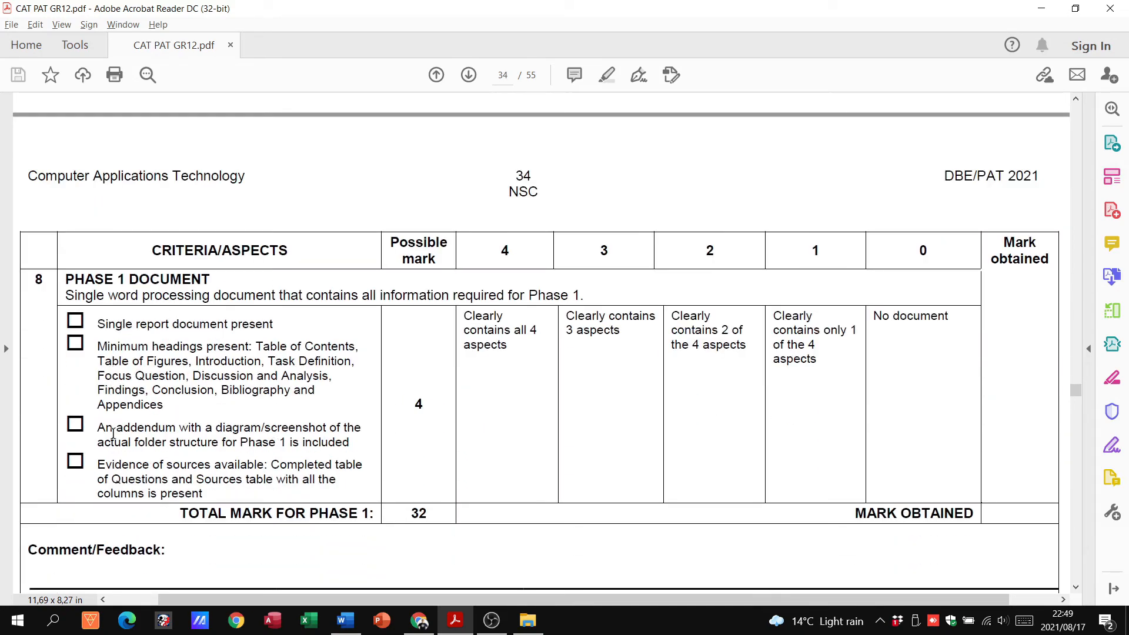
Select the 'Evidence of sources available' criterion and check the comment, teacher name, signature and date lines below the total.
{"action": "double_click", "coordinate": [161, 323]}
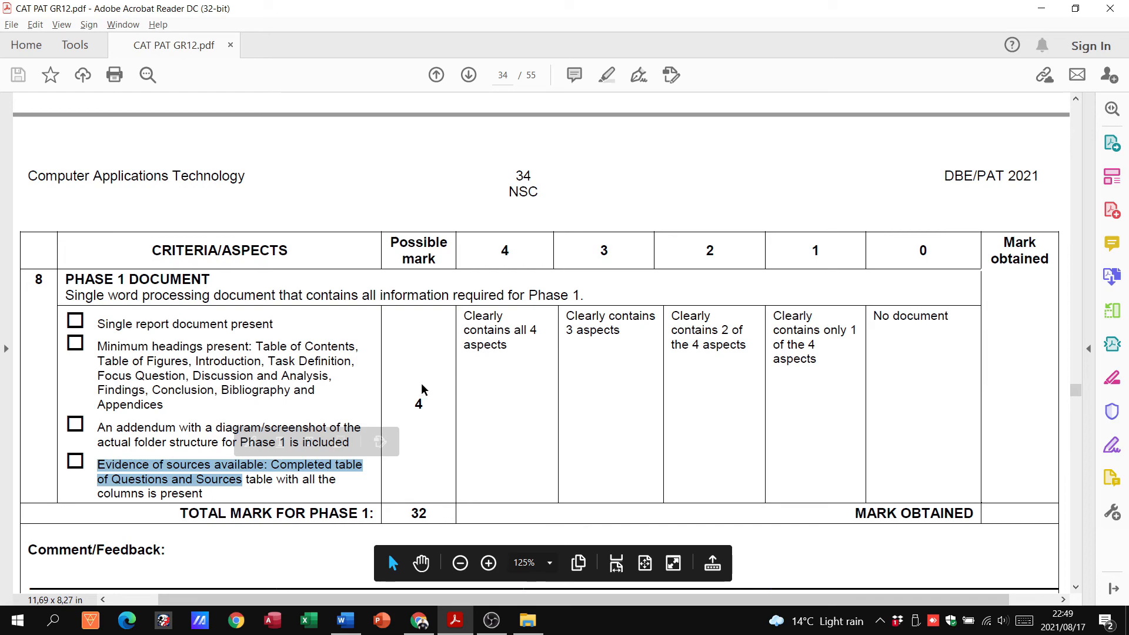
{"action": "mouse_move", "coordinate": [765, 416]}
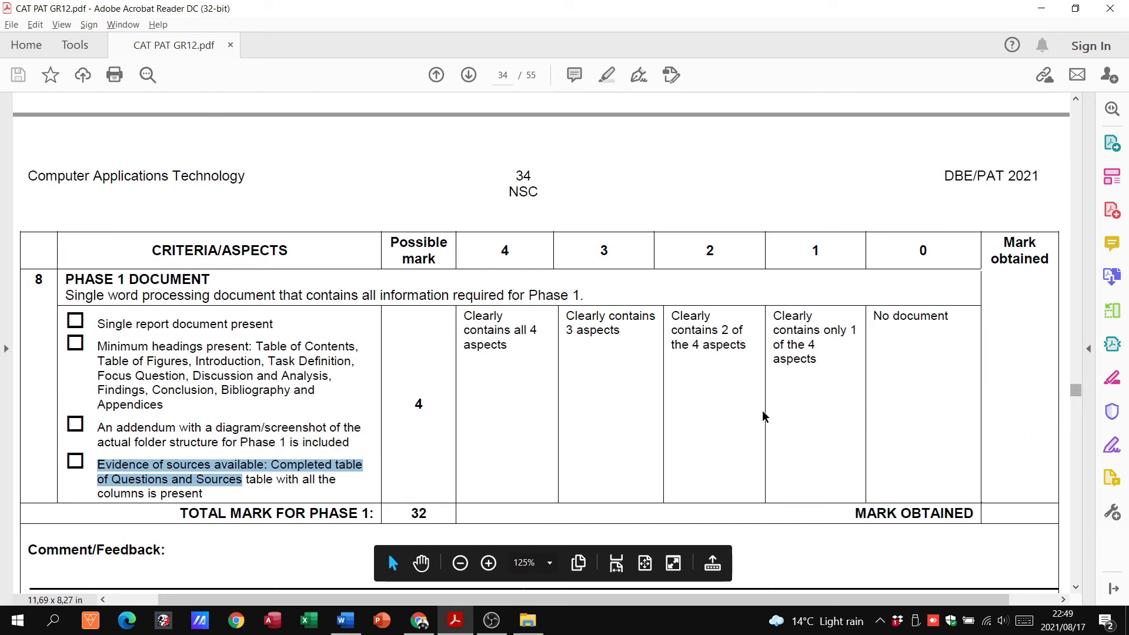
{"action": "scroll", "scroll_direction": "up", "scroll_amount": 3}
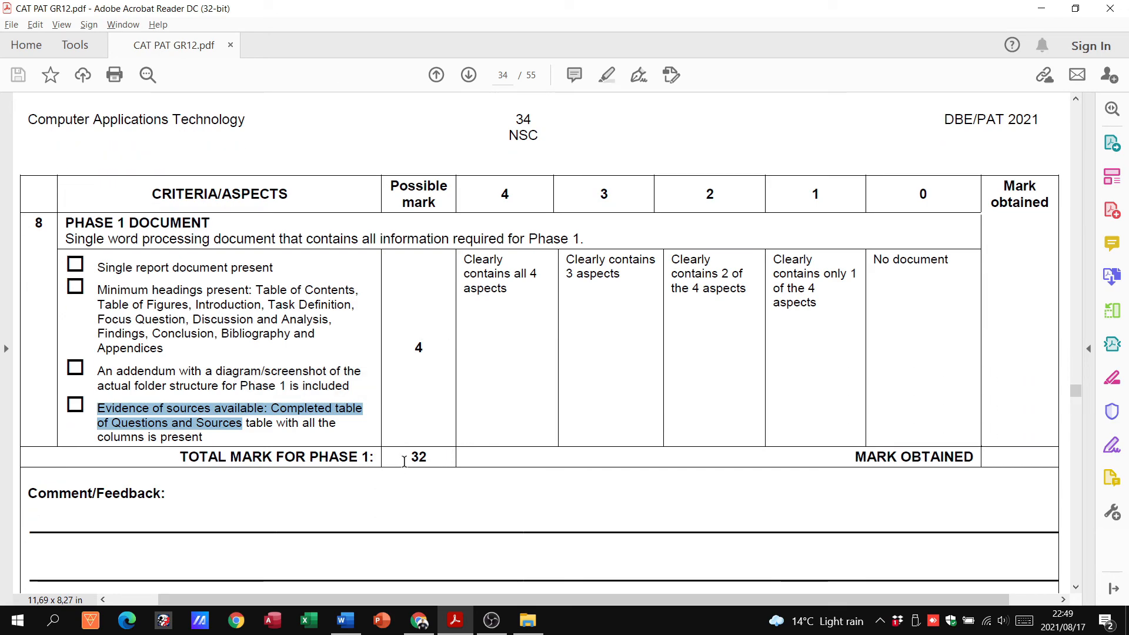
{"action": "mouse_move", "coordinate": [1057, 390]}
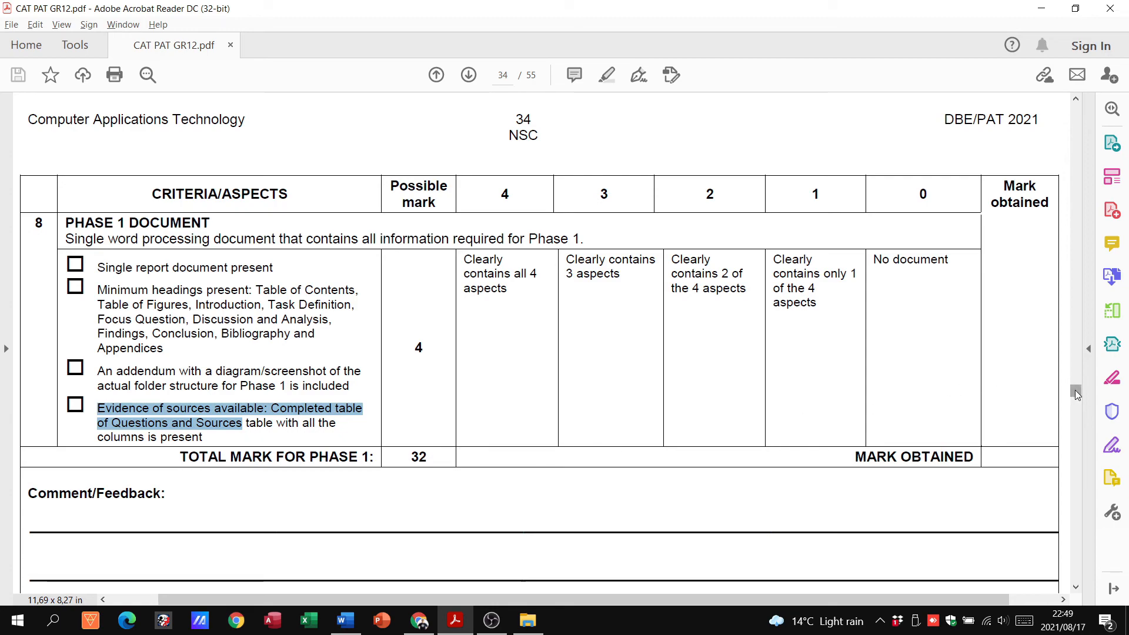
{"action": "scroll", "scroll_direction": "down", "scroll_amount": 3}
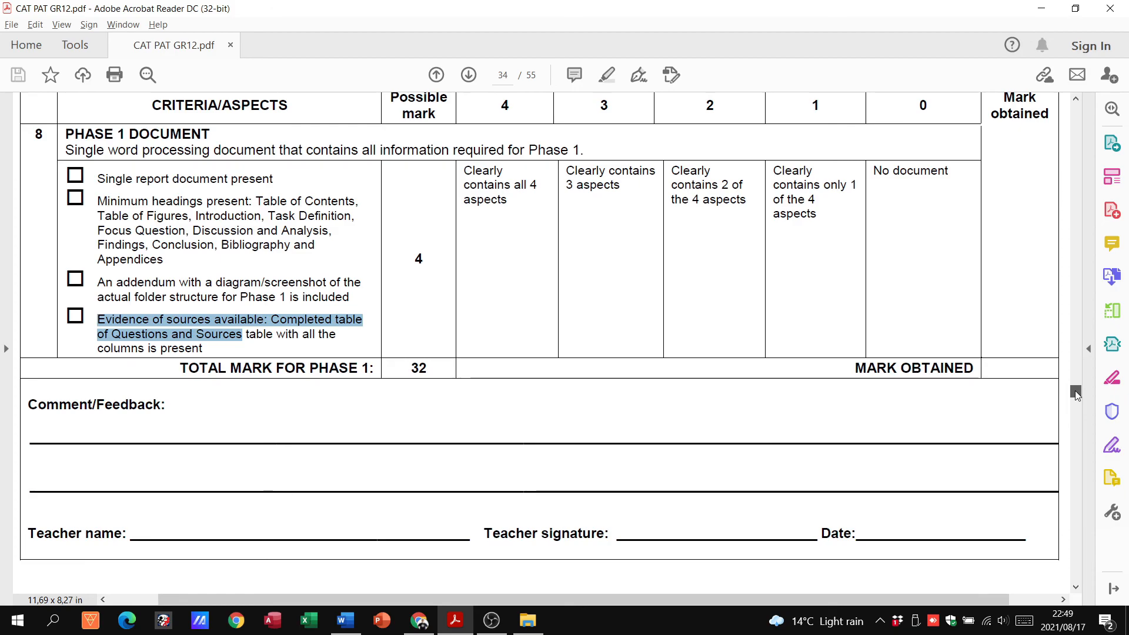
{"action": "scroll", "scroll_direction": "down", "scroll_amount": 3}
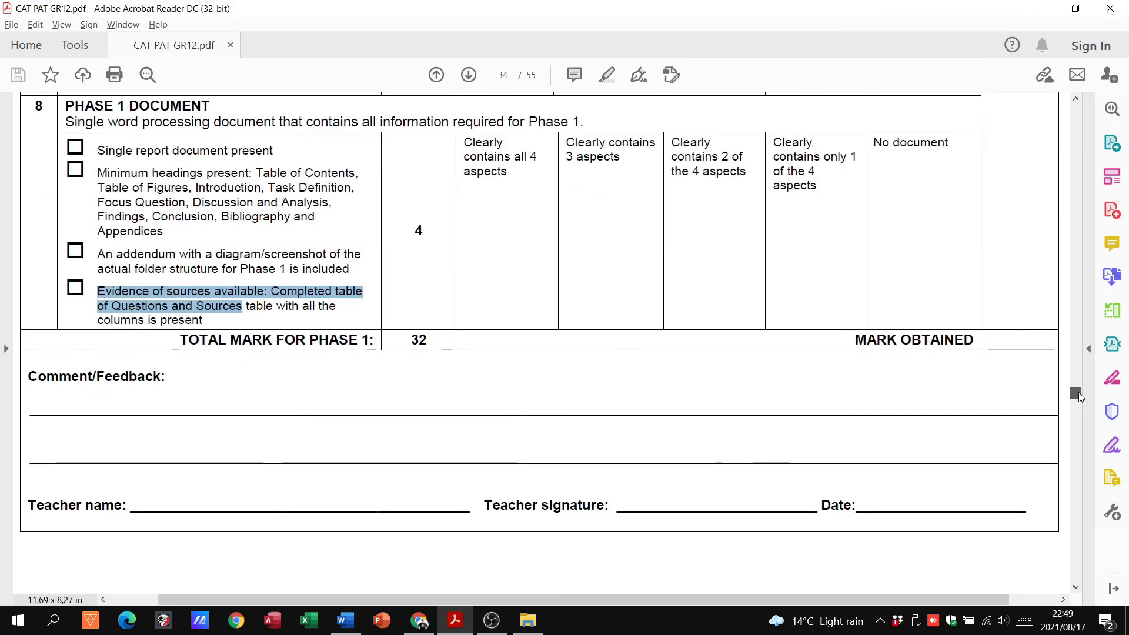
{"action": "scroll", "scroll_direction": "up", "scroll_amount": 3}
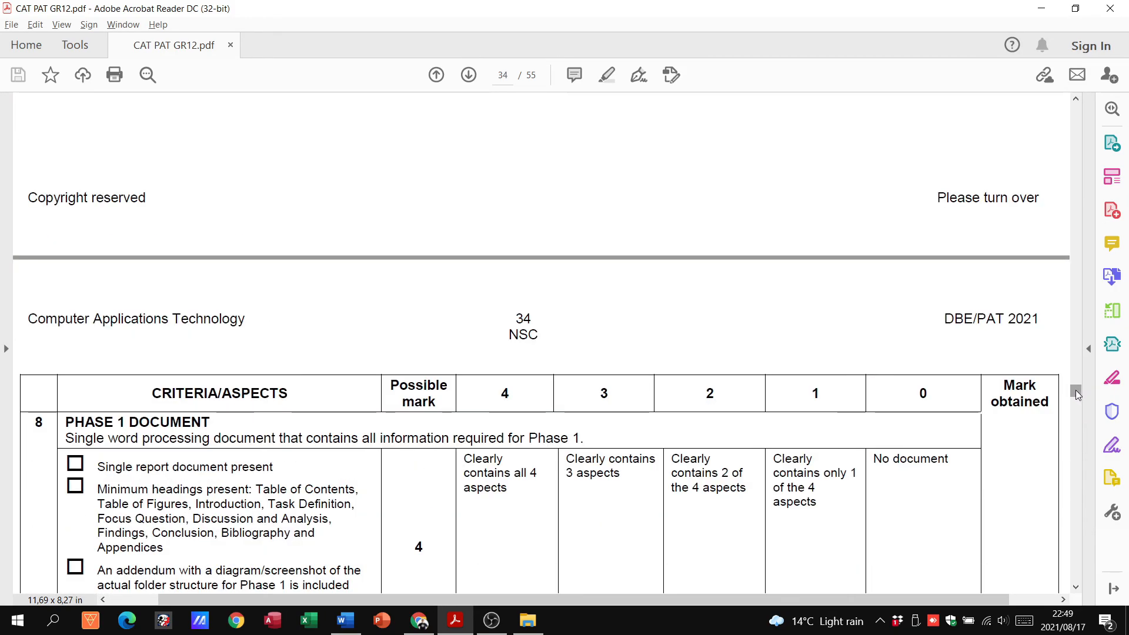